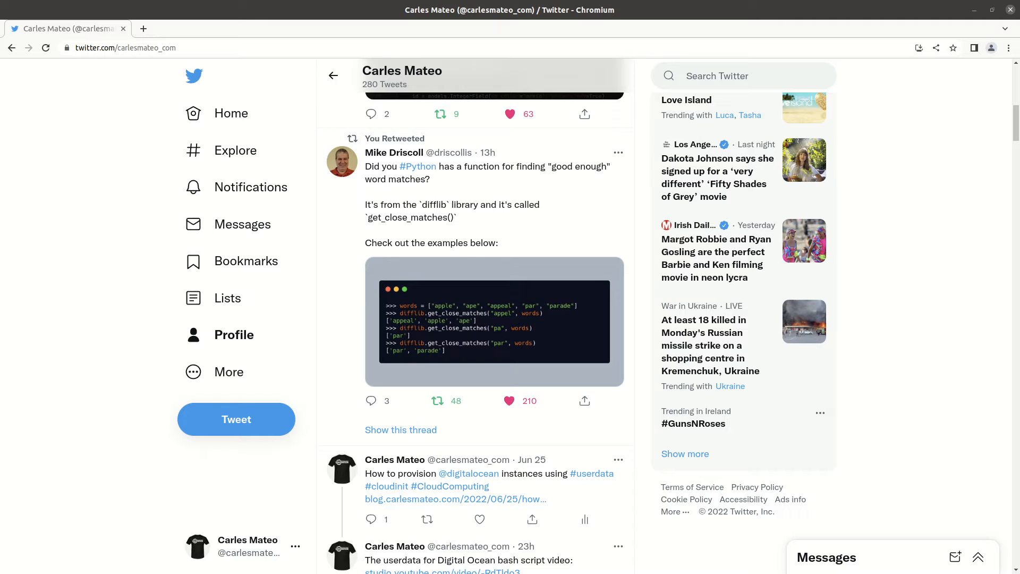
mouse_move(822, 509)
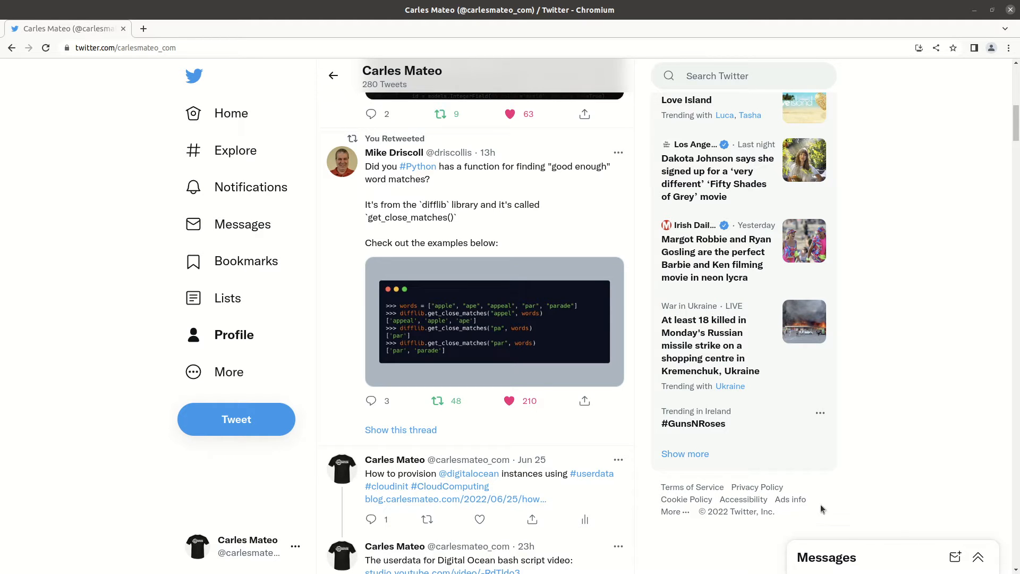
mouse_move(466, 176)
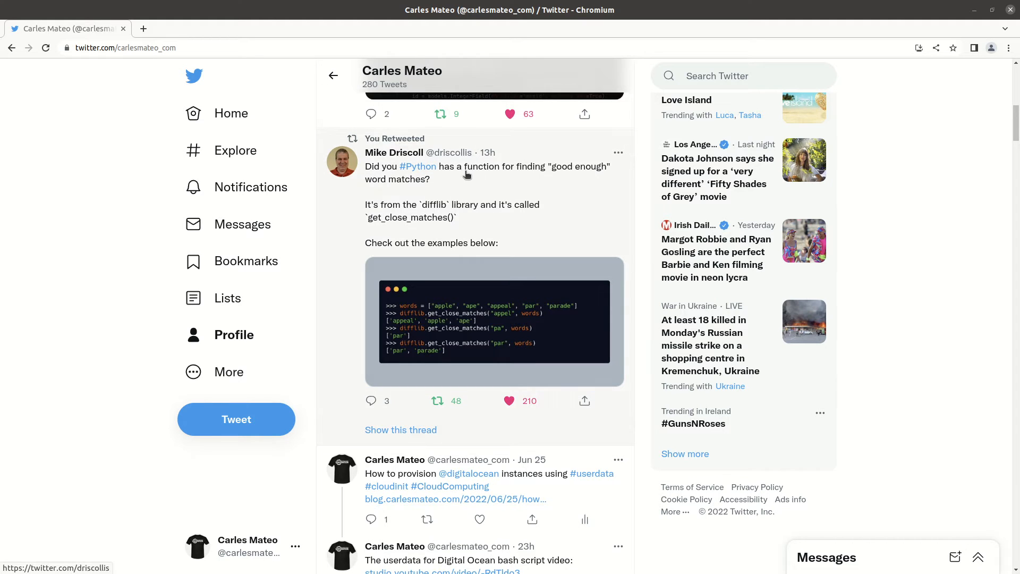
mouse_move(484, 176)
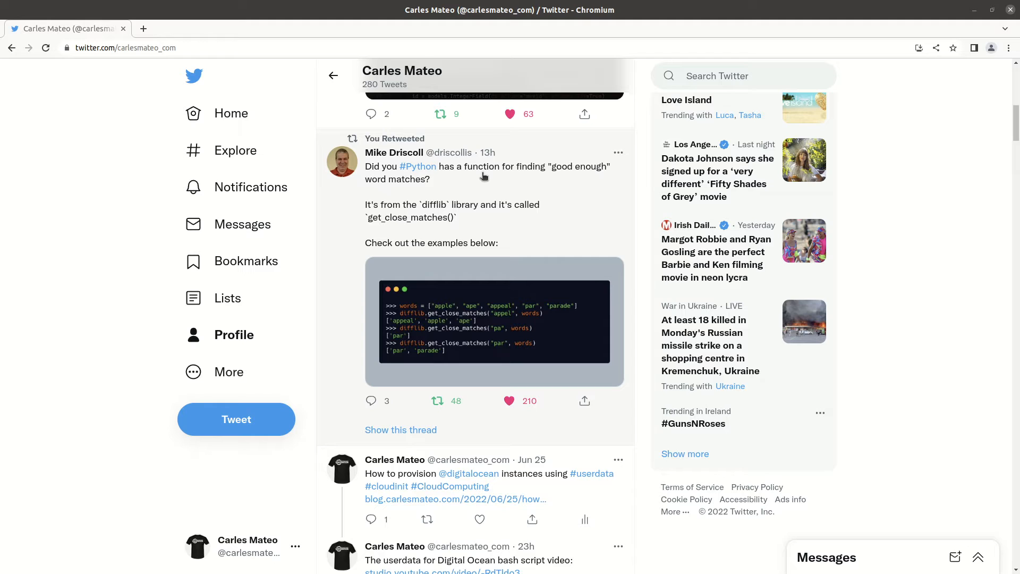
mouse_move(598, 137)
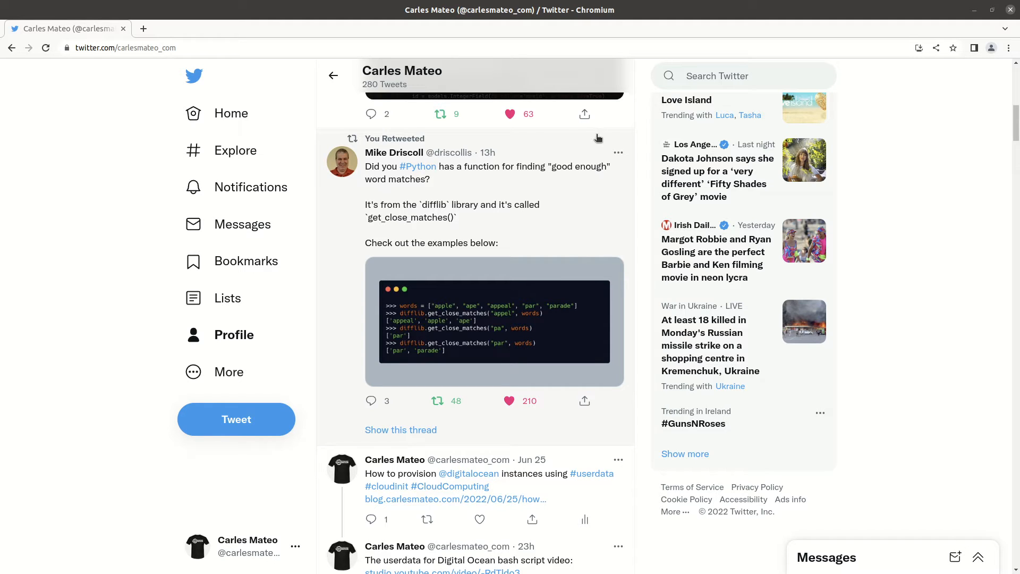
mouse_move(557, 145)
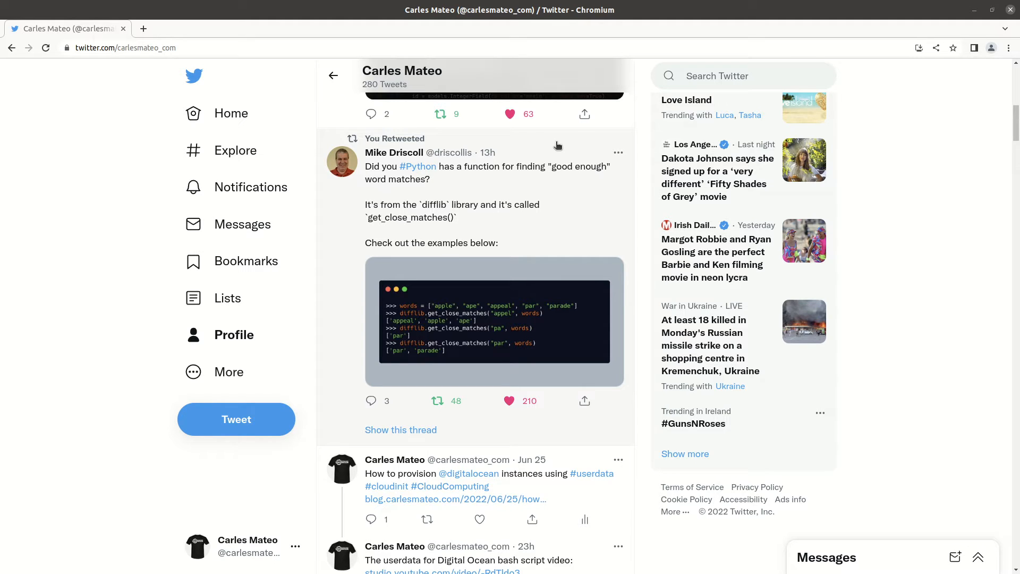
mouse_move(578, 301)
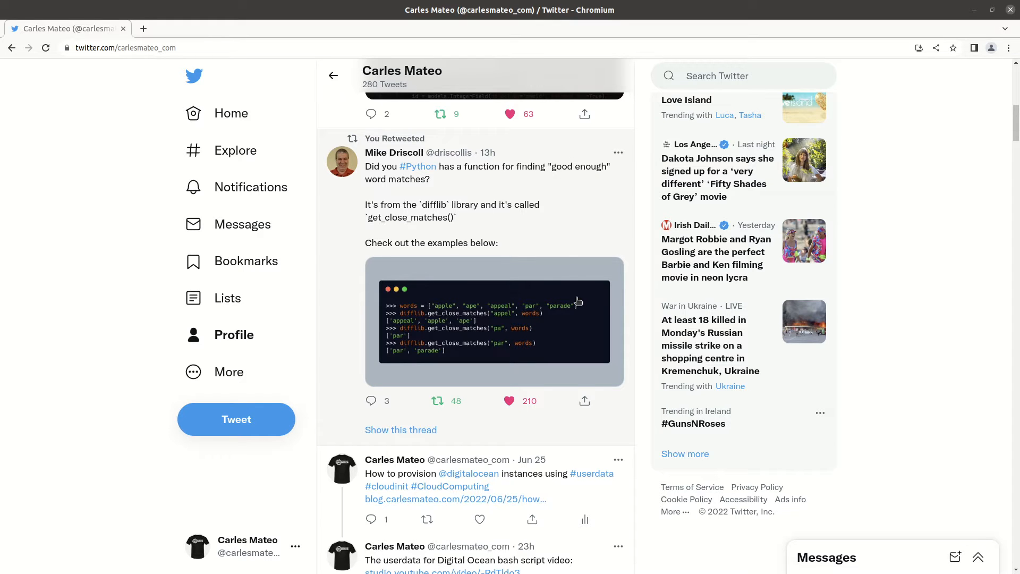
View the retweeted difflib get_close_matches code image at full size
click(494, 322)
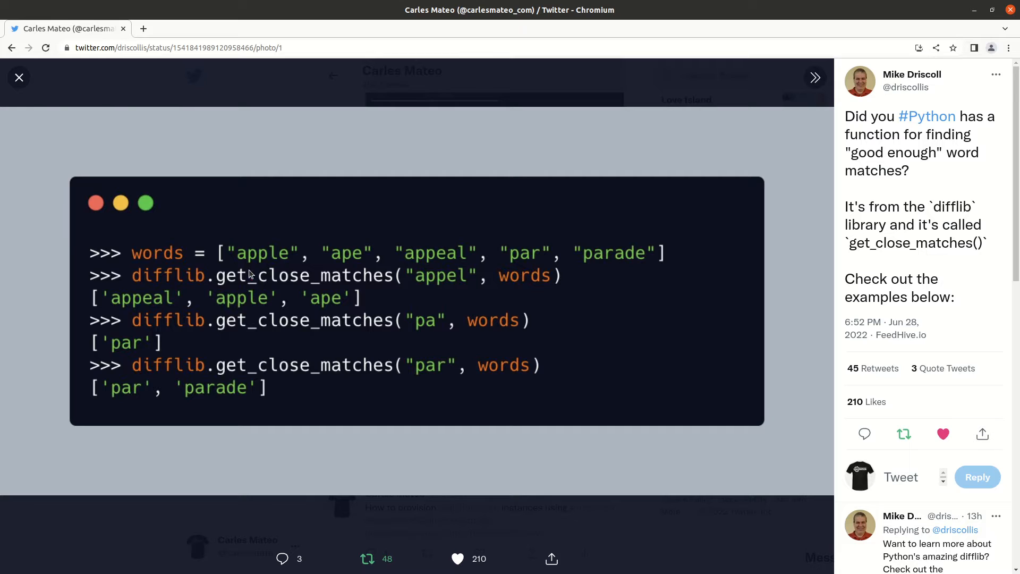
mouse_move(311, 295)
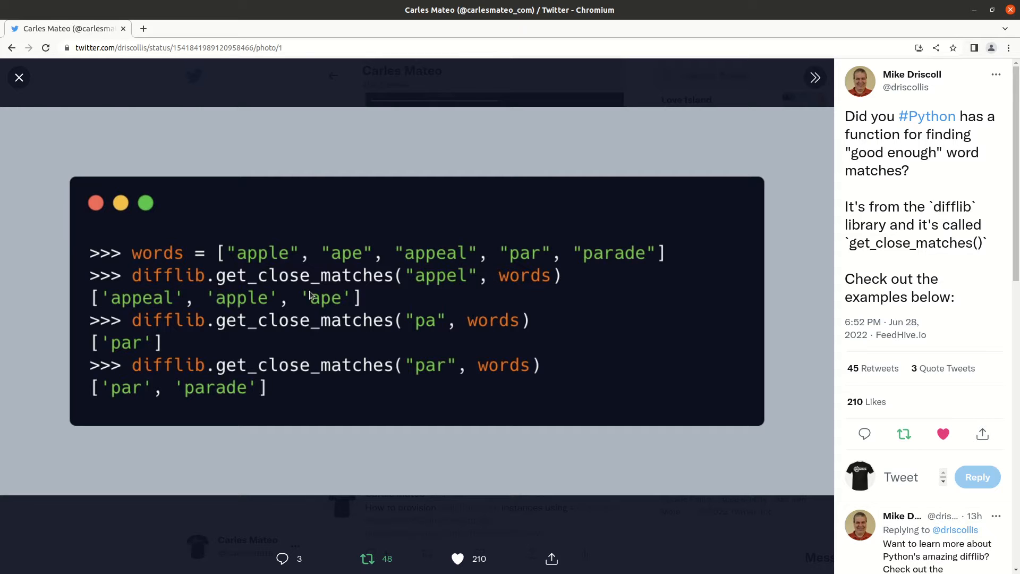
mouse_move(334, 285)
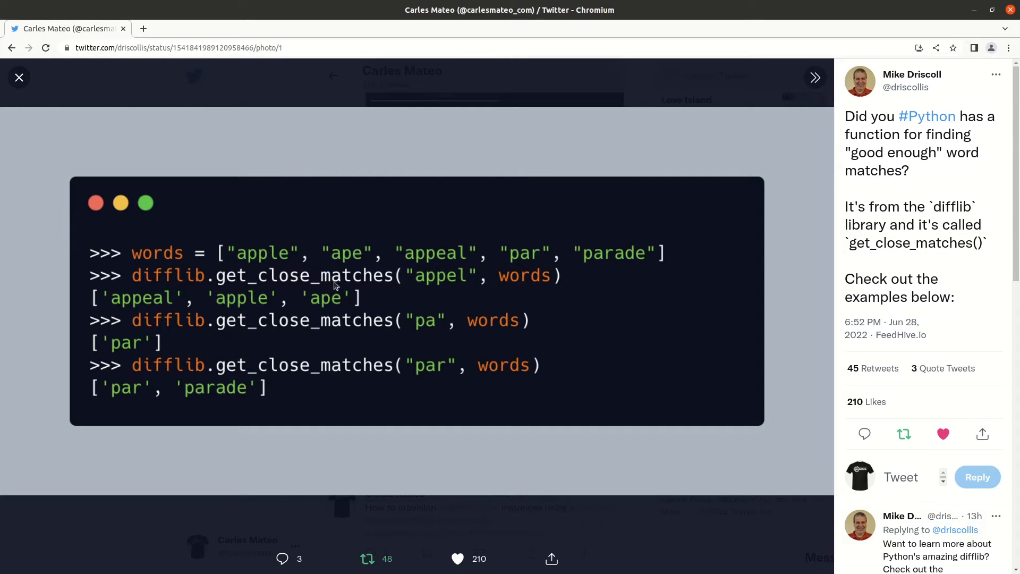
mouse_move(532, 293)
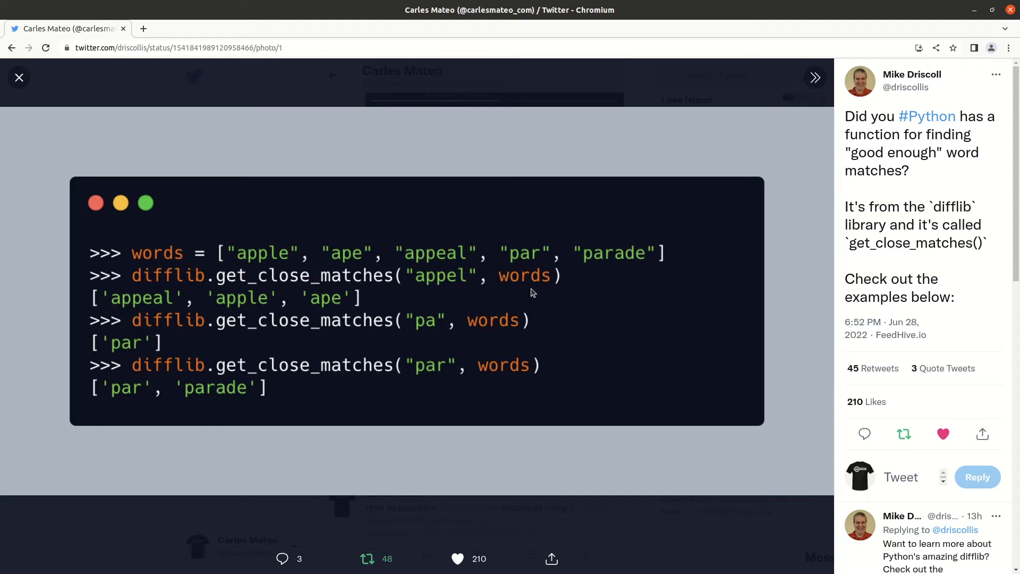
mouse_move(659, 306)
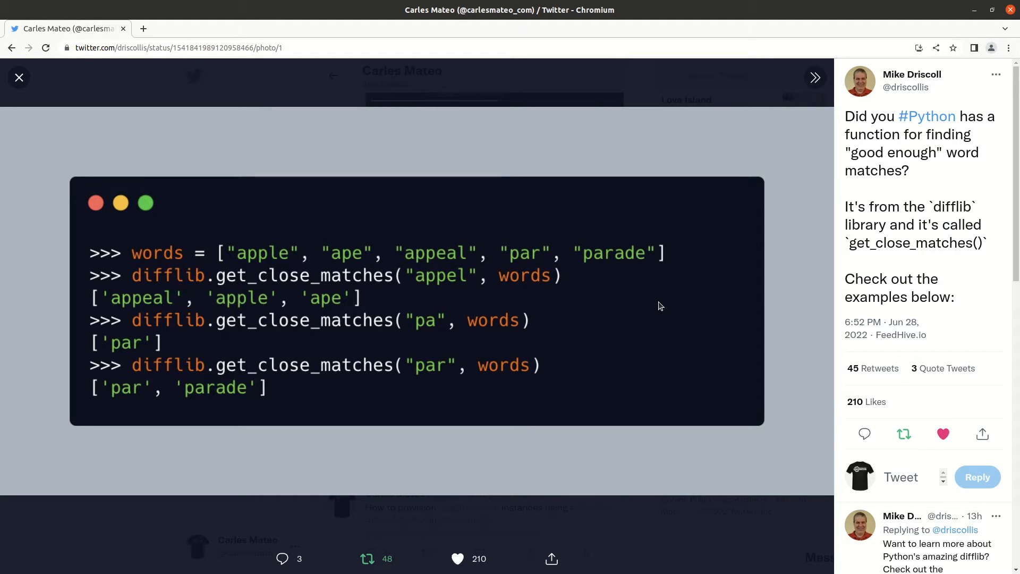
mouse_move(376, 272)
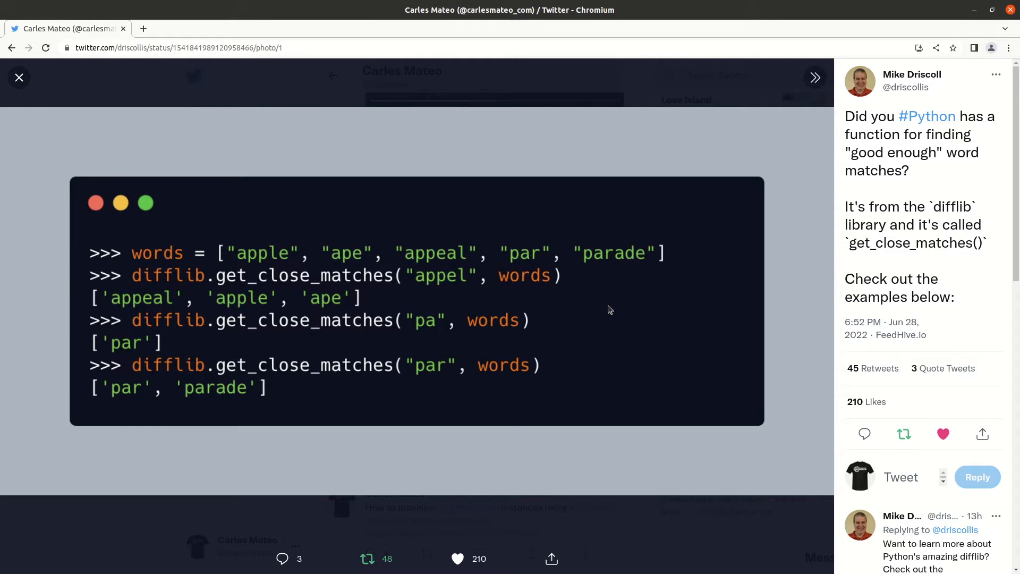
mouse_move(374, 282)
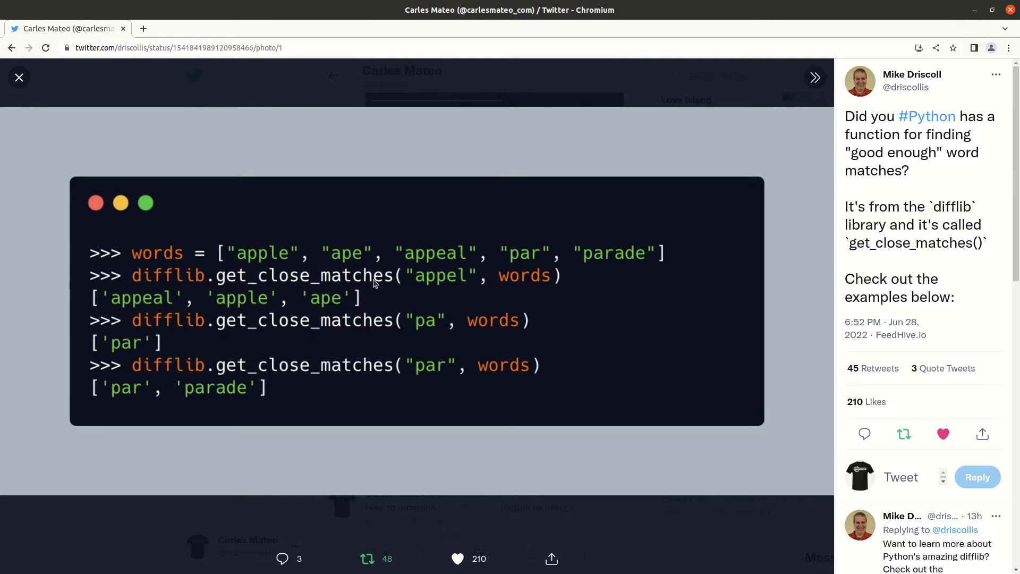
click(19, 78)
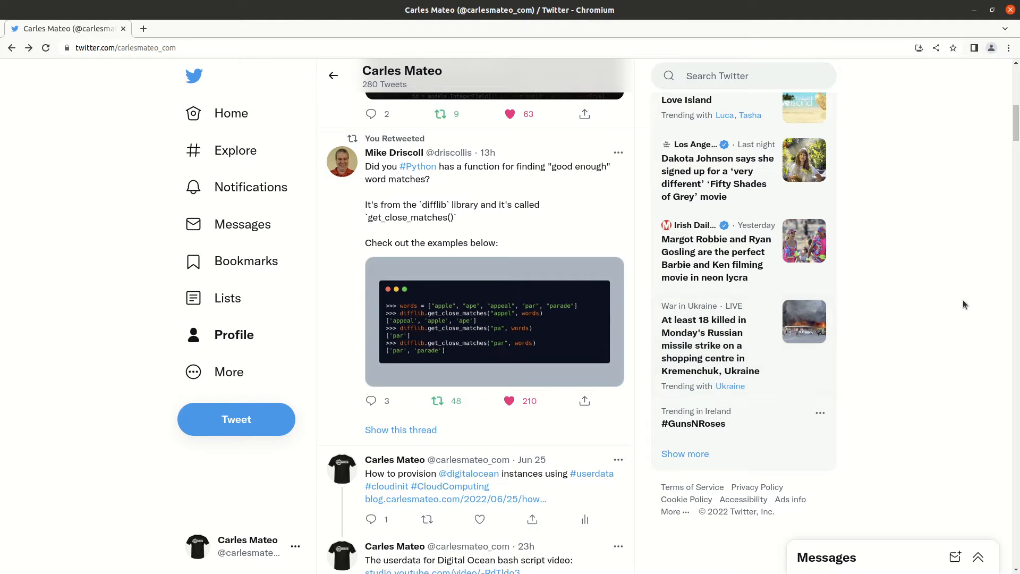
mouse_move(963, 288)
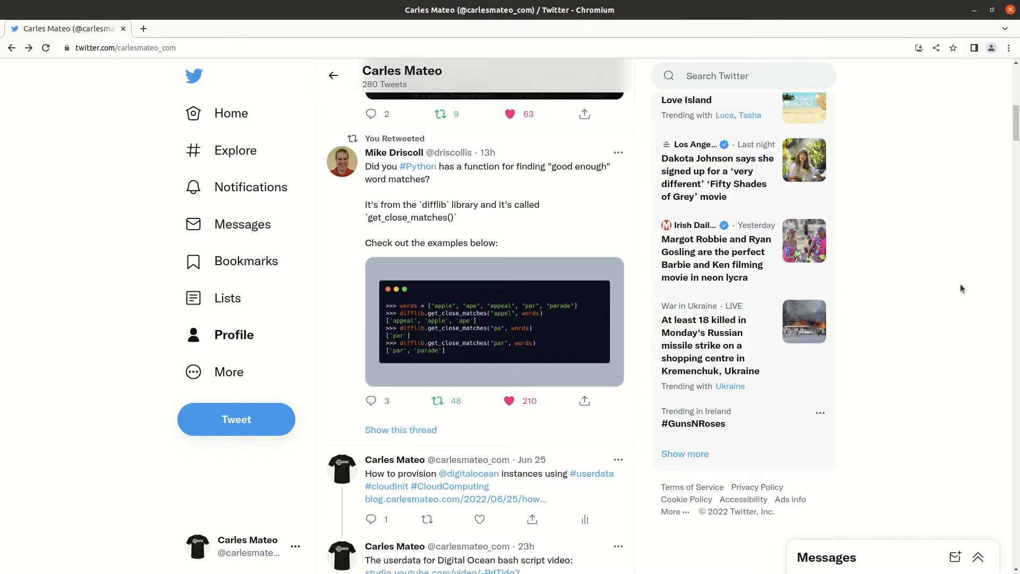
mouse_move(958, 261)
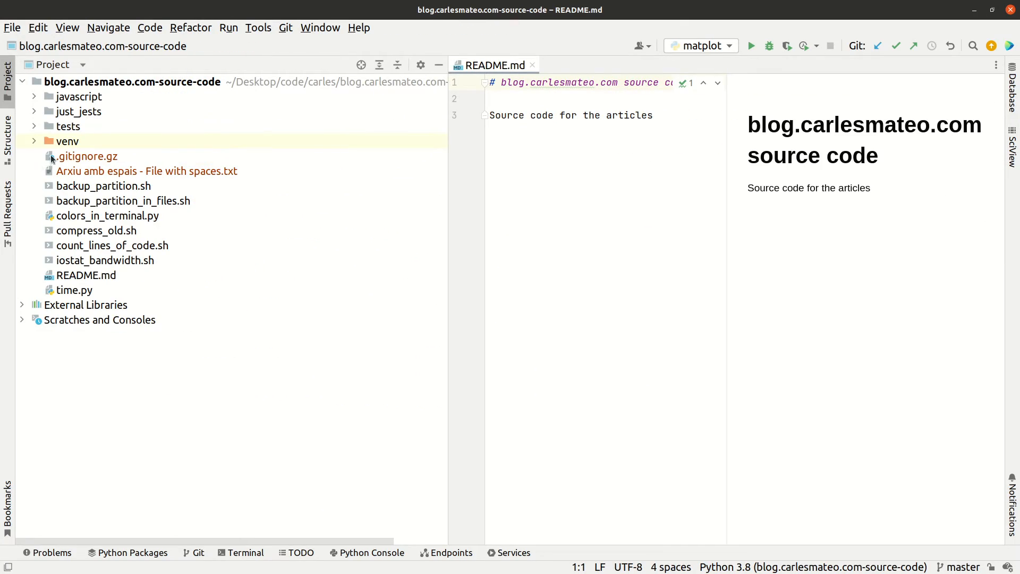
mouse_move(88, 123)
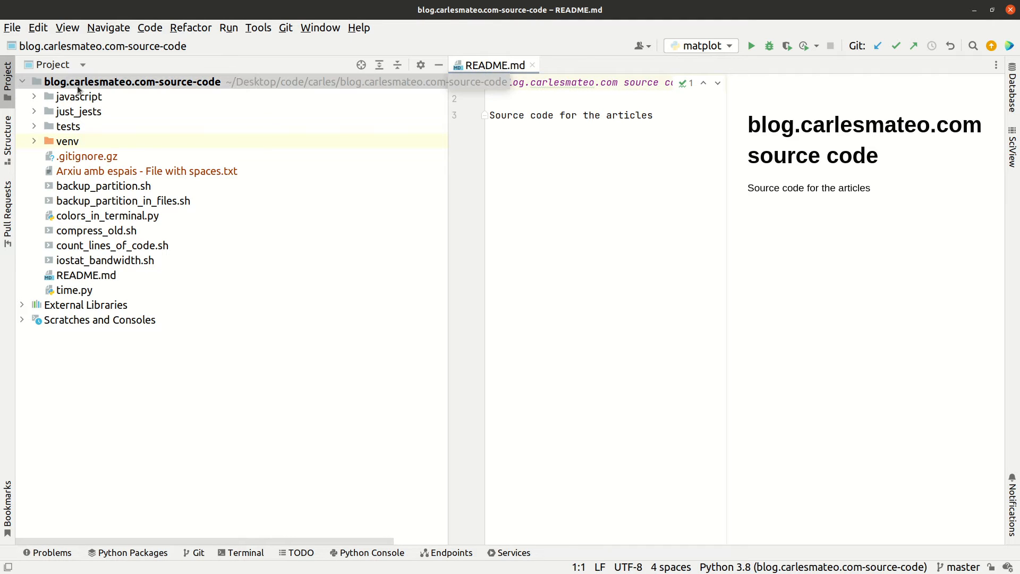
Create a new directory named 'arrays' under the project root
right_click(133, 82)
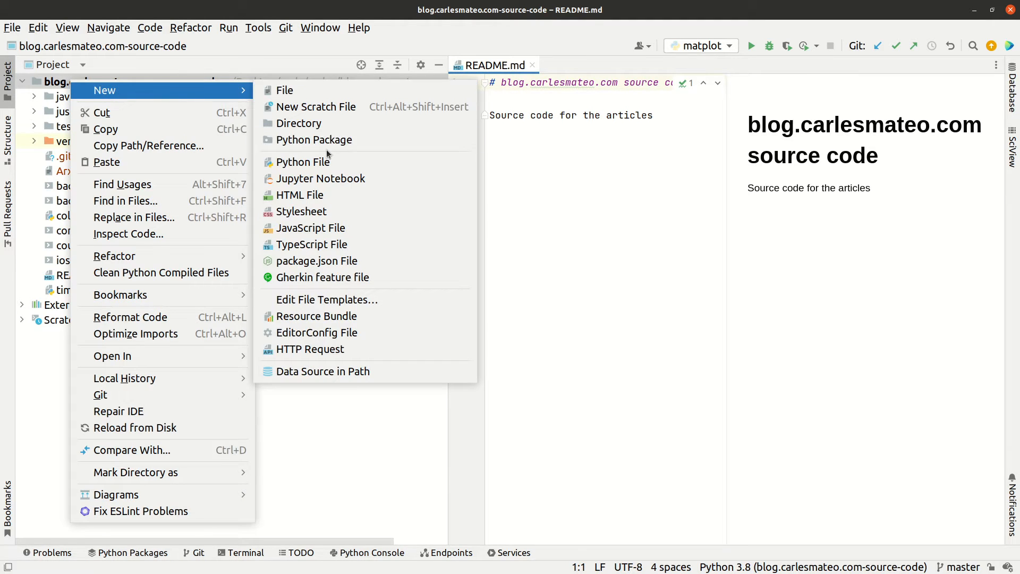
click(303, 161)
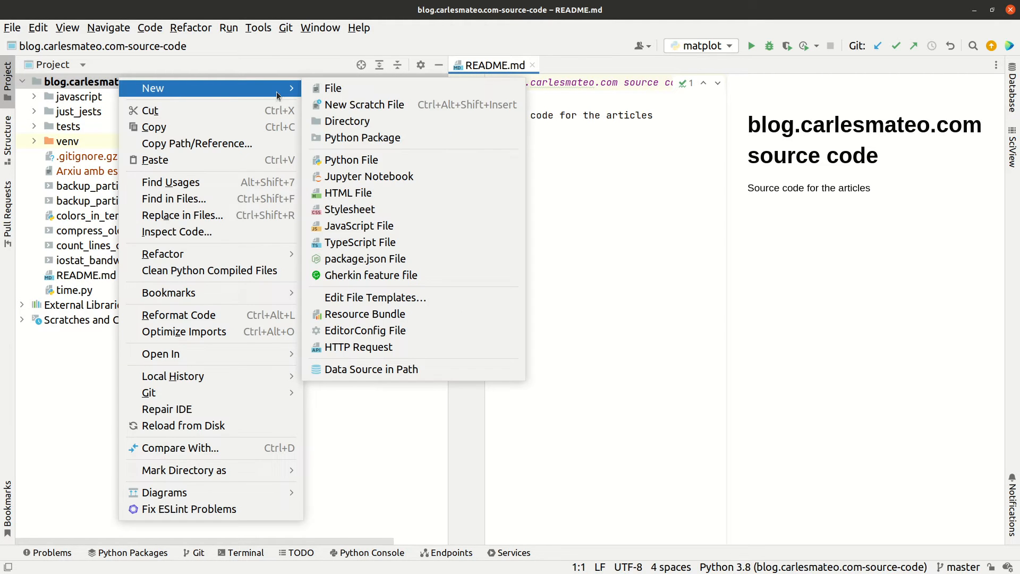
click(346, 122)
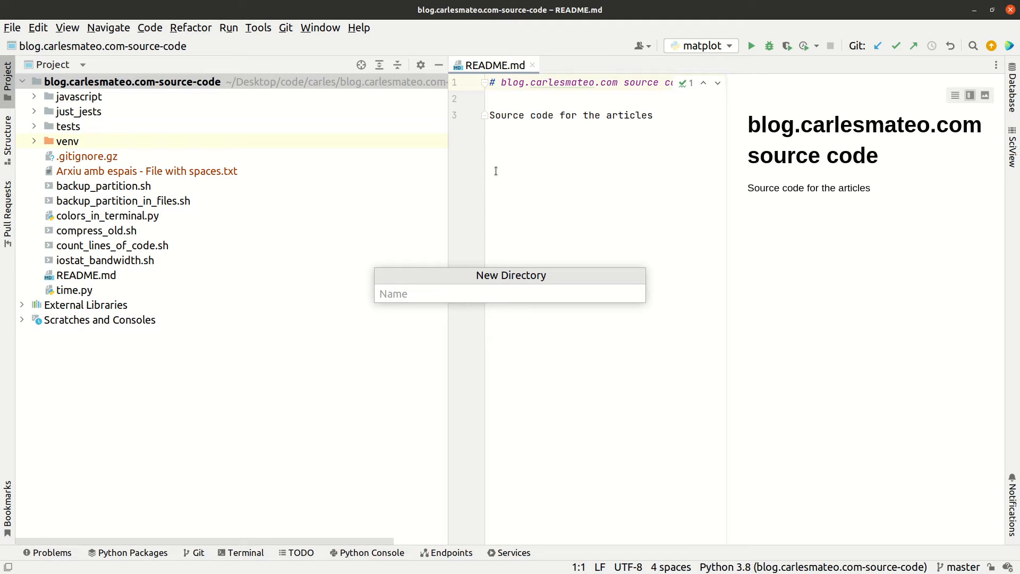
text(a)
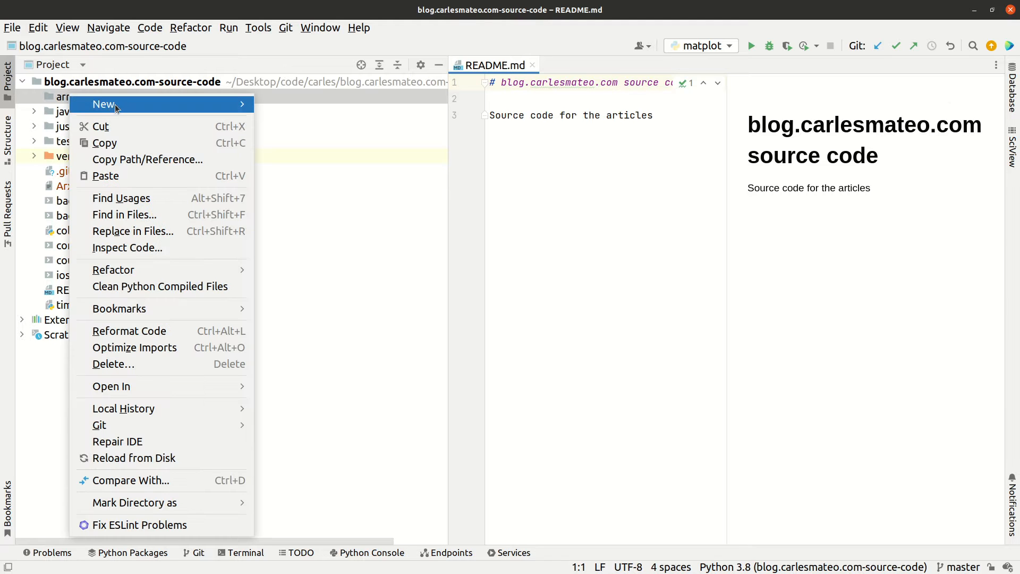
Create a new Python file 'diff_search.py' inside the arrays folder
click(104, 104)
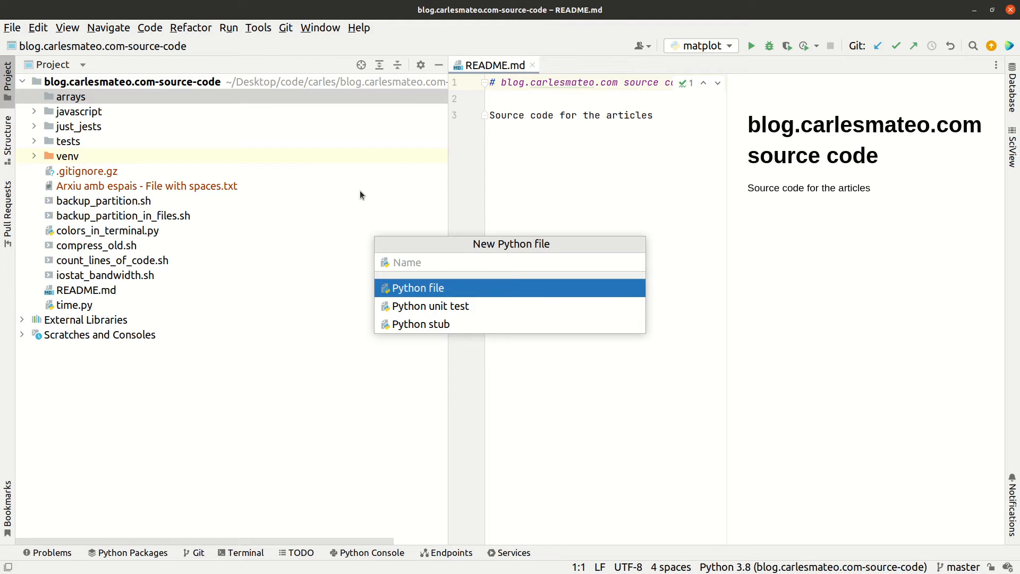
text(dffi)
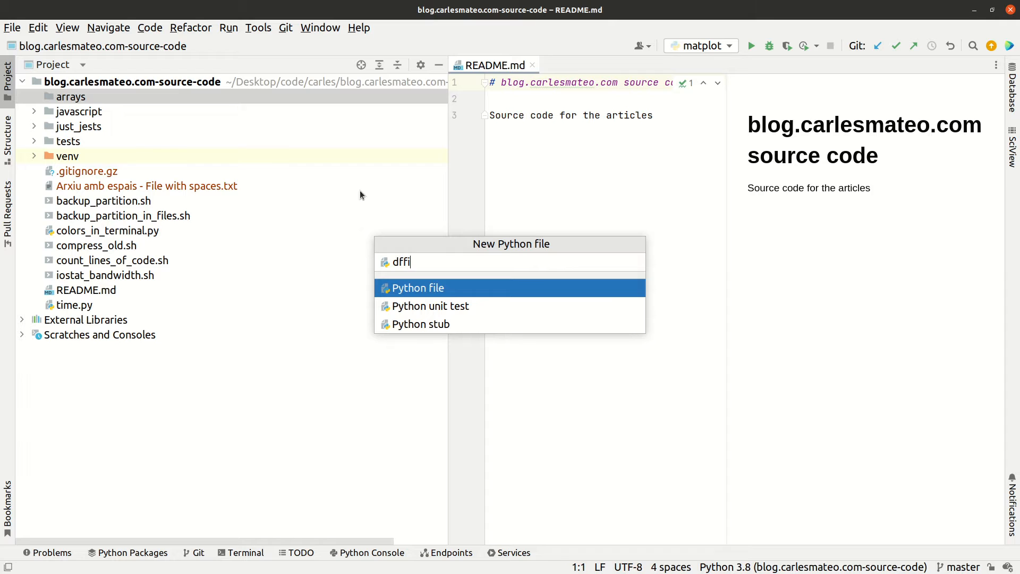
key(BackSpace)
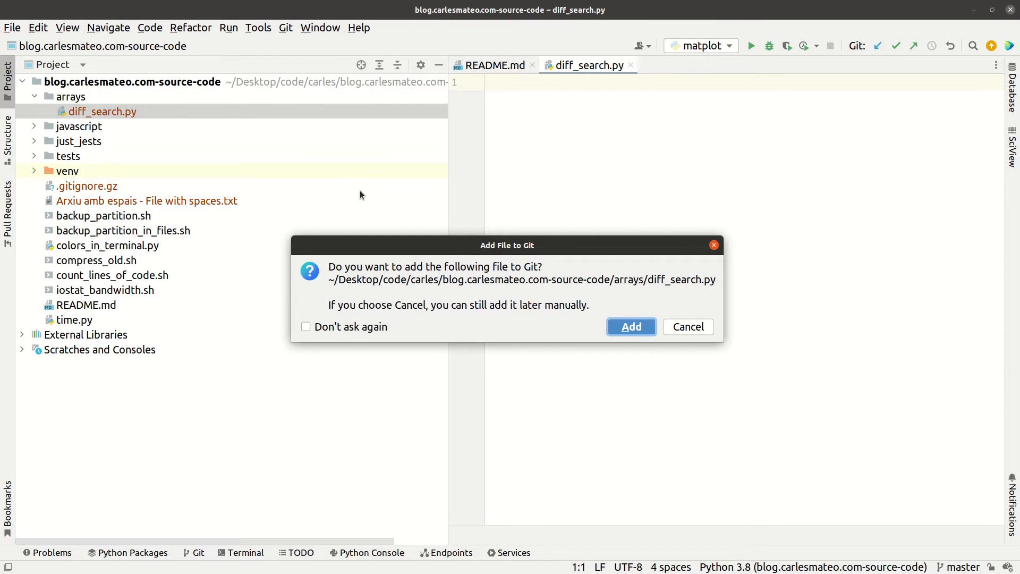
Add diff_search.py to Git and write 'import difflib' using completion
click(630, 327)
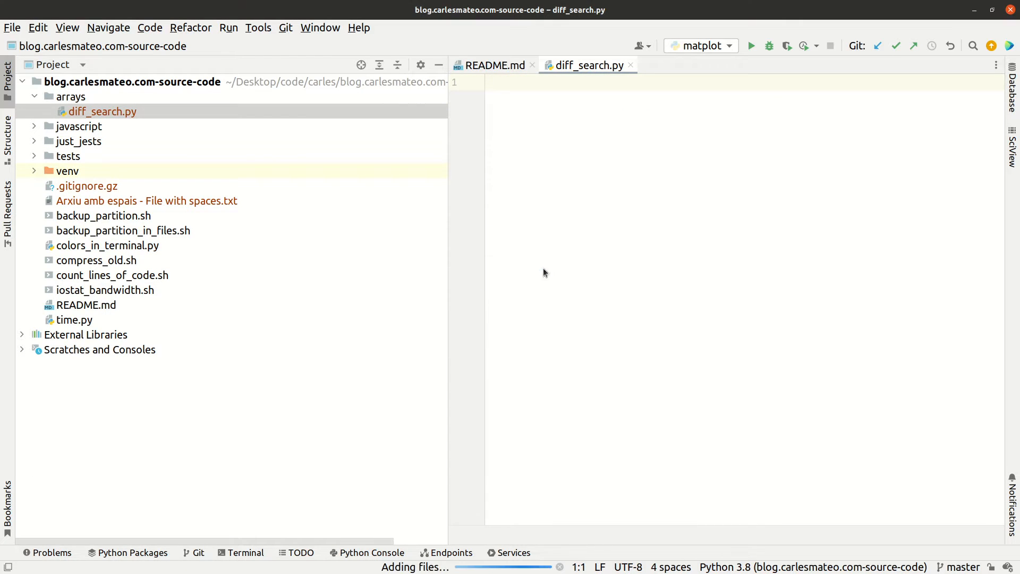
text(im)
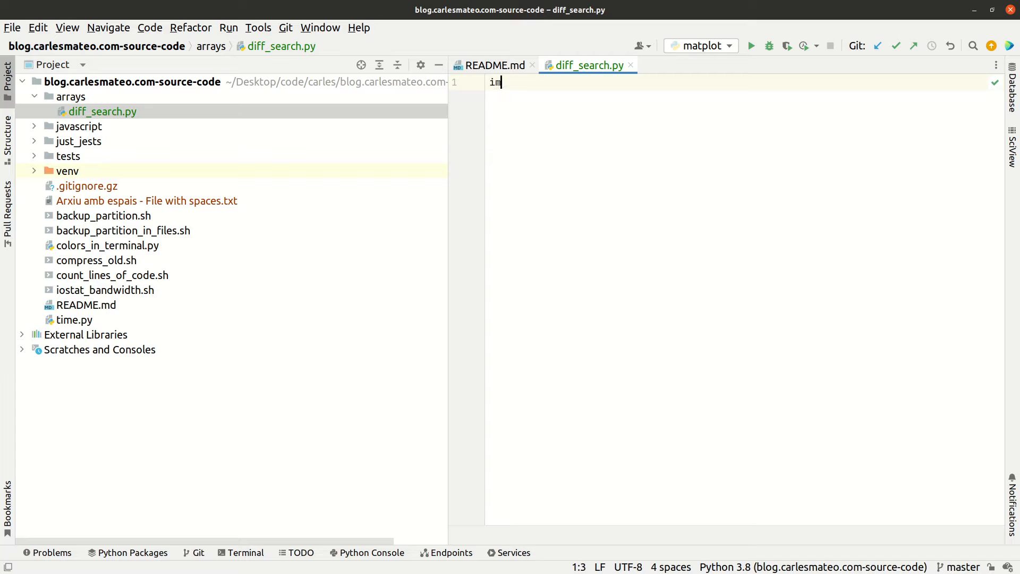
text(port diff)
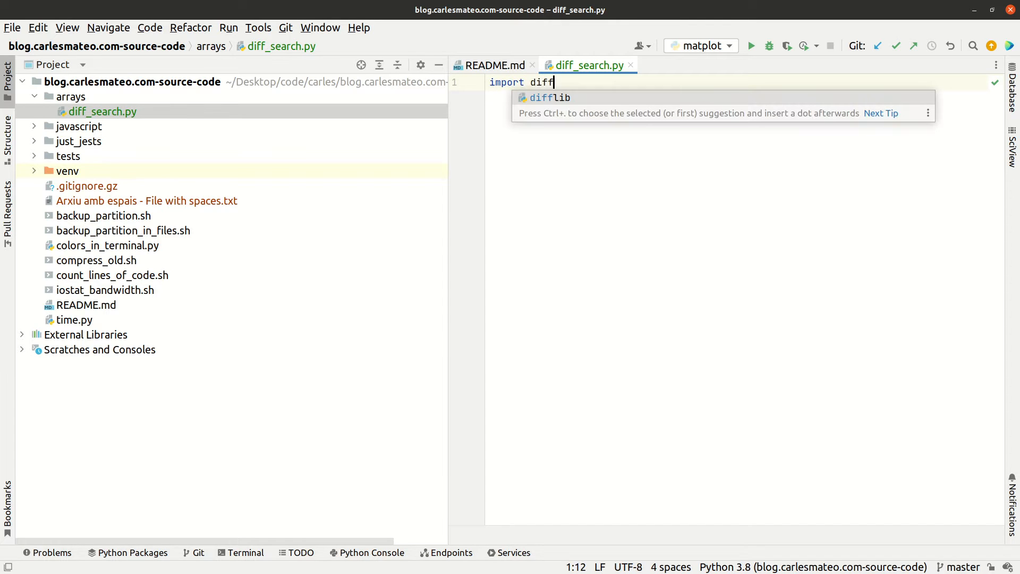
key(enter)
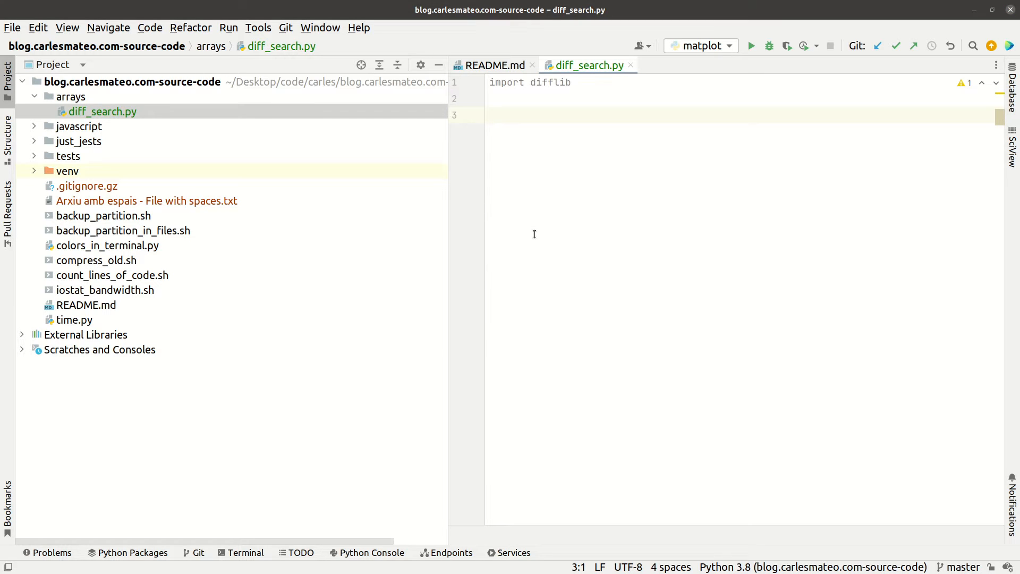
mouse_move(600, 225)
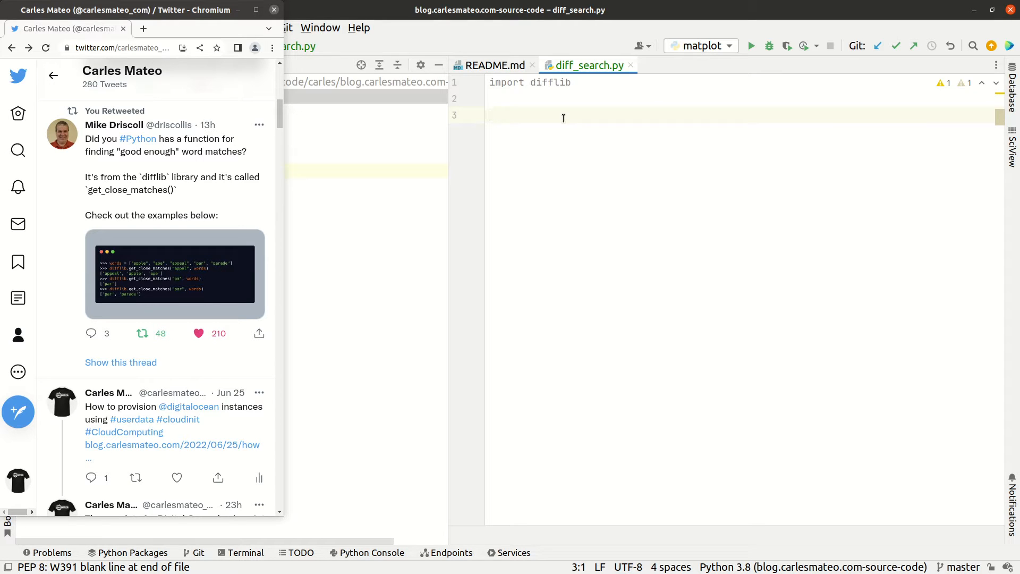
Write the if __name__ == "__main__": block header
text(i)
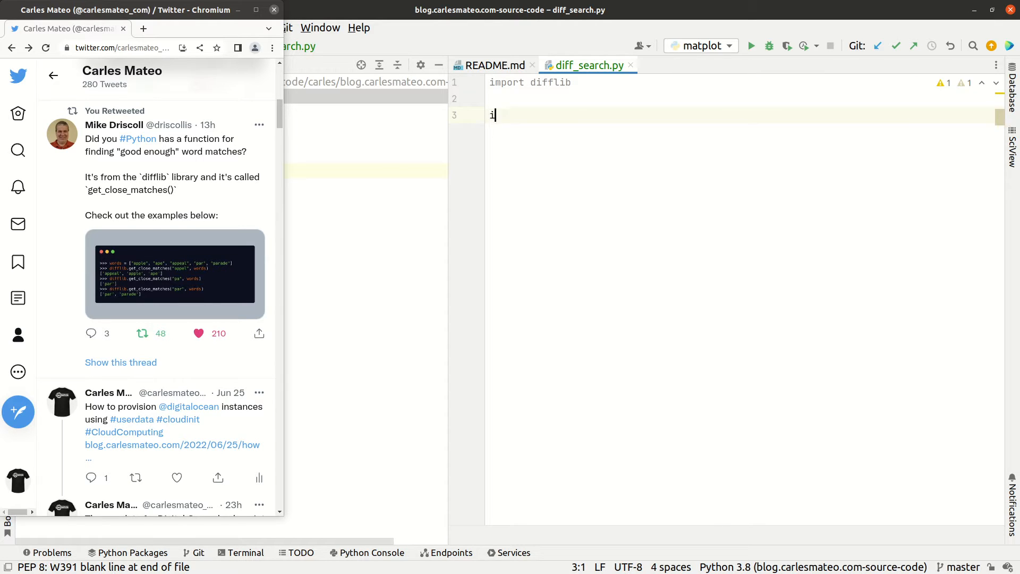
text(f __name__ == ")
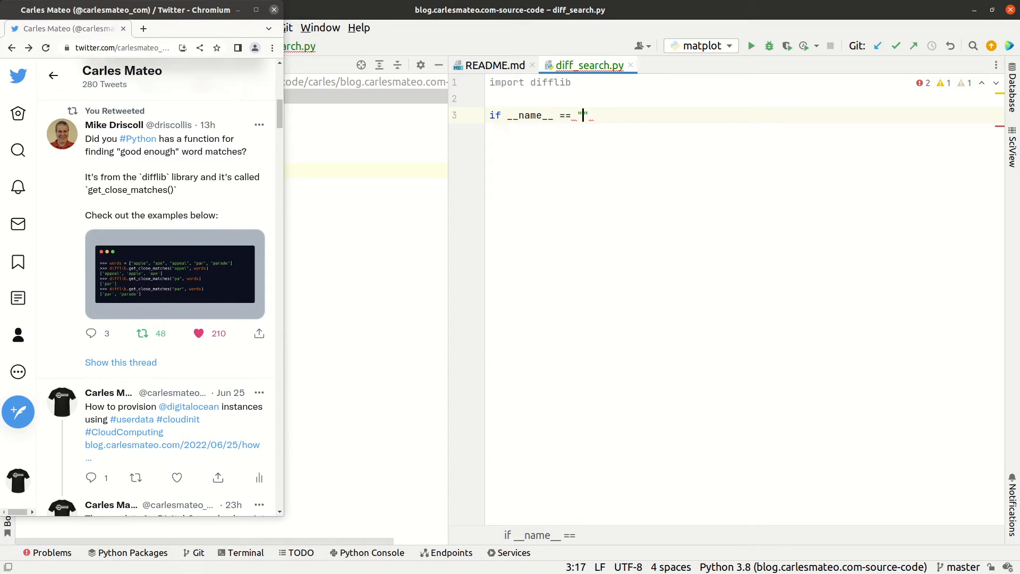
text(__main__)
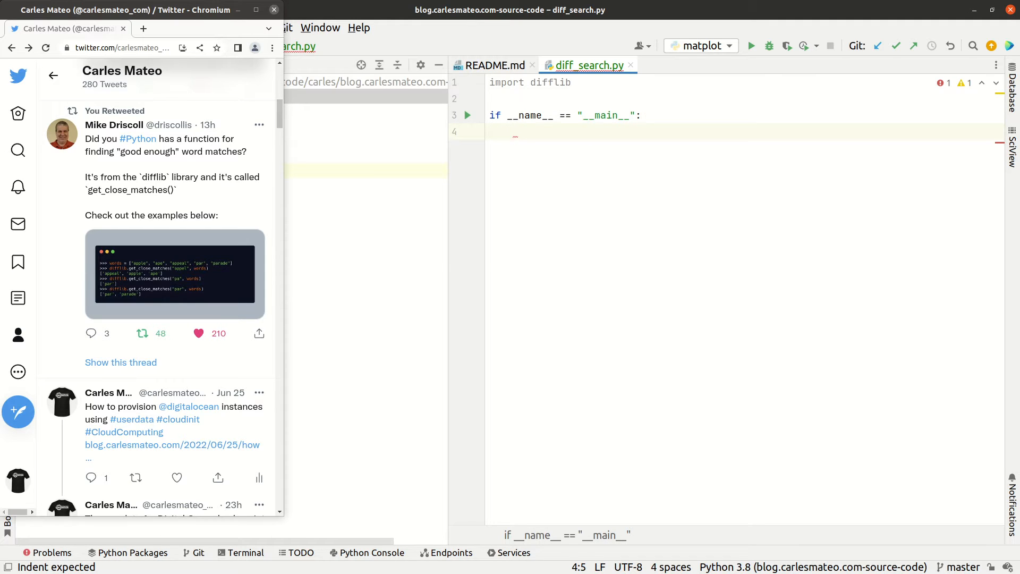
Define a_words list with 'apples', 'ape', 'par' and 'parade'
text(a_)
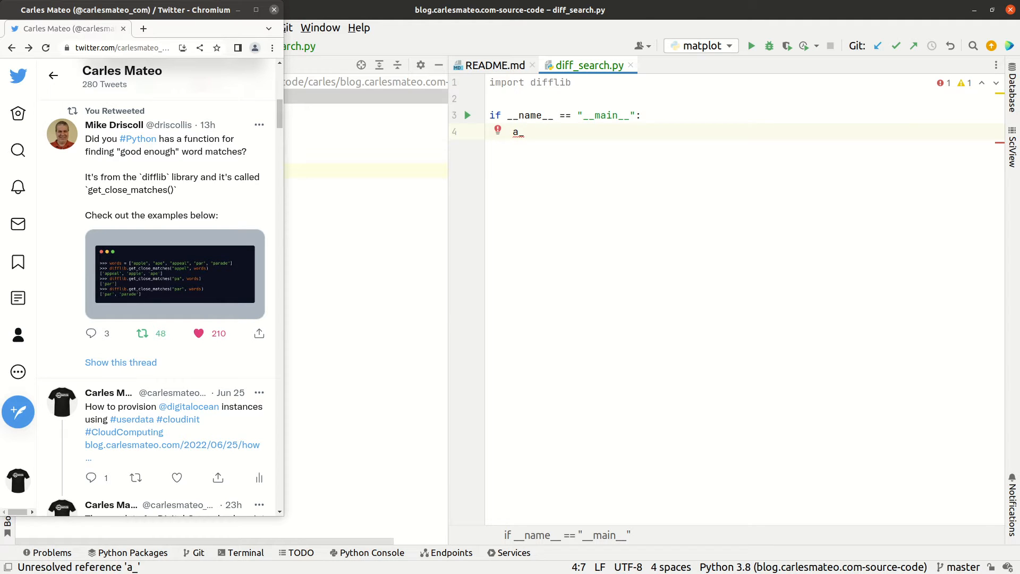
text(wor)
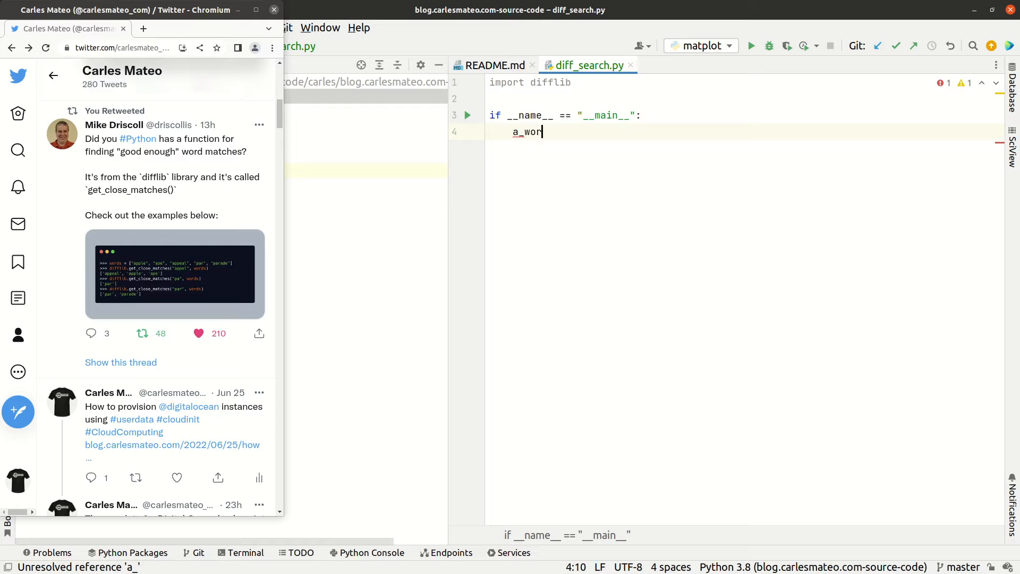
text(ds = [)
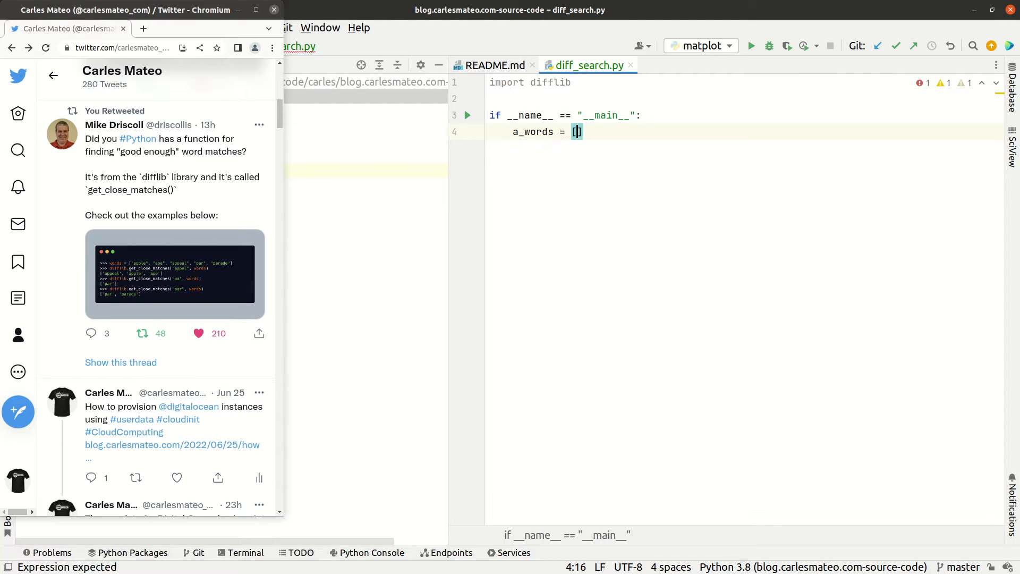
text(])
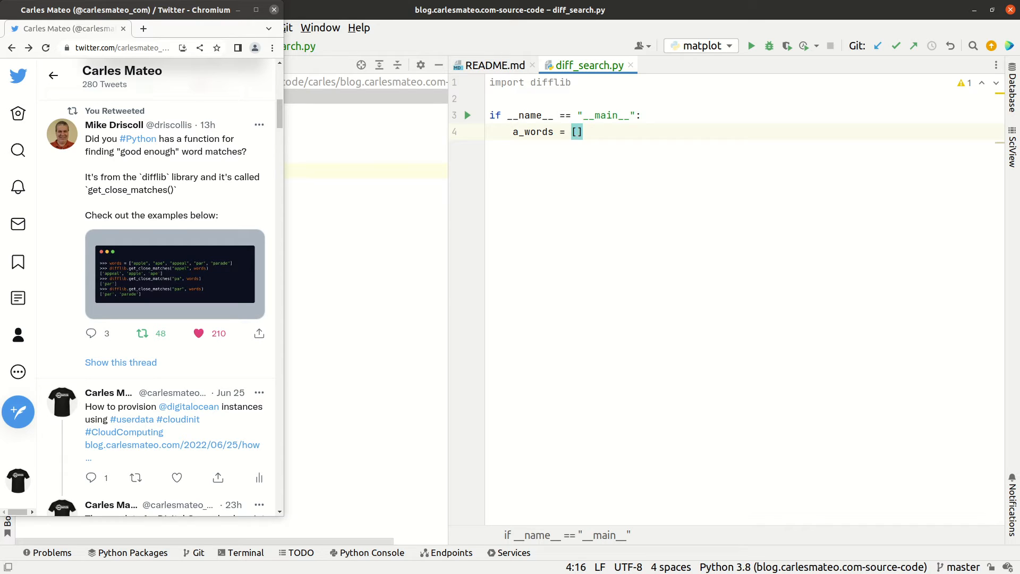
text('apples',)
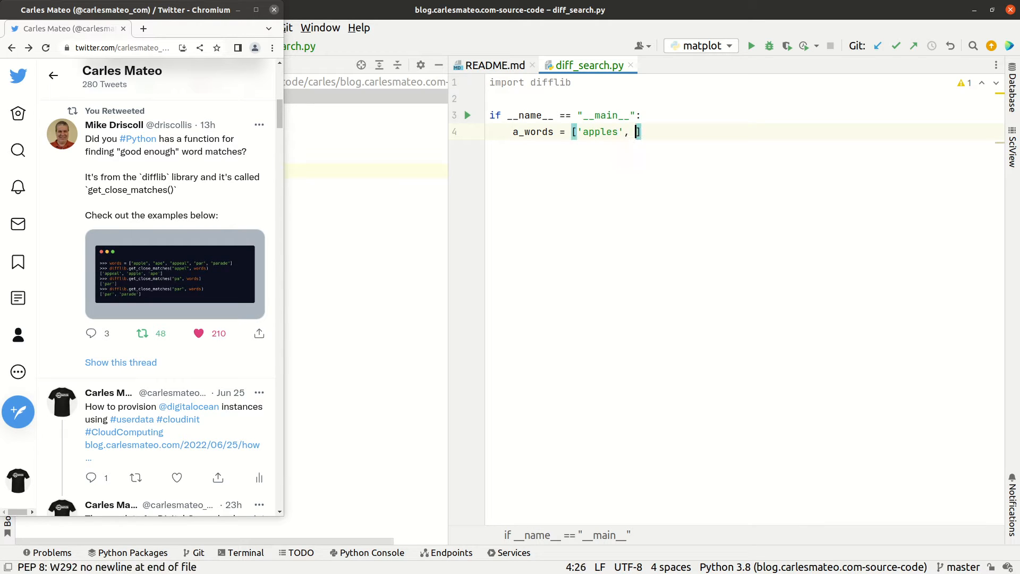
text('ape')
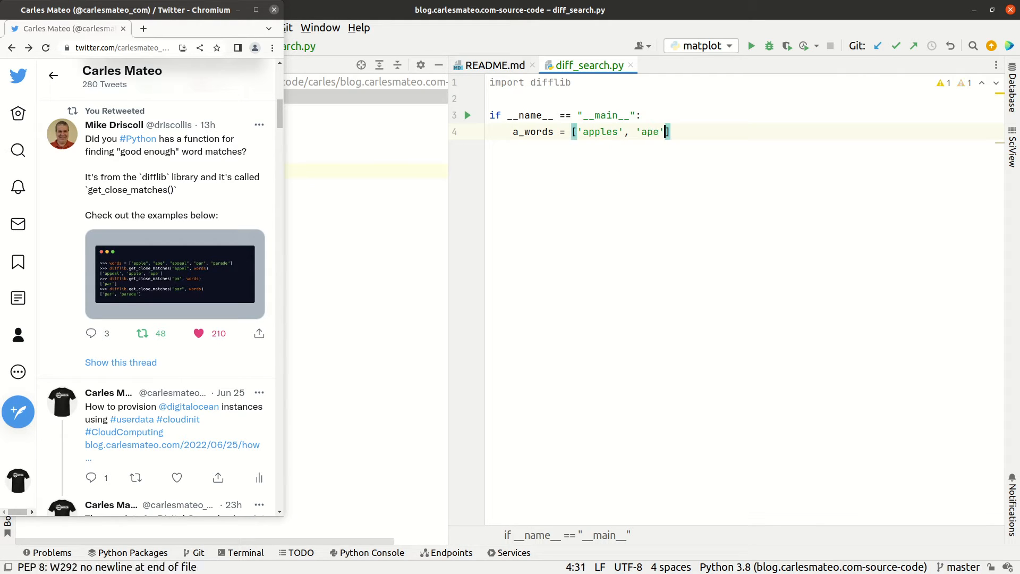
text(,)
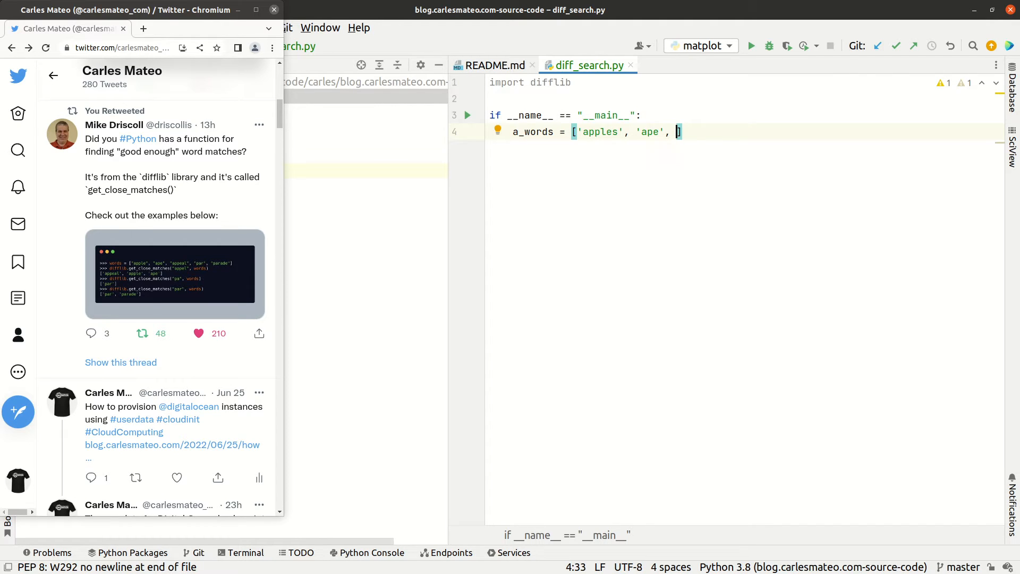
text('par)
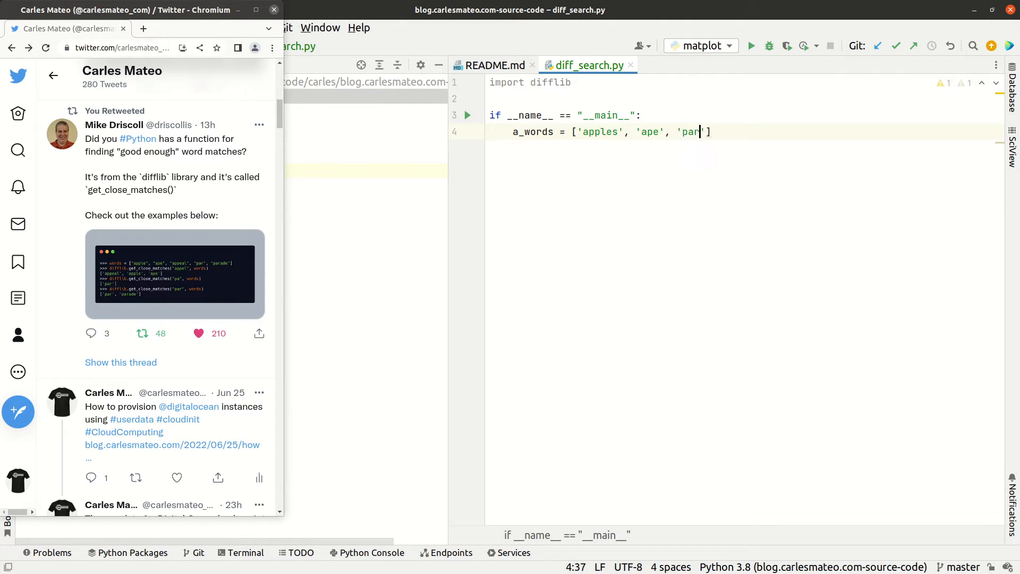
text(',)
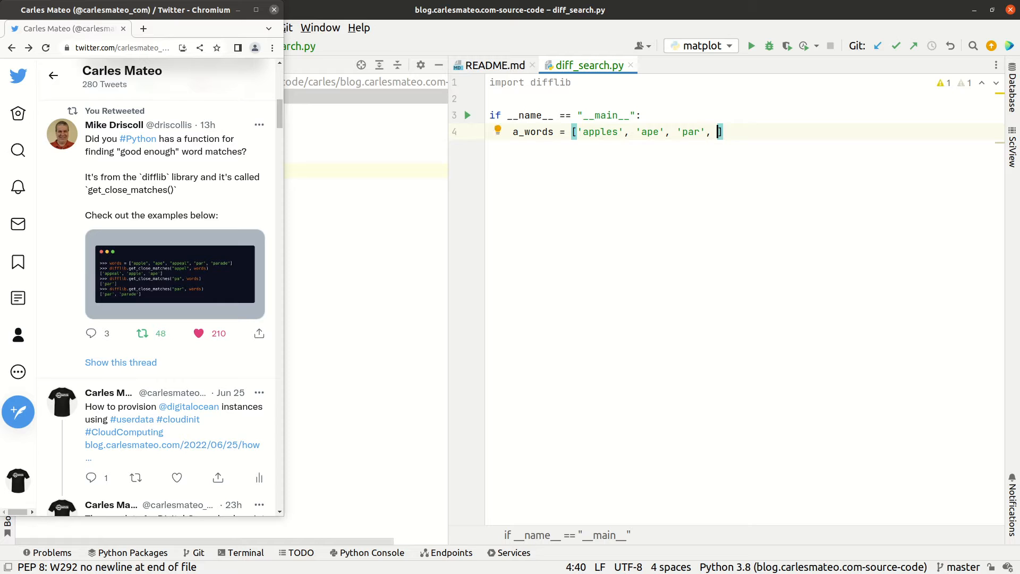
text('parade')
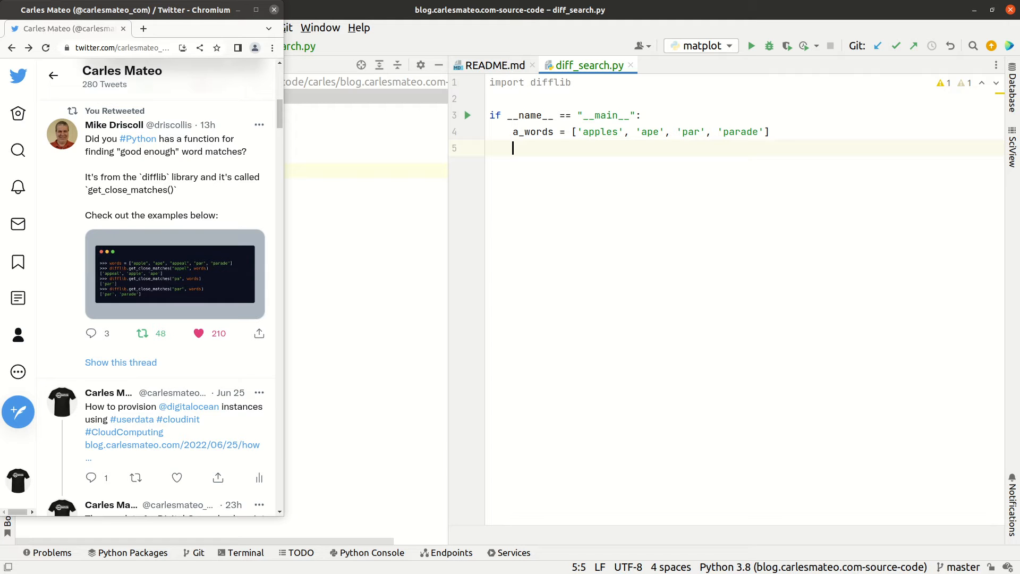
Call difflib.get_close_matches("appel", a_words) and minimize the Twitter window
text(di)
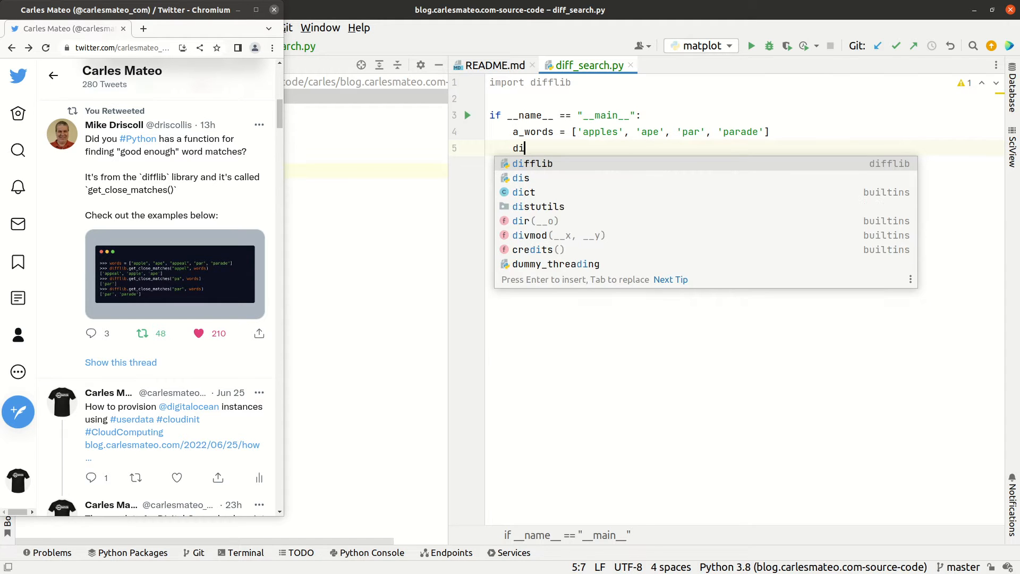
text(fflib.)
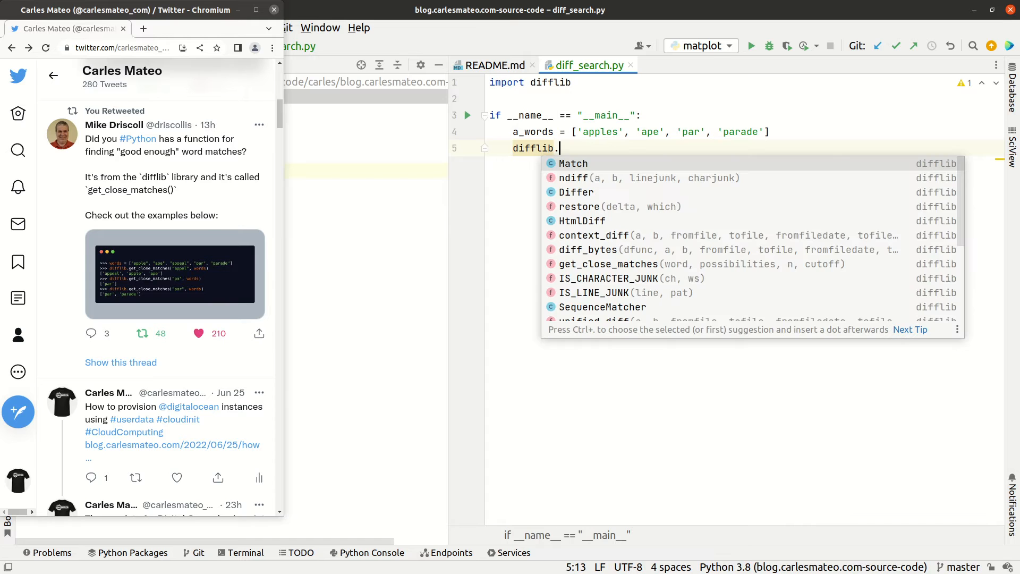
click(608, 263)
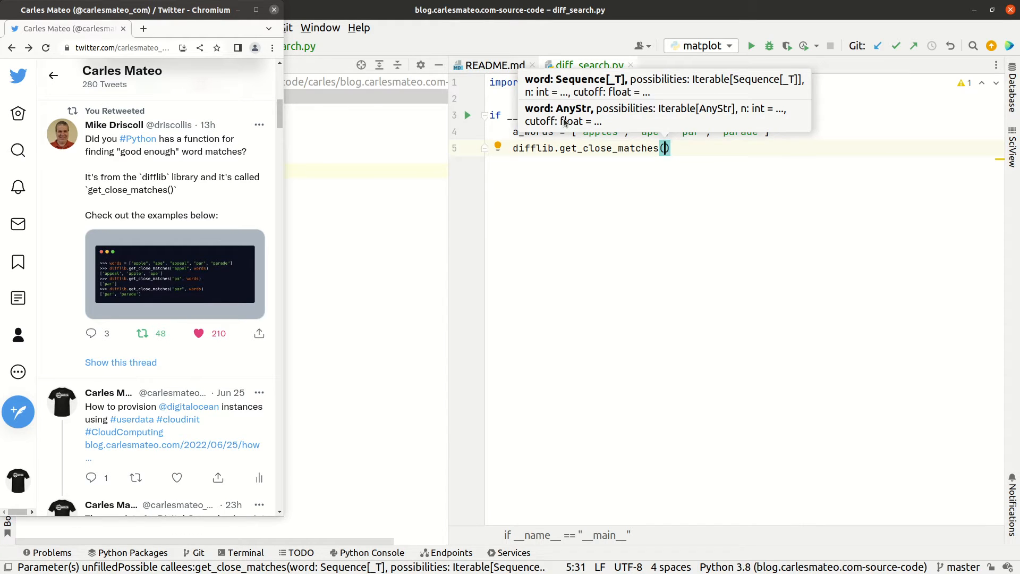
text("appel",)
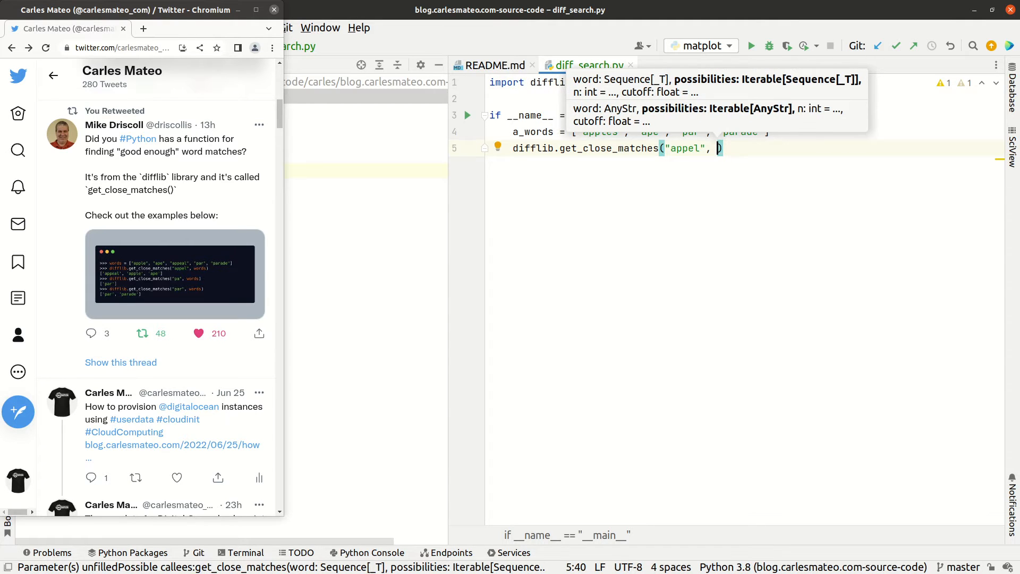
text(a_words)
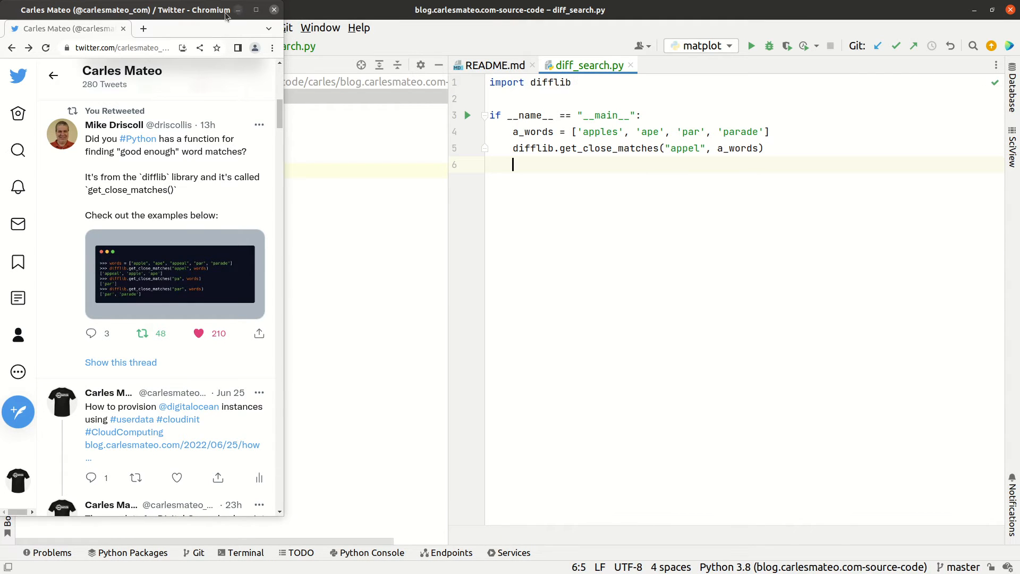
click(273, 9)
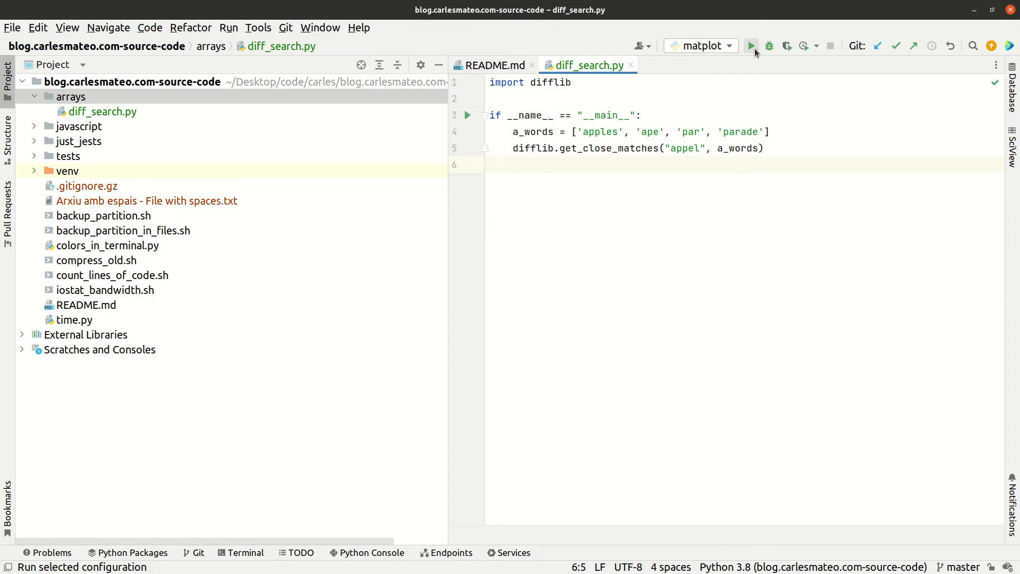
Run the script once, then wrap the get_close_matches call in print()
click(753, 46)
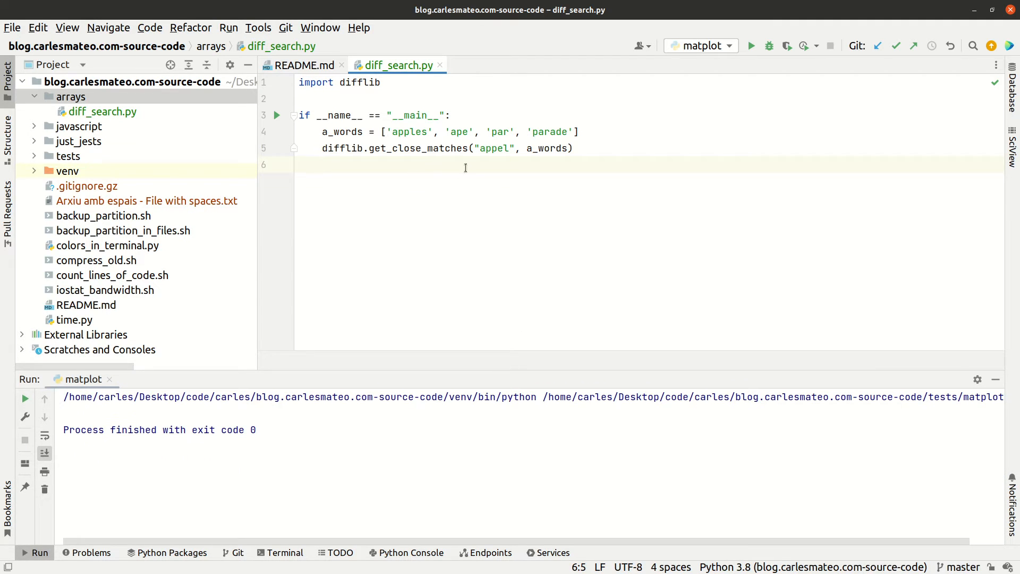
click(570, 148)
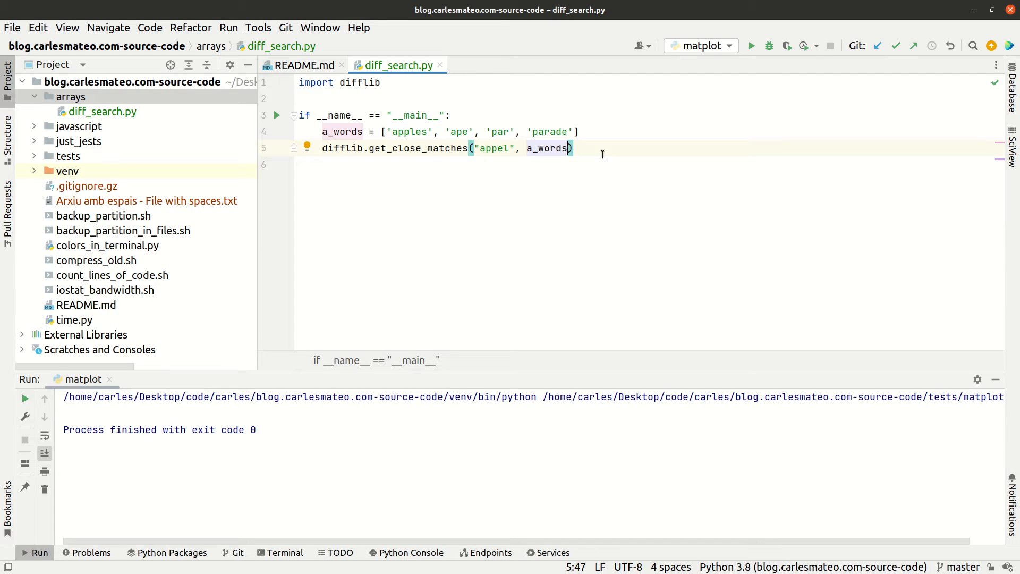
mouse_move(419, 148)
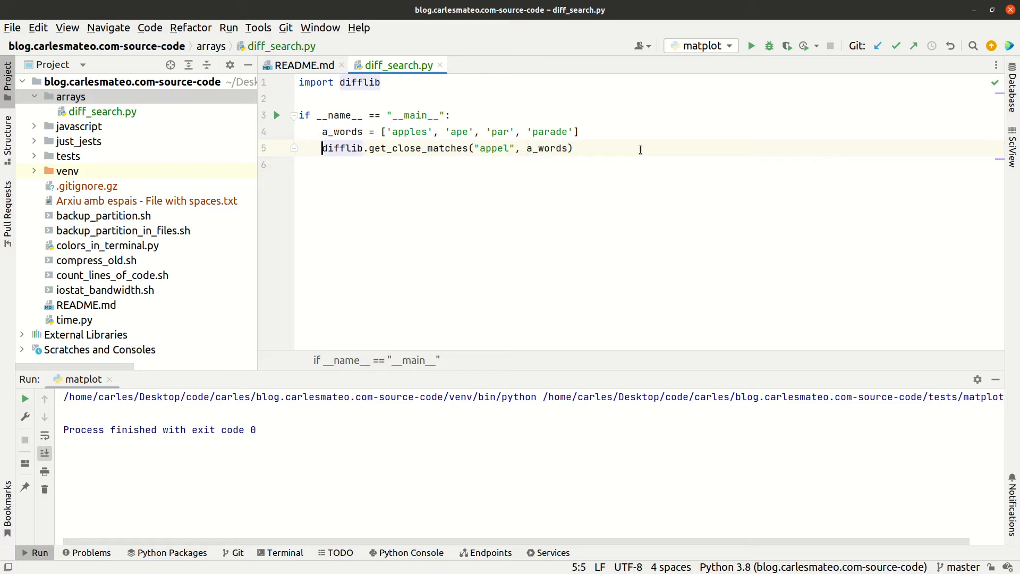
text(print()
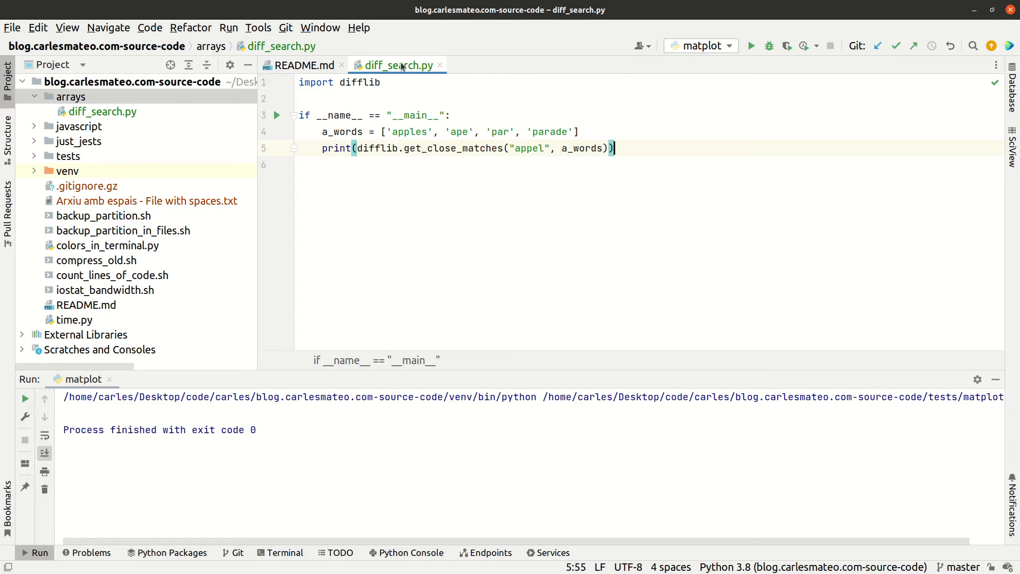
Run 'diff_search' so it prints ['ape', 'apples'] for 'appel'
right_click(395, 65)
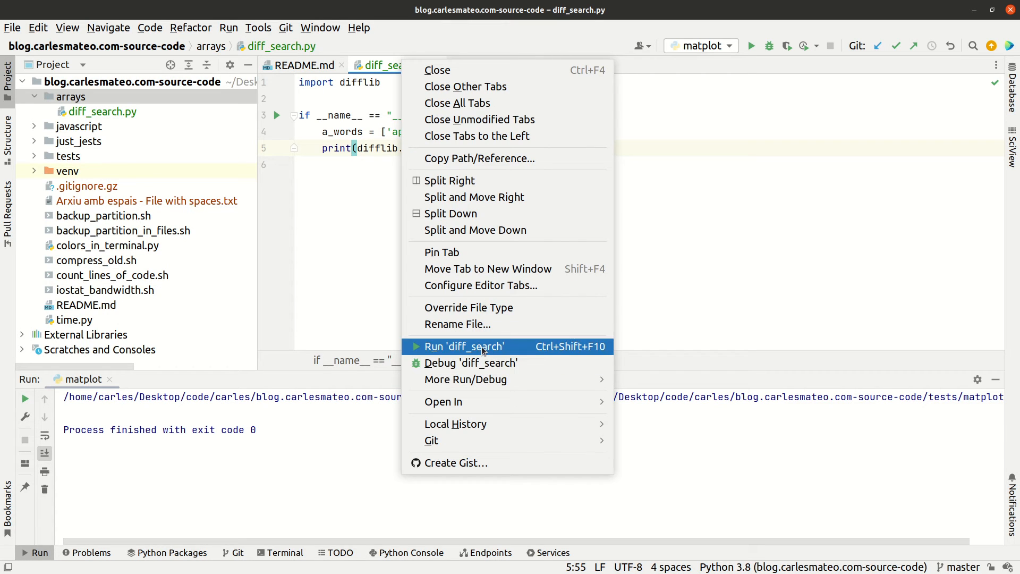
click(464, 346)
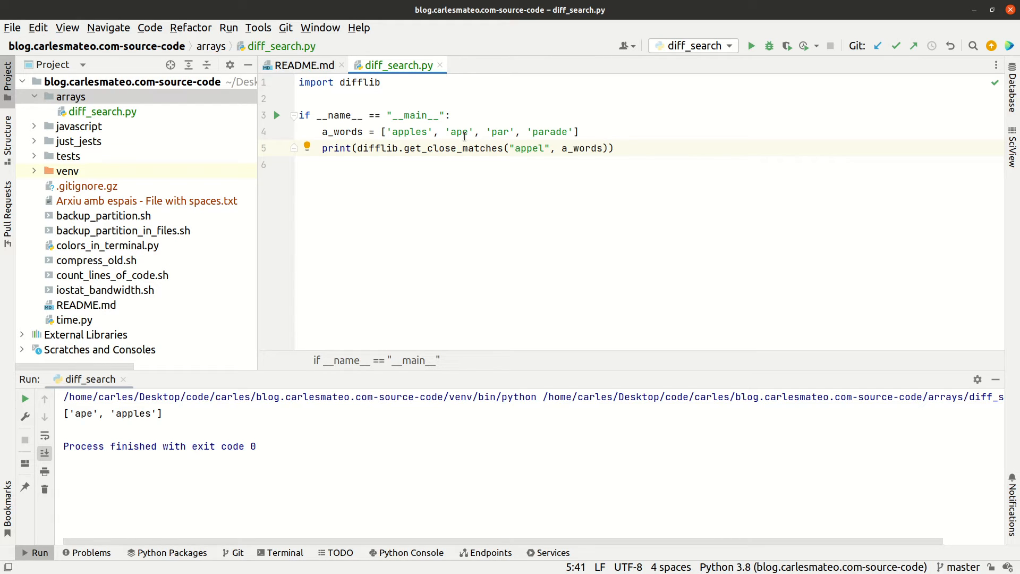
click(456, 132)
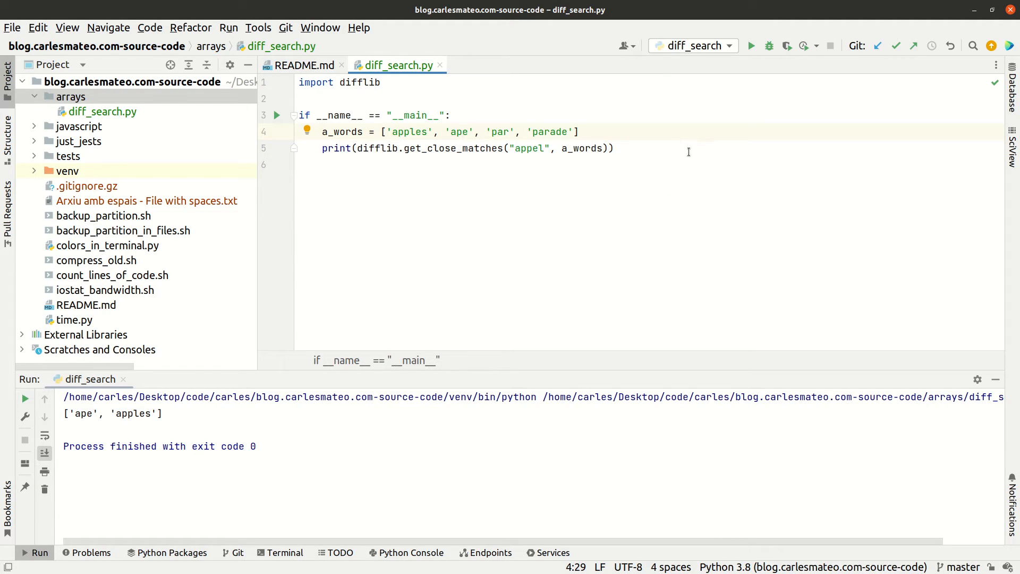
mouse_move(356, 87)
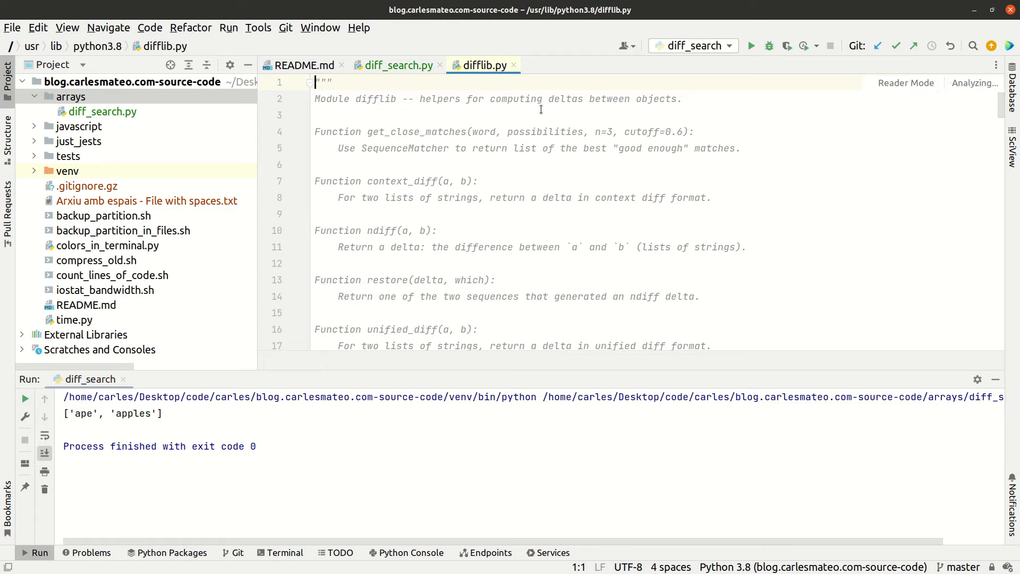
scroll(down, 3)
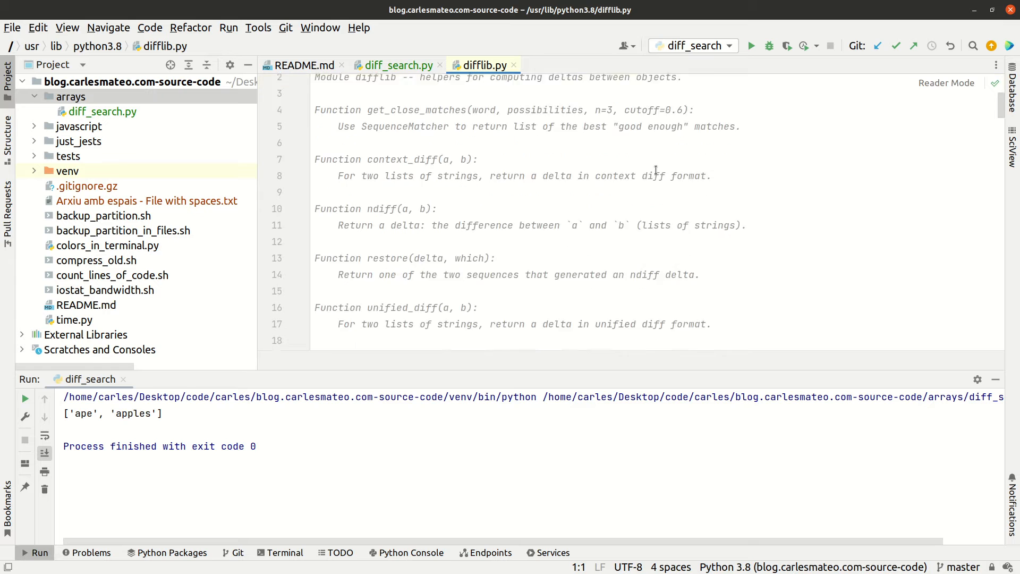
scroll(down, 3)
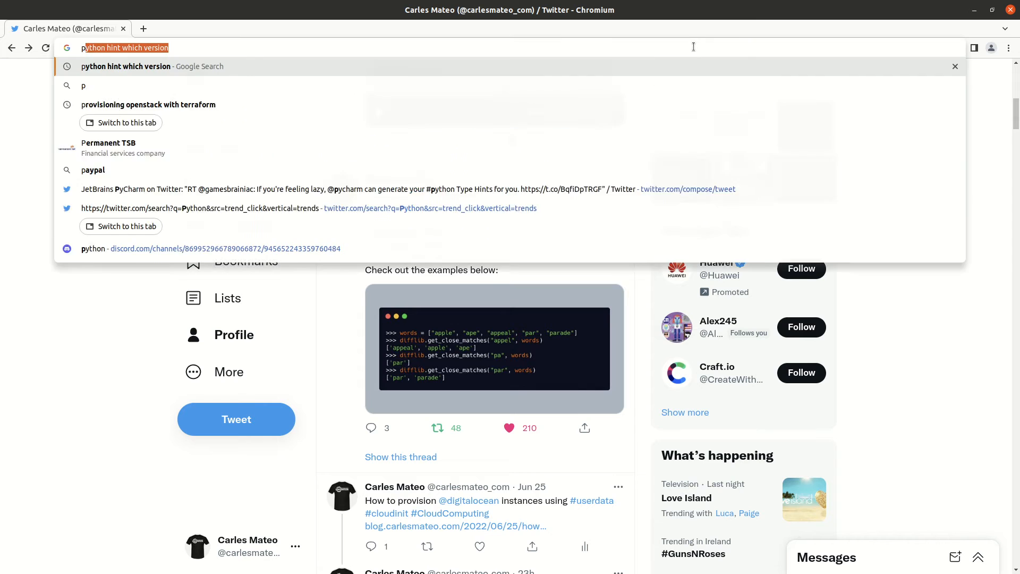
Google 'python difflib', open the docs.python.org result and switch to version 3.6
text(python difflib)
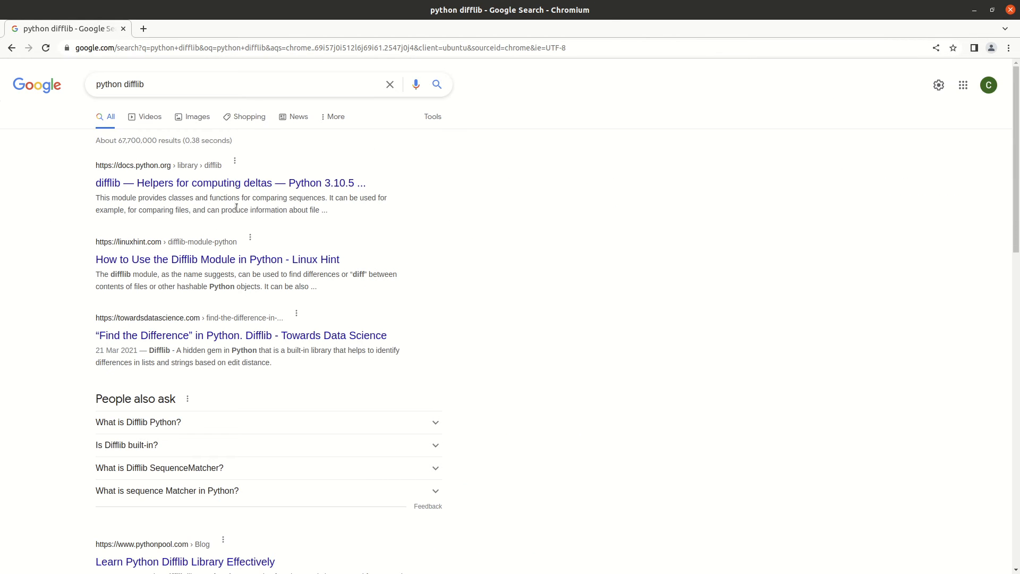
click(231, 183)
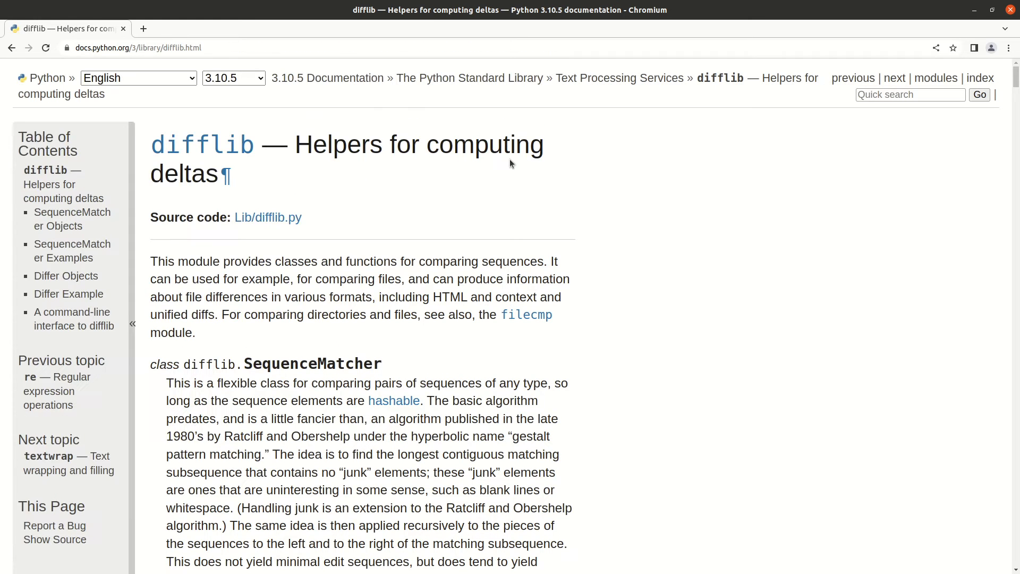
mouse_move(536, 255)
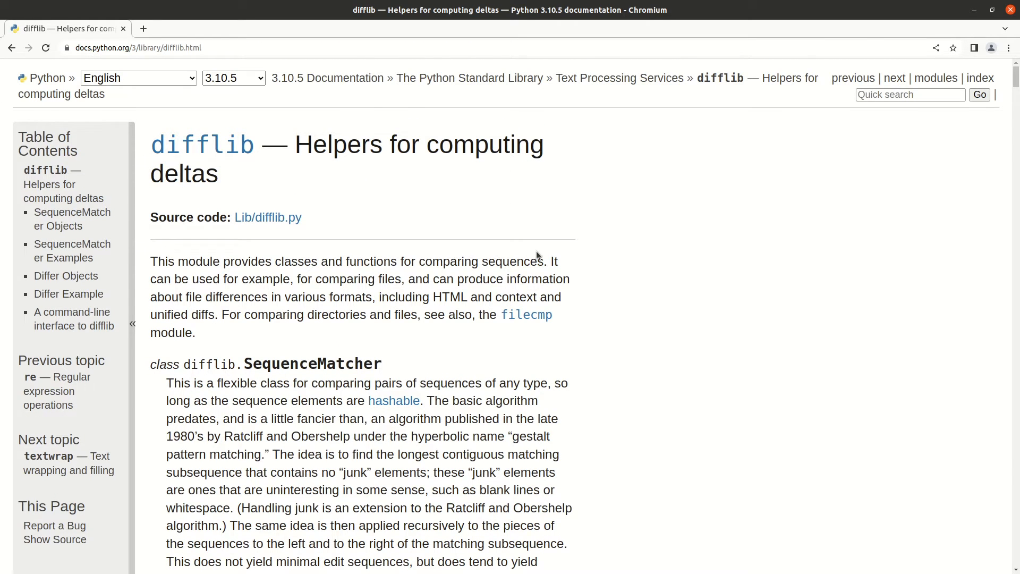
mouse_move(514, 263)
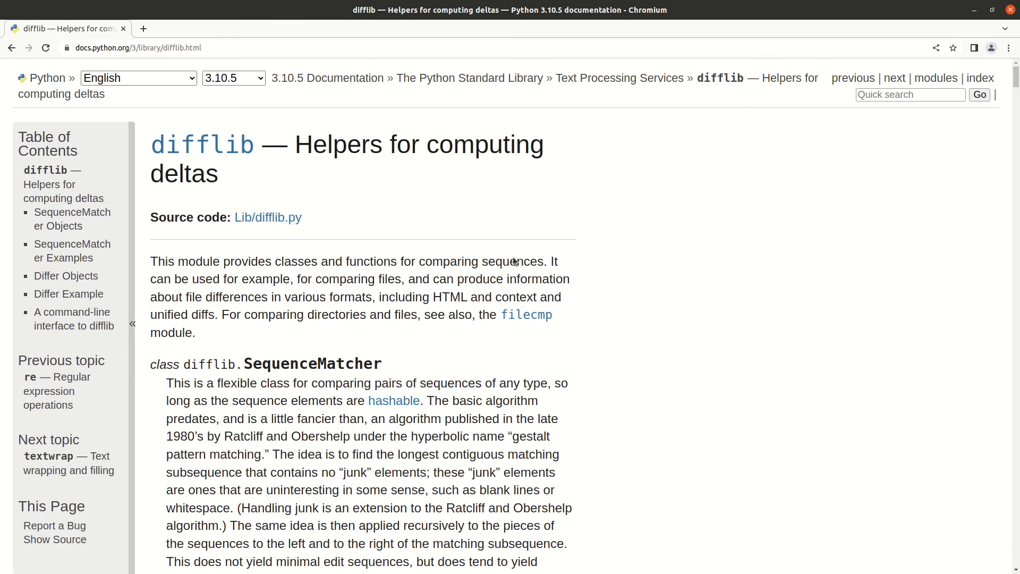
click(233, 78)
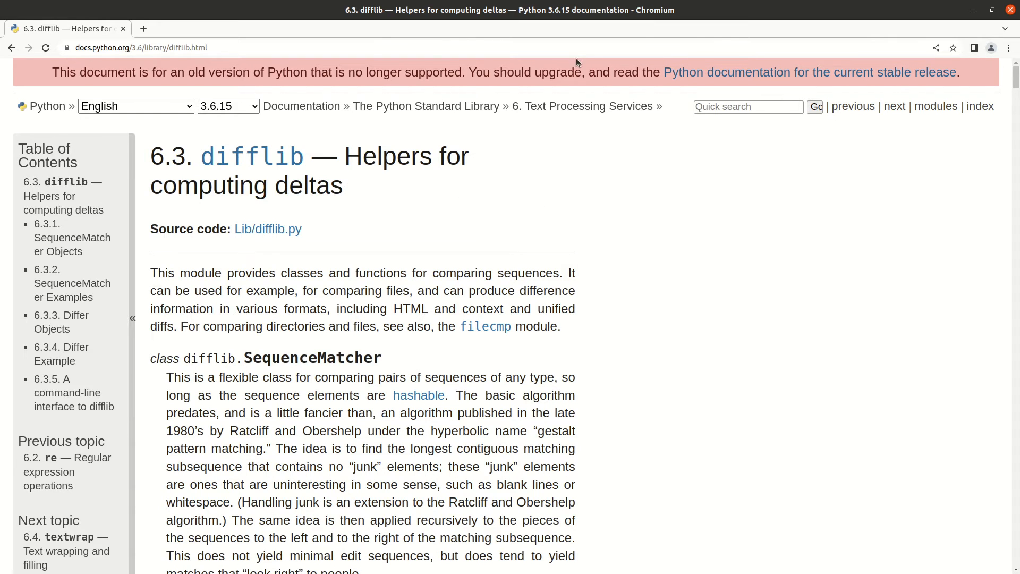
mouse_move(254, 42)
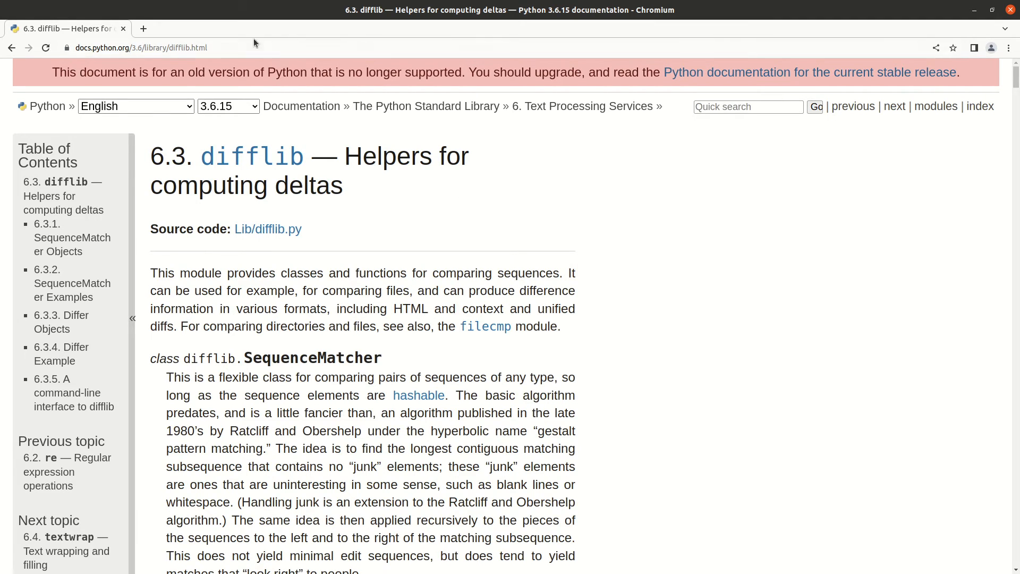
Select the address bar and start a new search beginning with 'go'
click(140, 48)
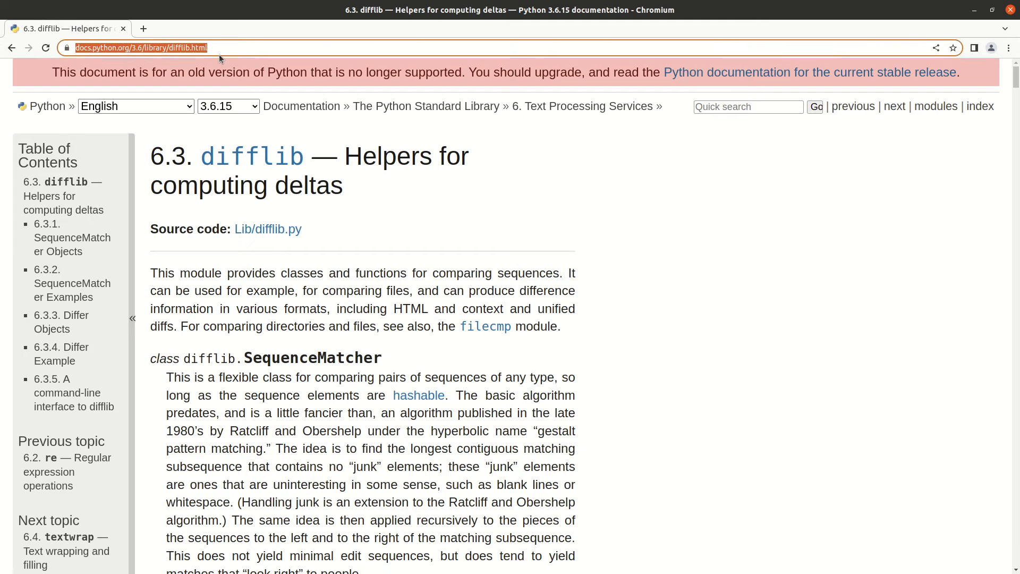
text(go)
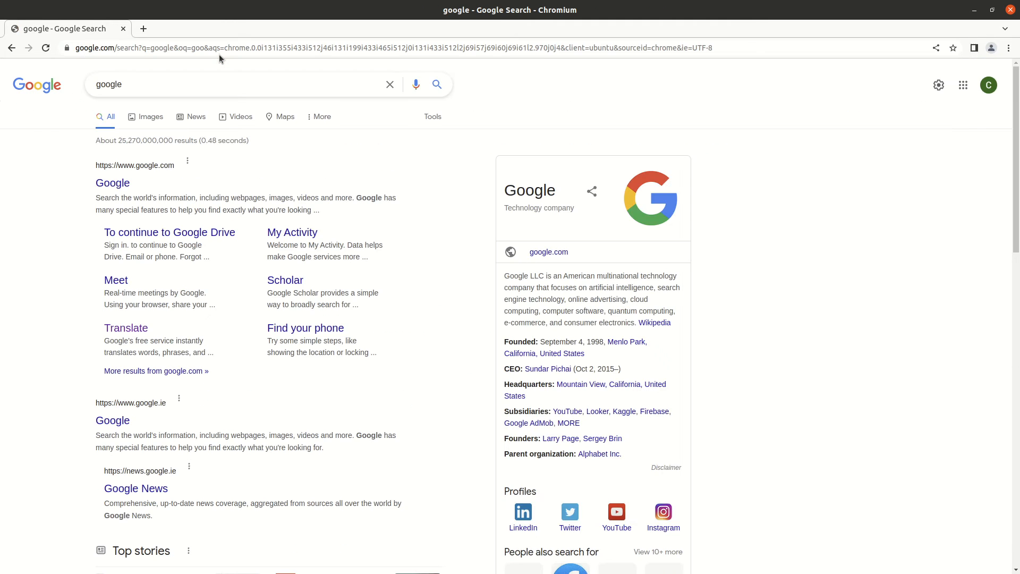
Search 'when was difflib python introduced' and open the docs.python.org difflib result
text(w)
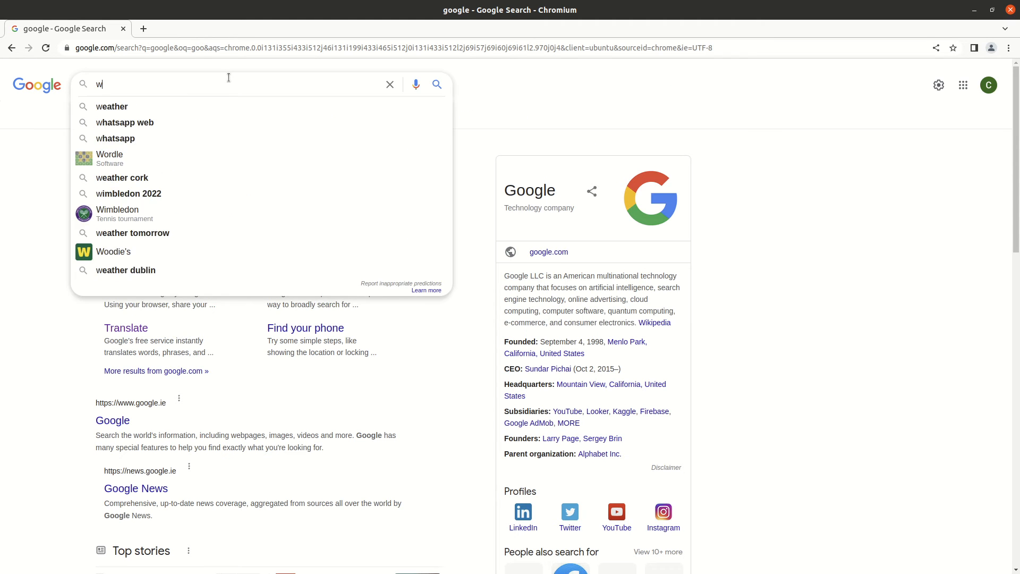
text(hen was)
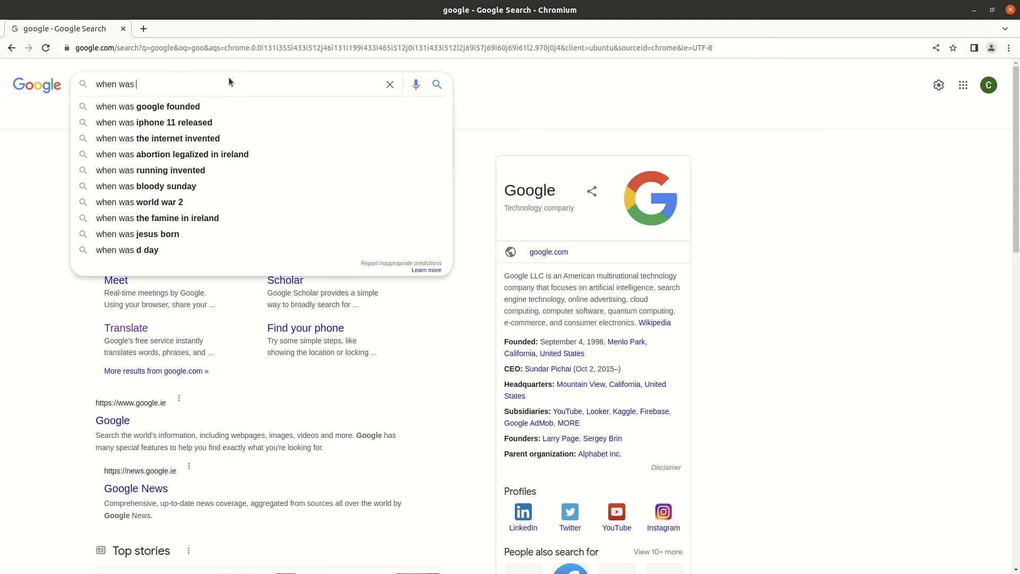
text(diffi)
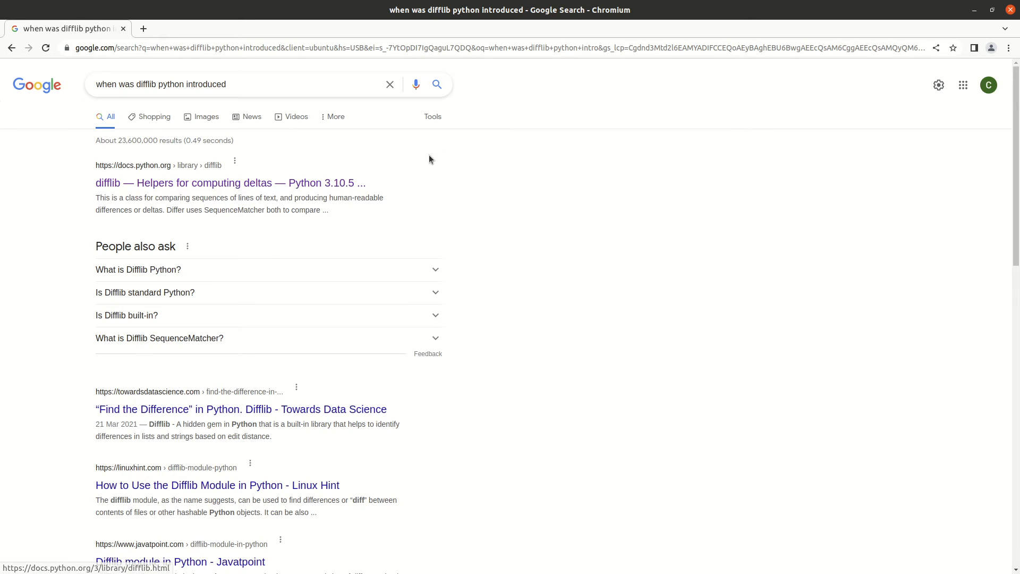
scroll(down, 3)
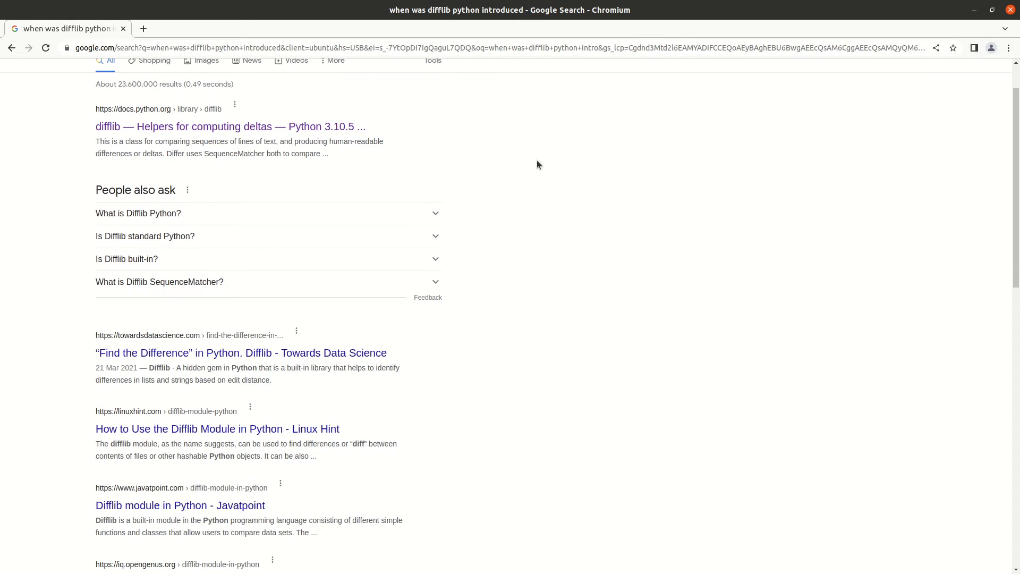
scroll(down, 3)
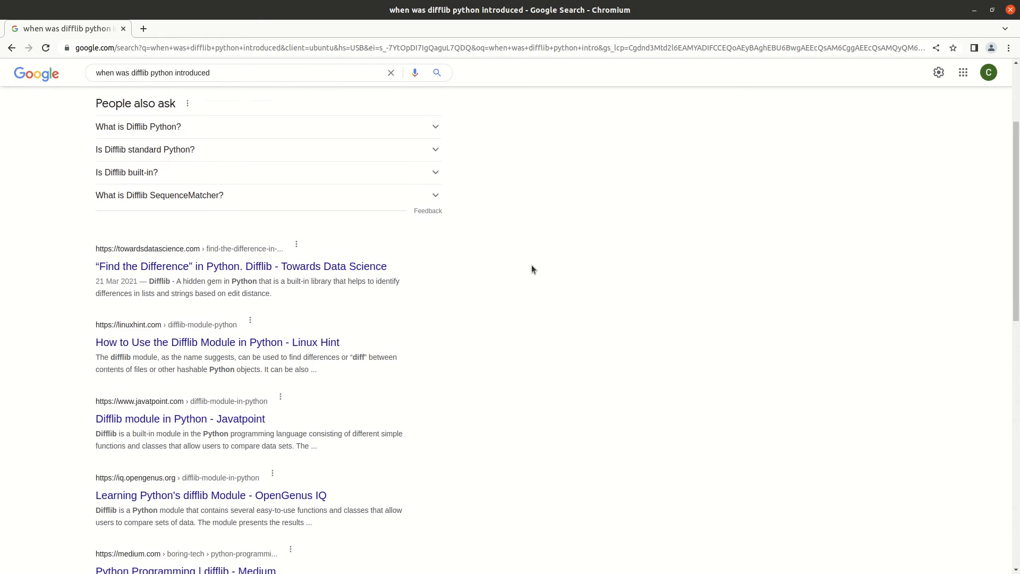
scroll(down, 3)
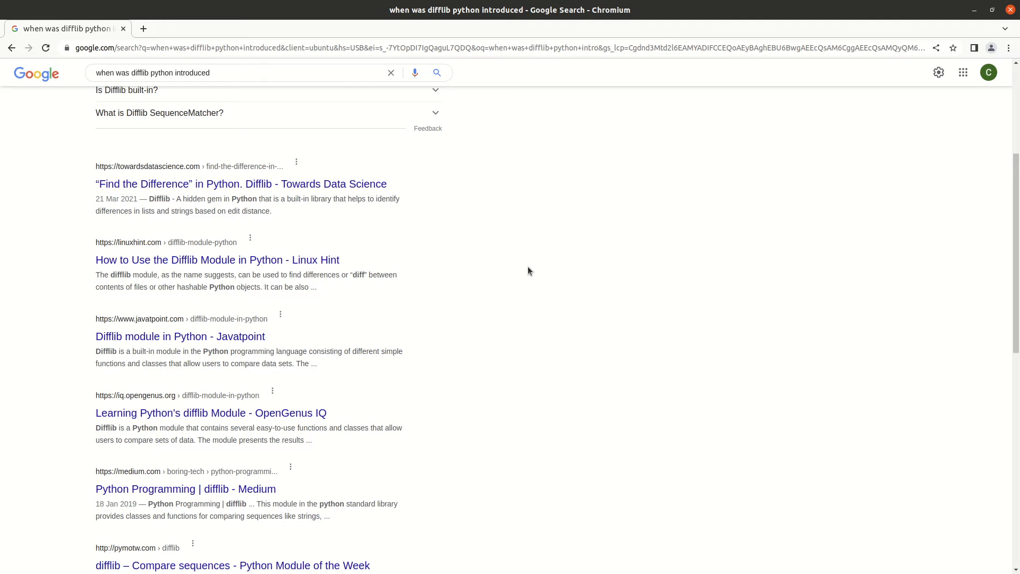
scroll(down, 3)
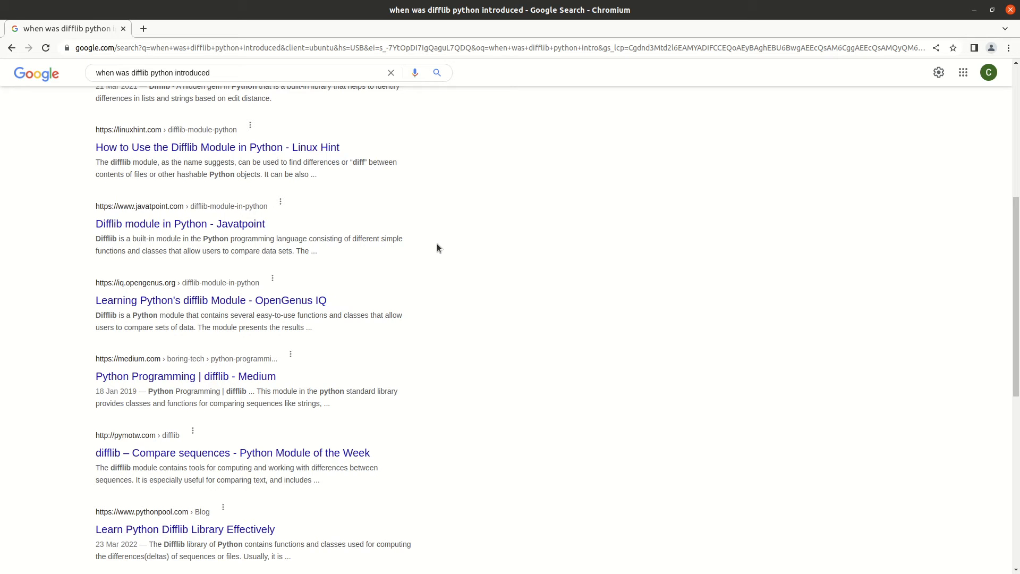
scroll(down, 3)
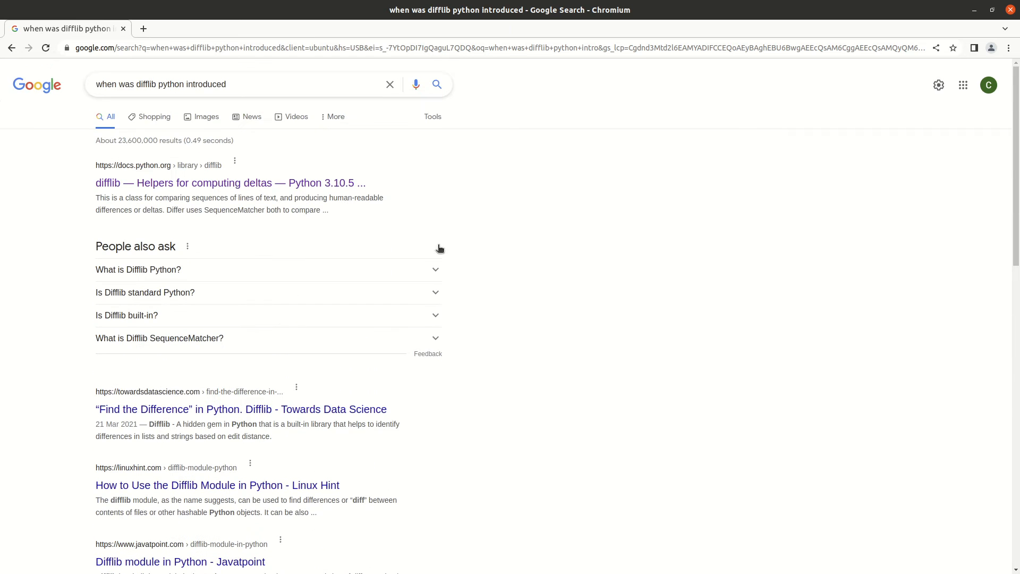
click(229, 183)
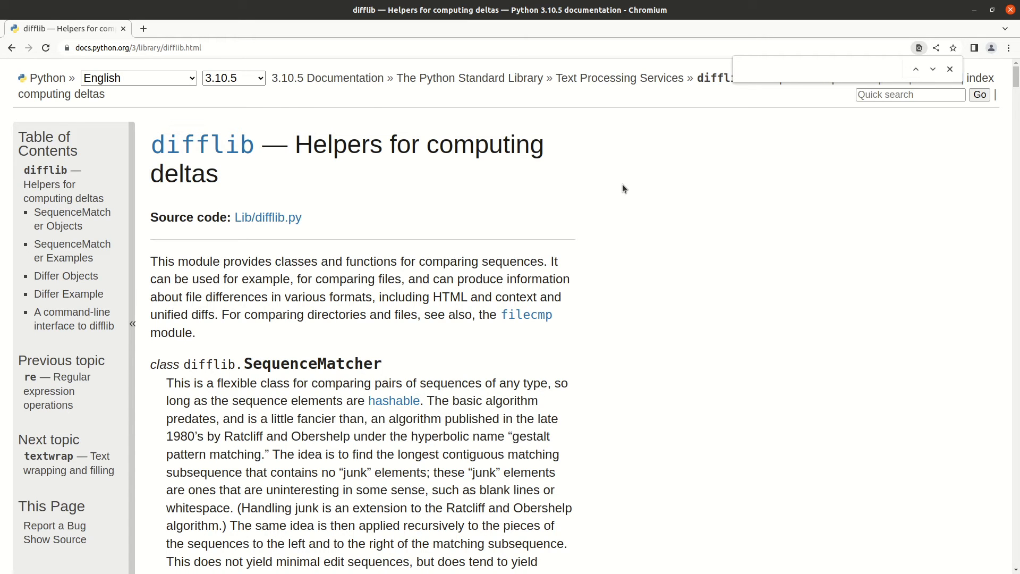
Find 'introd' then 'when' in the difflib docs page and step through matches
text(introd)
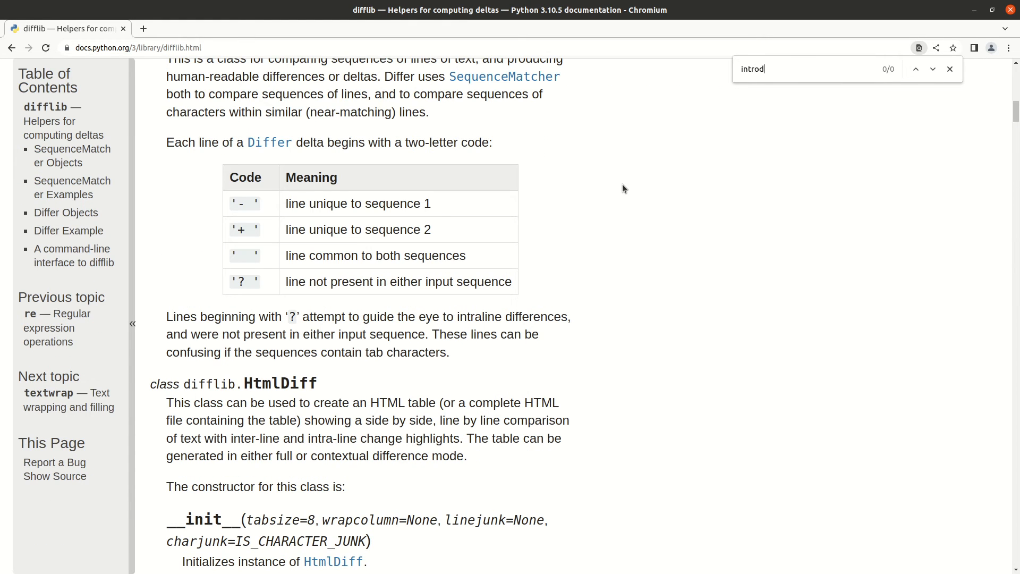
text(when)
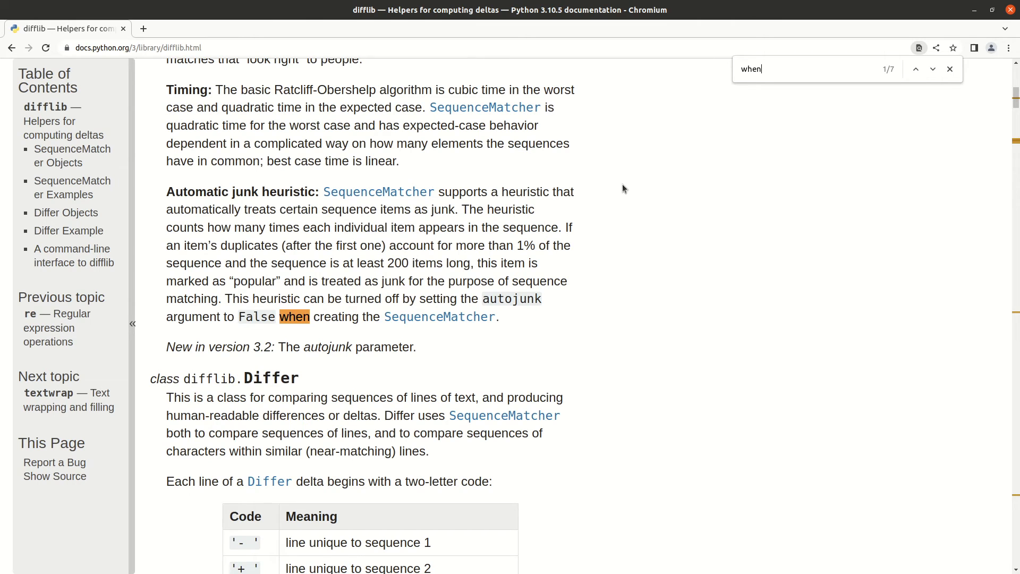
click(932, 69)
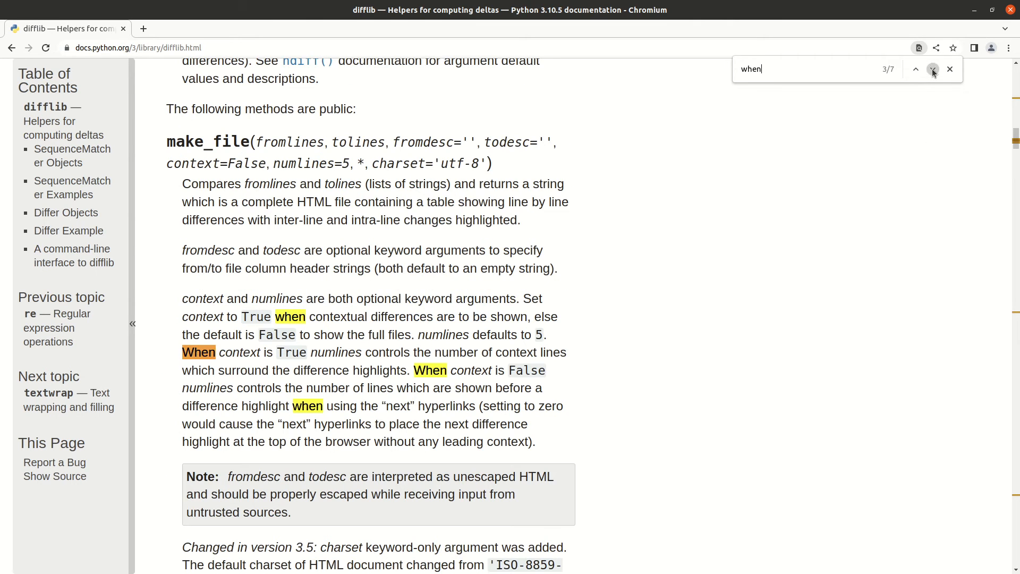
click(932, 69)
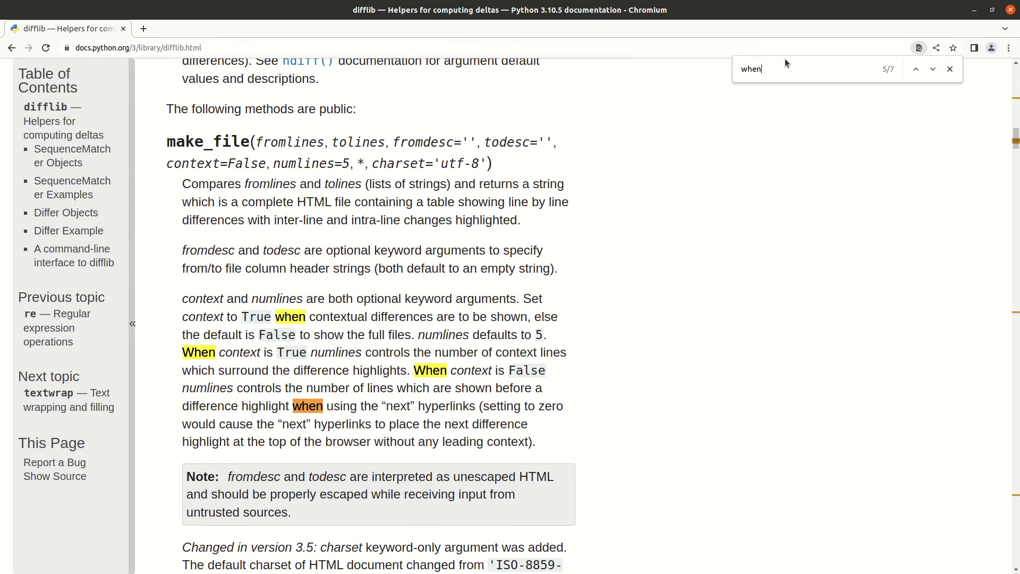
mouse_move(656, 353)
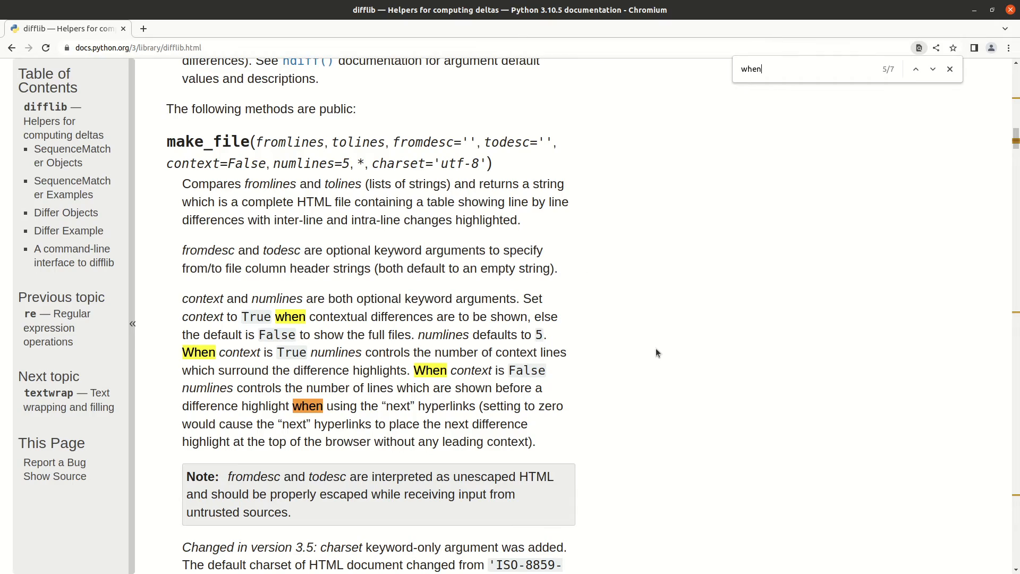
Open the Lib/difflib.py source code link on GitHub
scroll(down, 3)
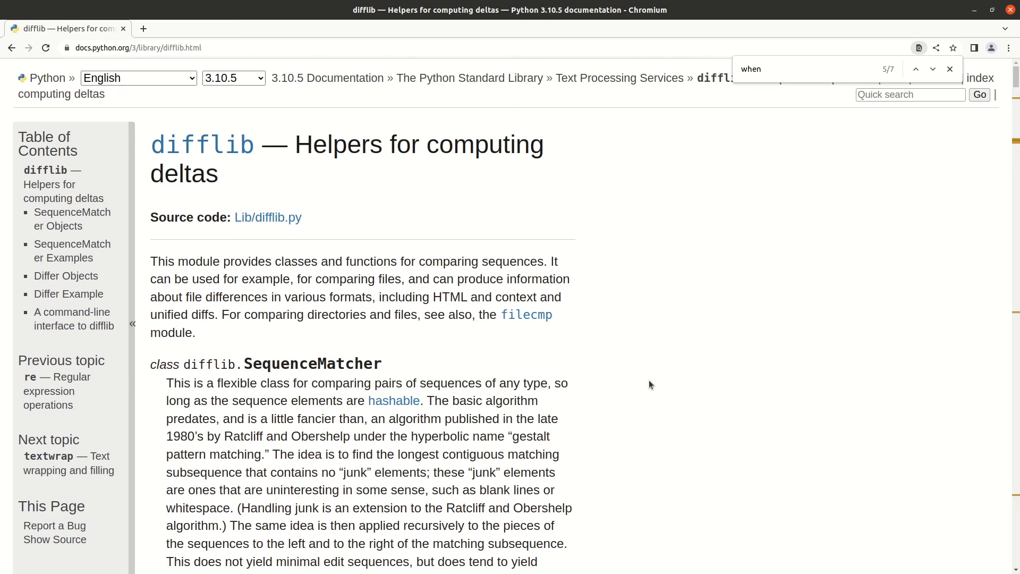
click(267, 217)
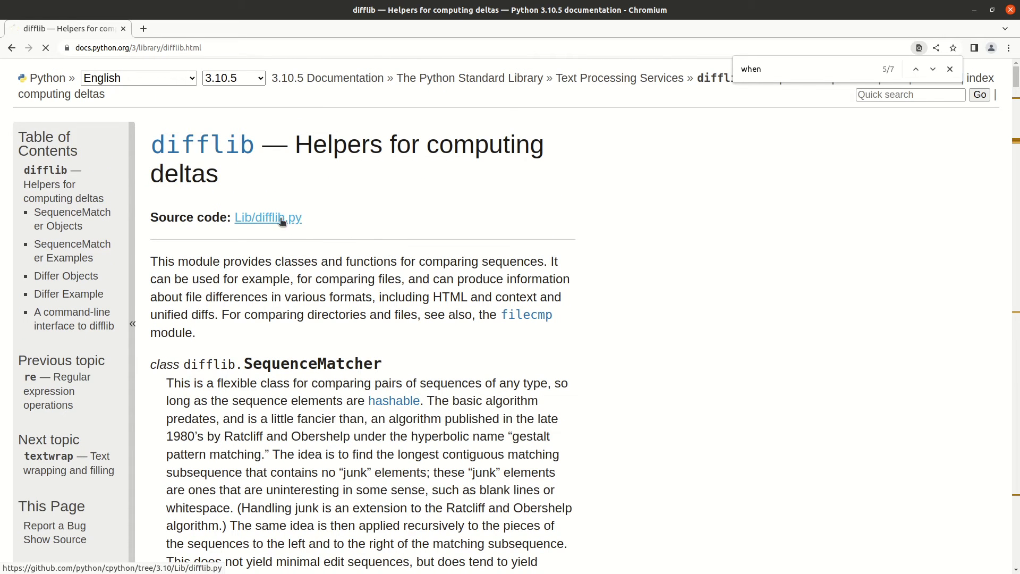
Scroll through the difflib.py source on the 3.10 branch
click(267, 217)
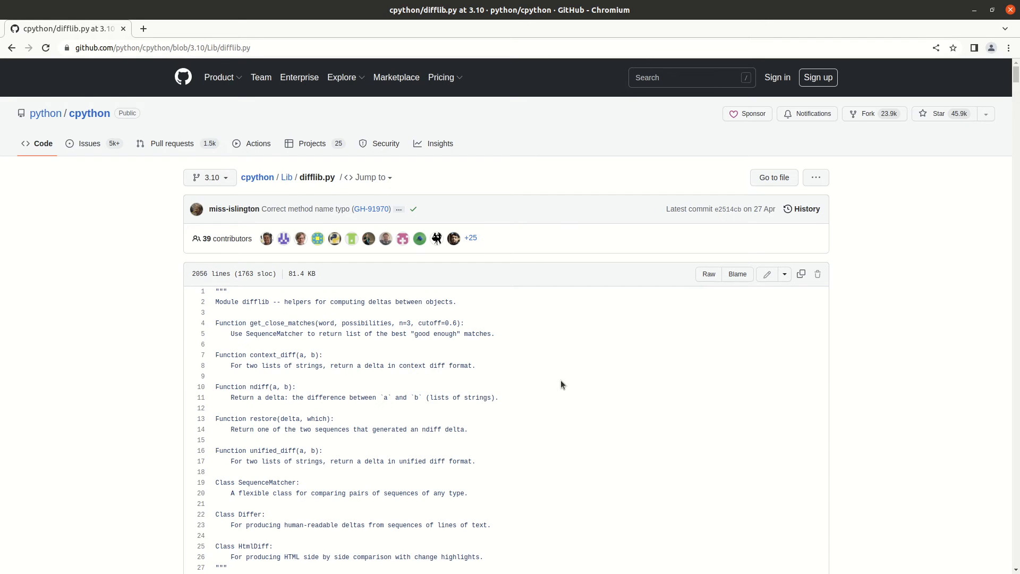
scroll(down, 3)
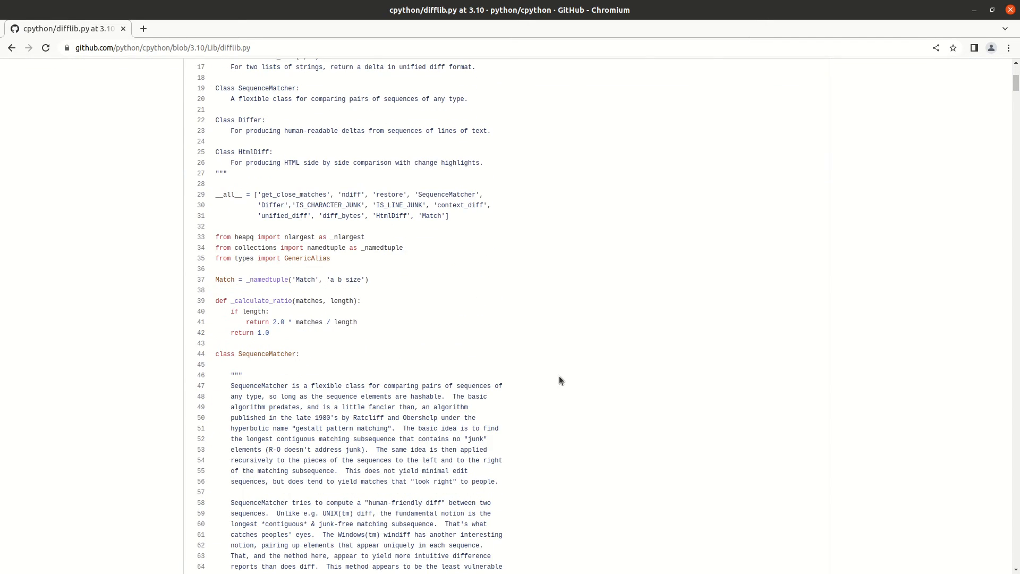
scroll(down, 3)
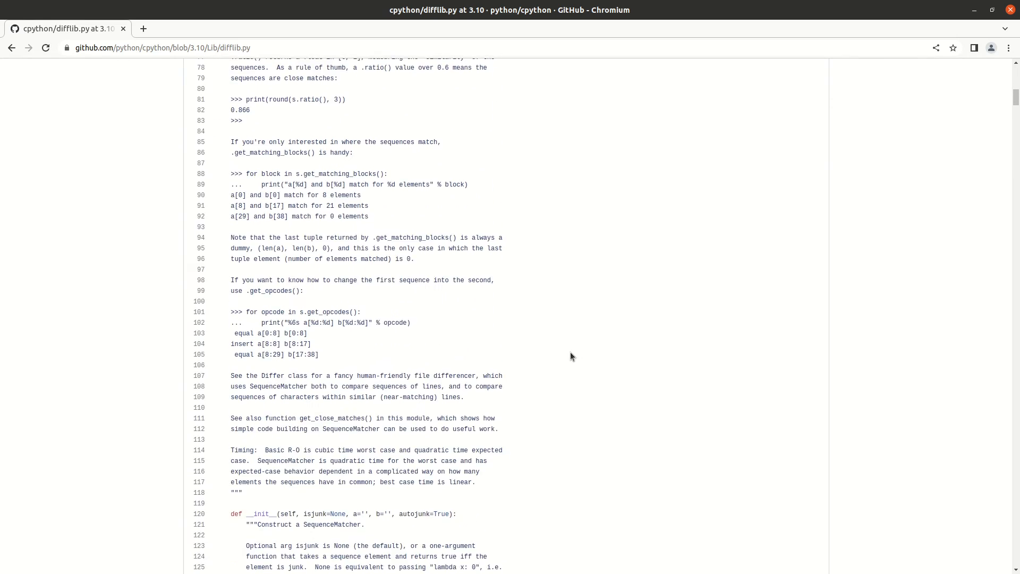
scroll(down, 3)
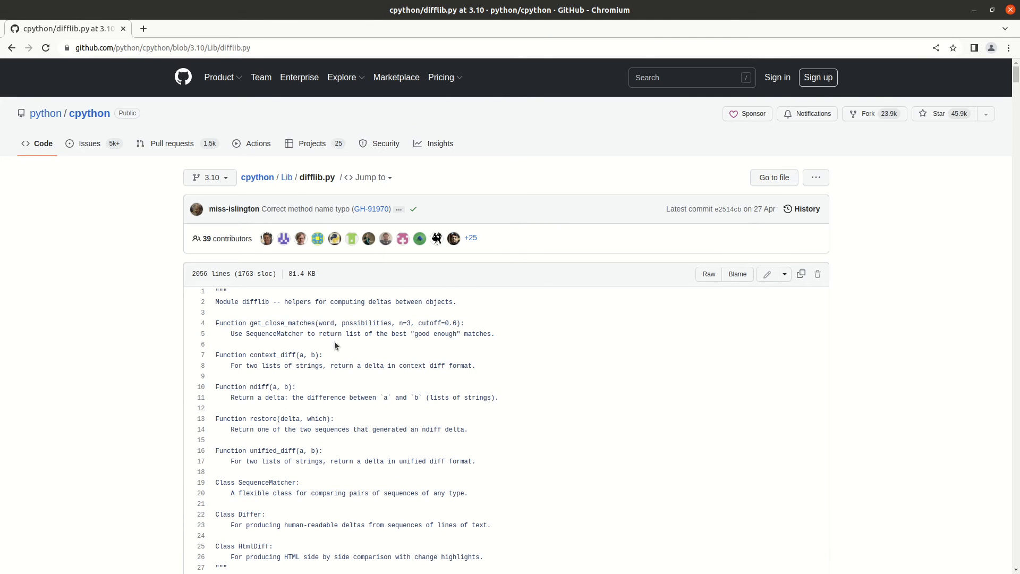
scroll(down, 3)
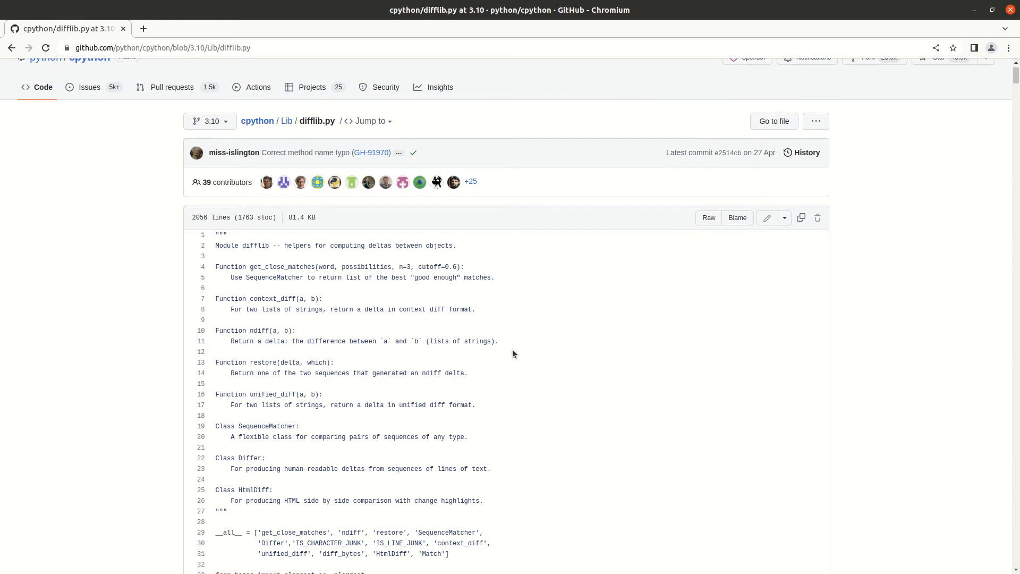
mouse_move(549, 348)
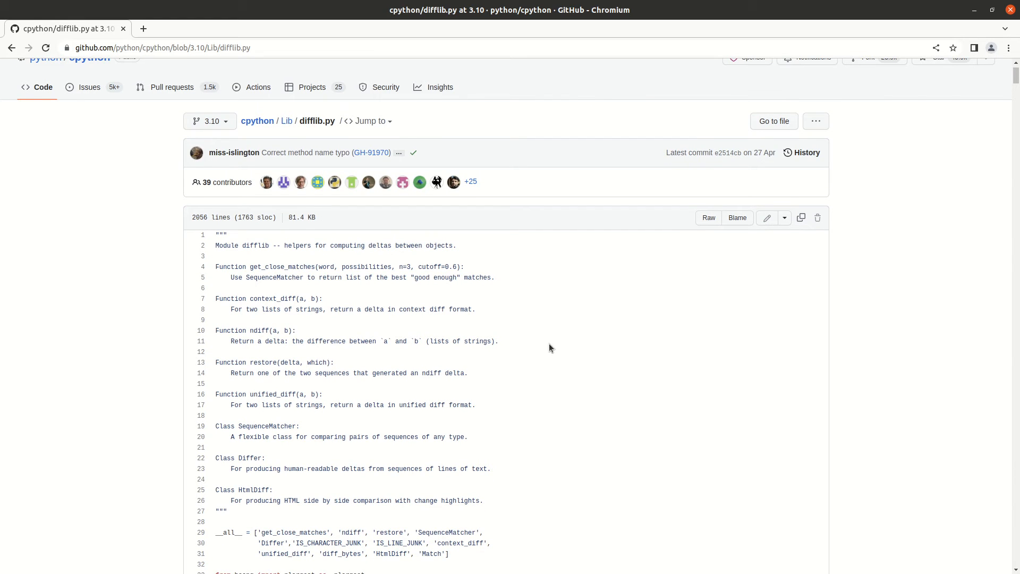
Switch difflib.py to the 3.7 branch, confirm it, and return to the difflib docs
click(209, 121)
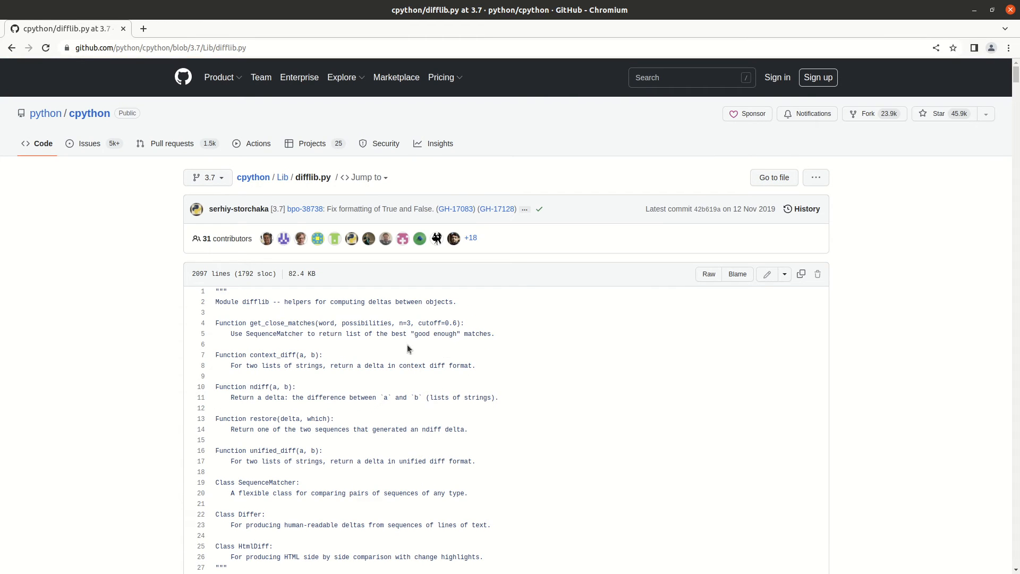
click(207, 178)
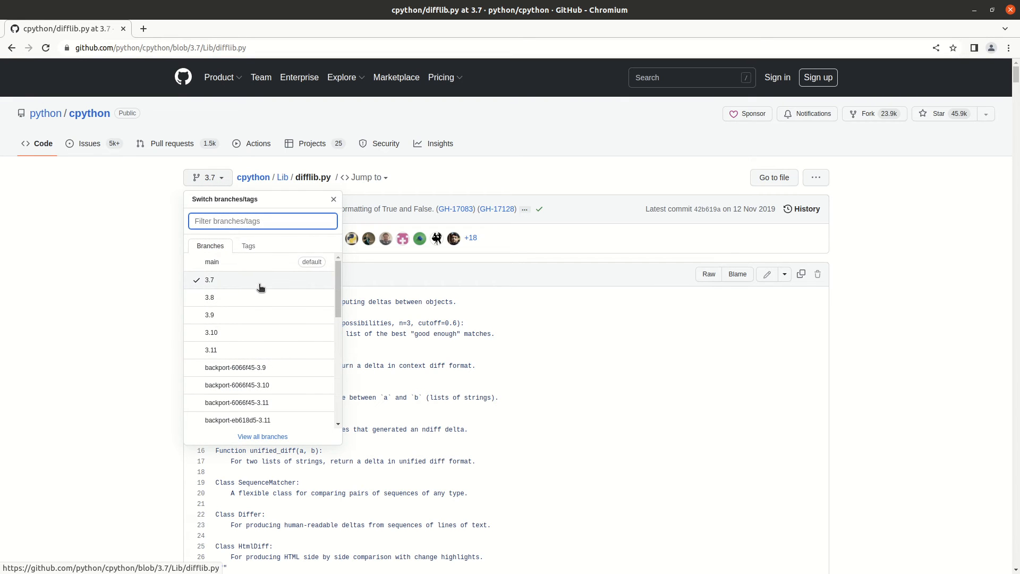
scroll(down, 3)
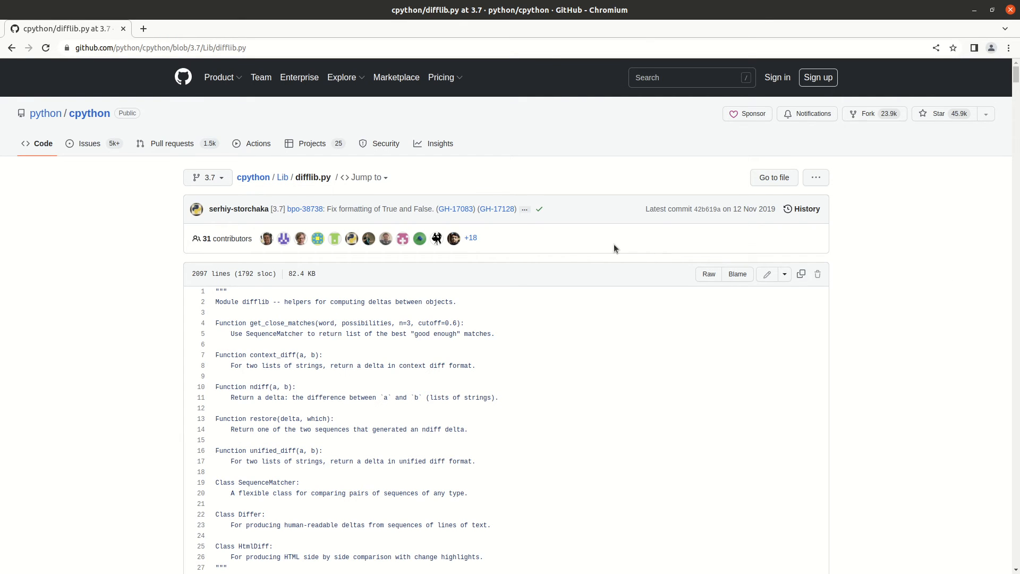
mouse_move(311, 109)
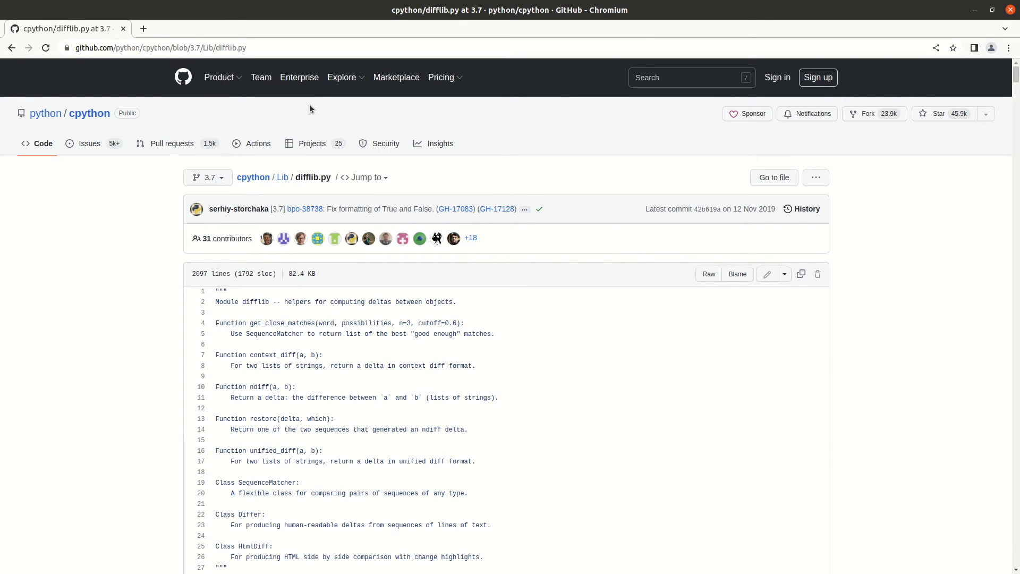
mouse_move(680, 299)
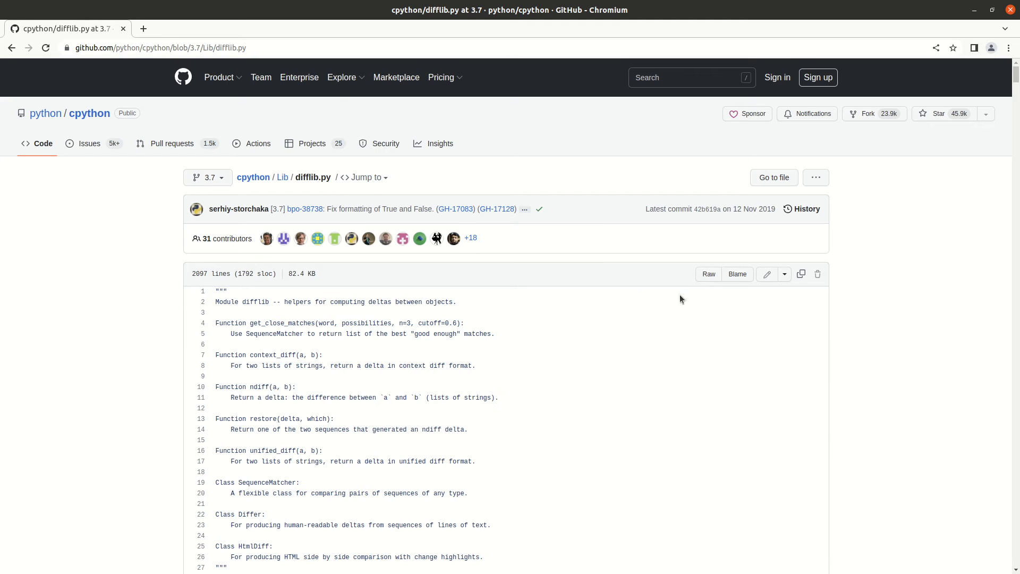
click(208, 178)
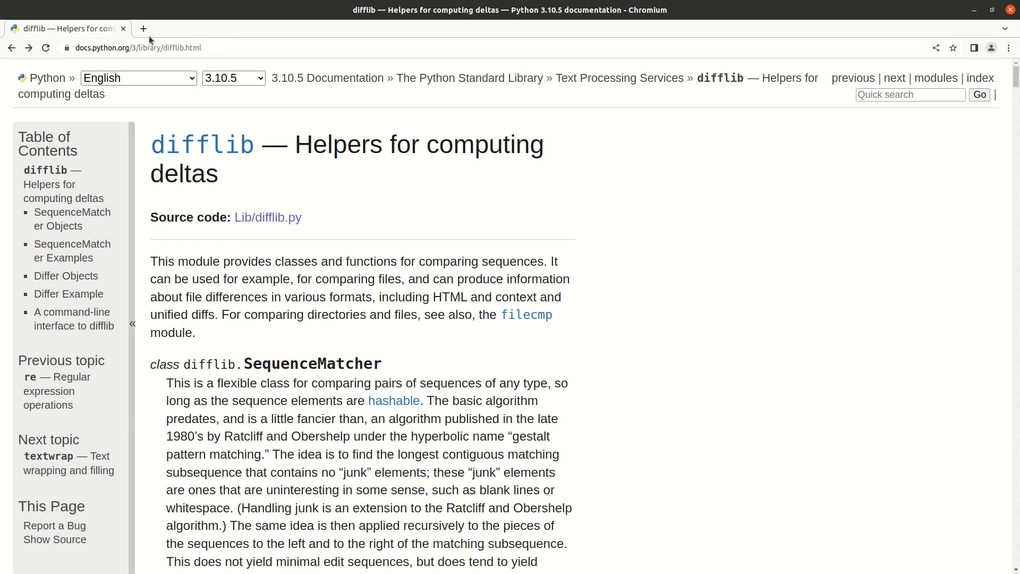
Show the difflib docs for Python 3.5.9, then for 2.7.18, and scroll down the page
click(233, 78)
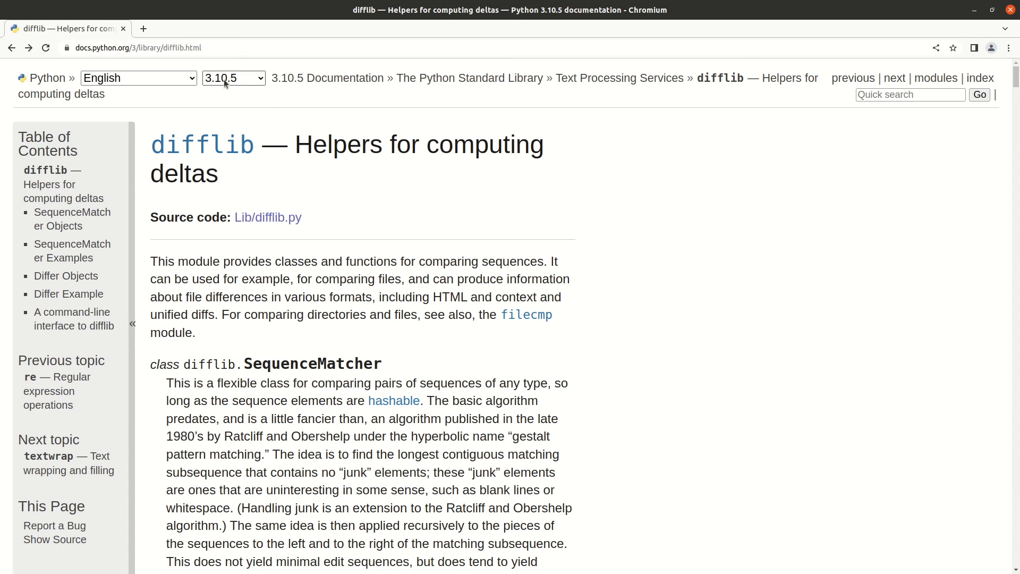
click(233, 78)
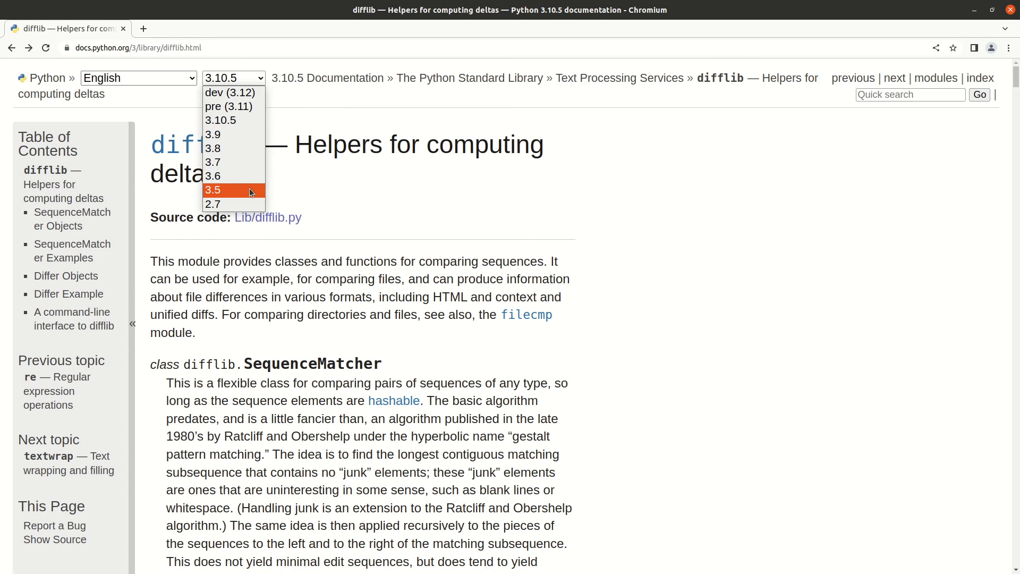
click(212, 189)
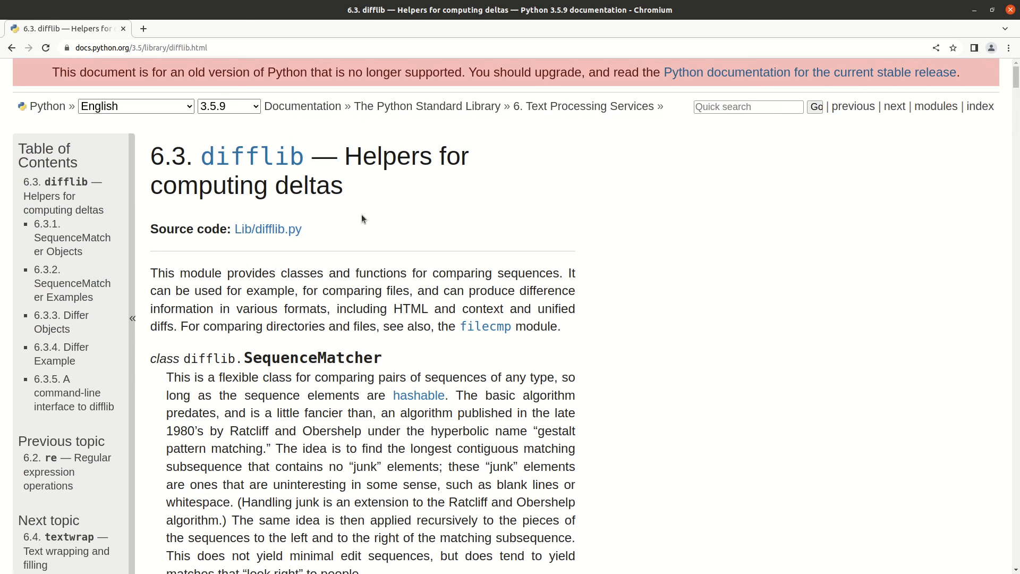
click(229, 106)
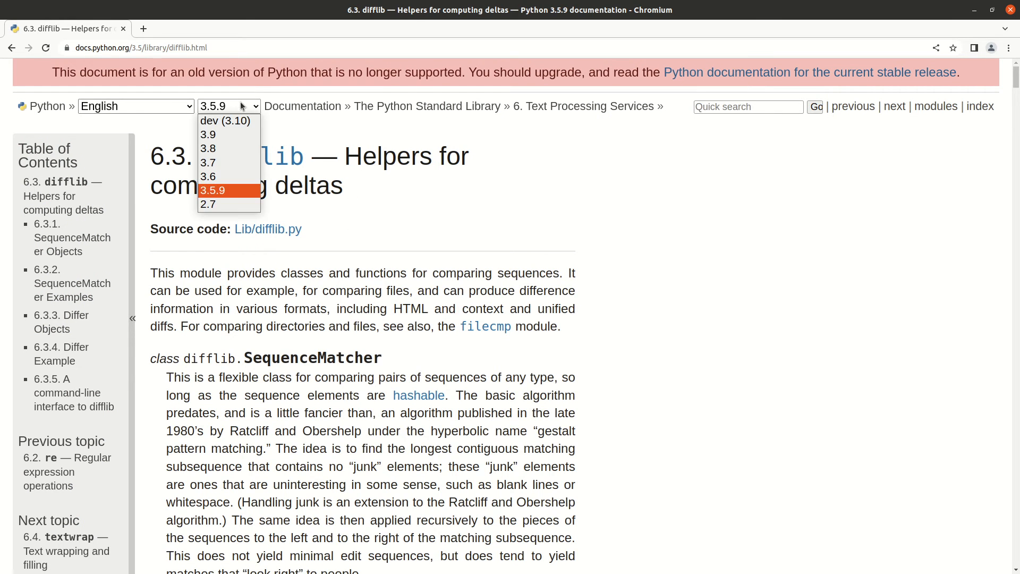
click(207, 204)
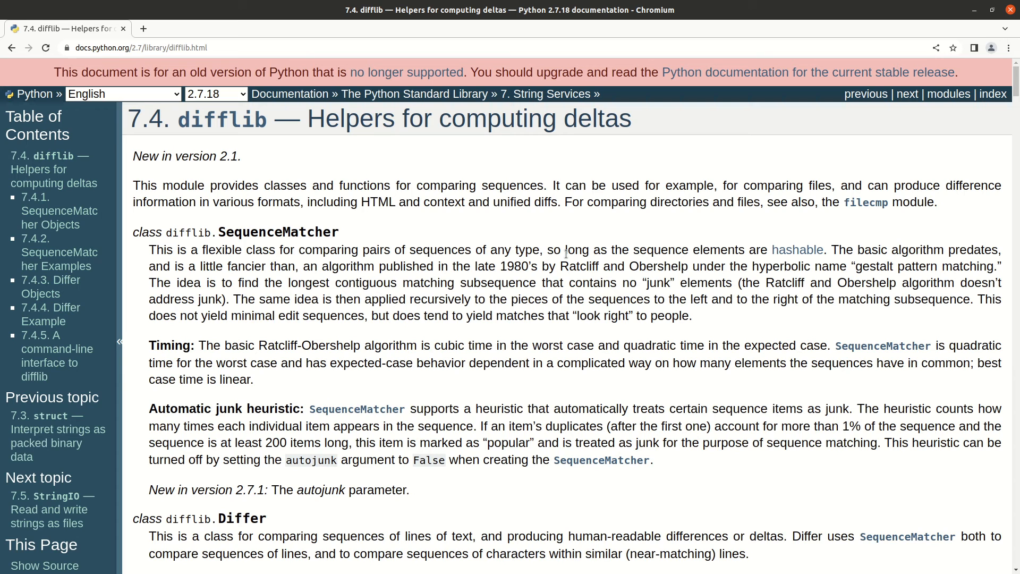
scroll(down, 3)
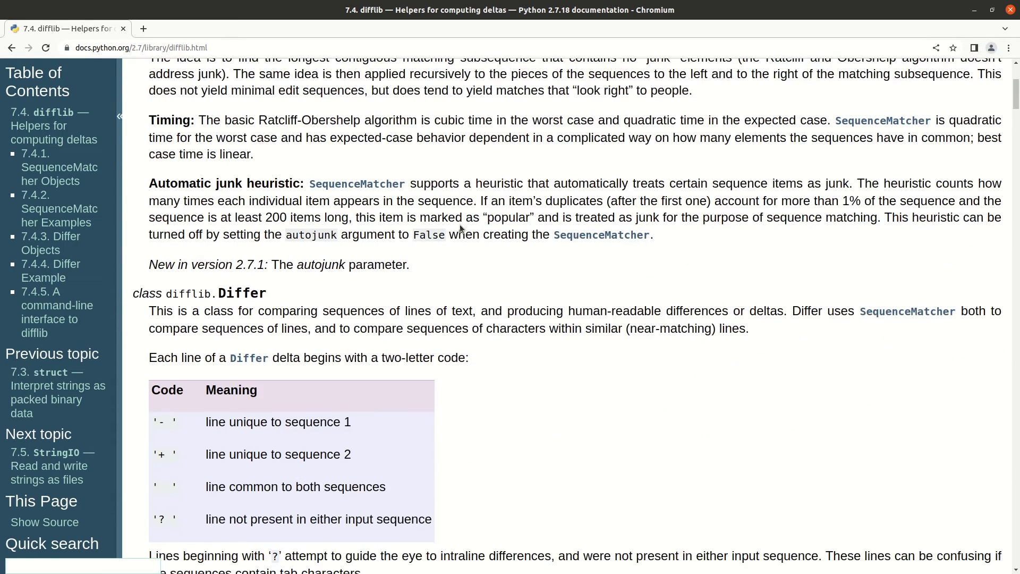
scroll(down, 3)
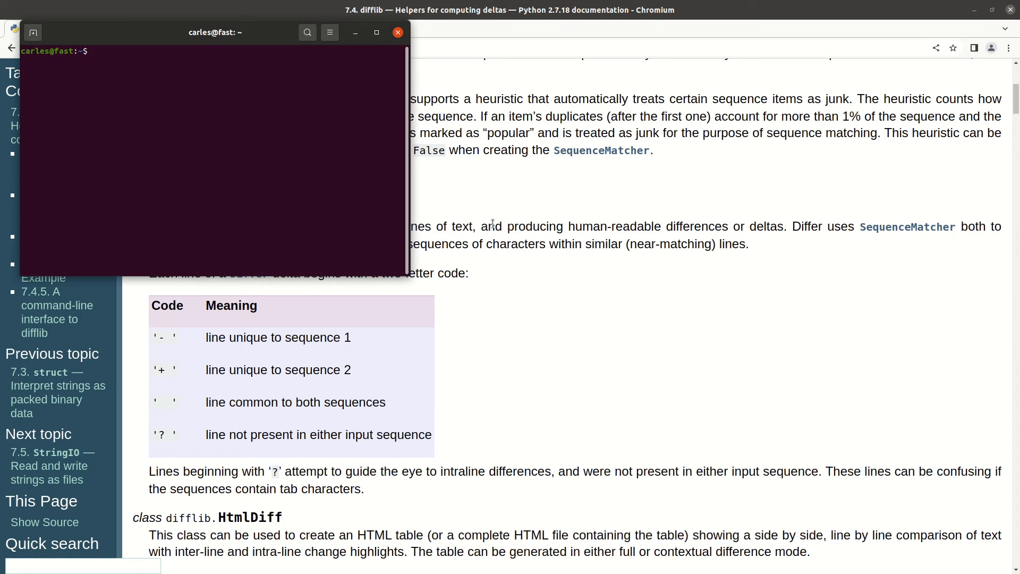
Run python2 and import difflib, which fails with an ImportError about iskeyword, then refocus the docs
text(python2)
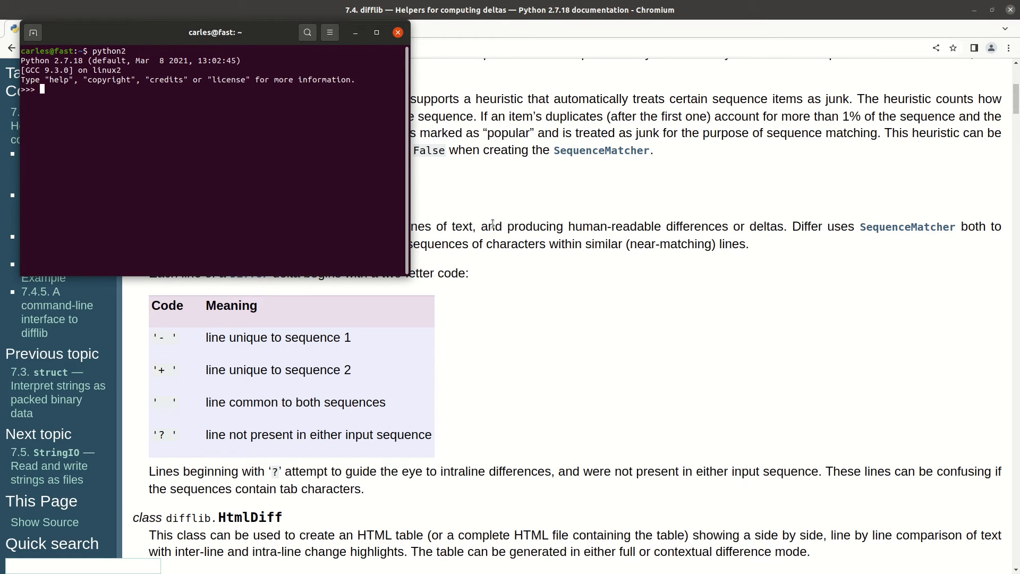
text(import difflib)
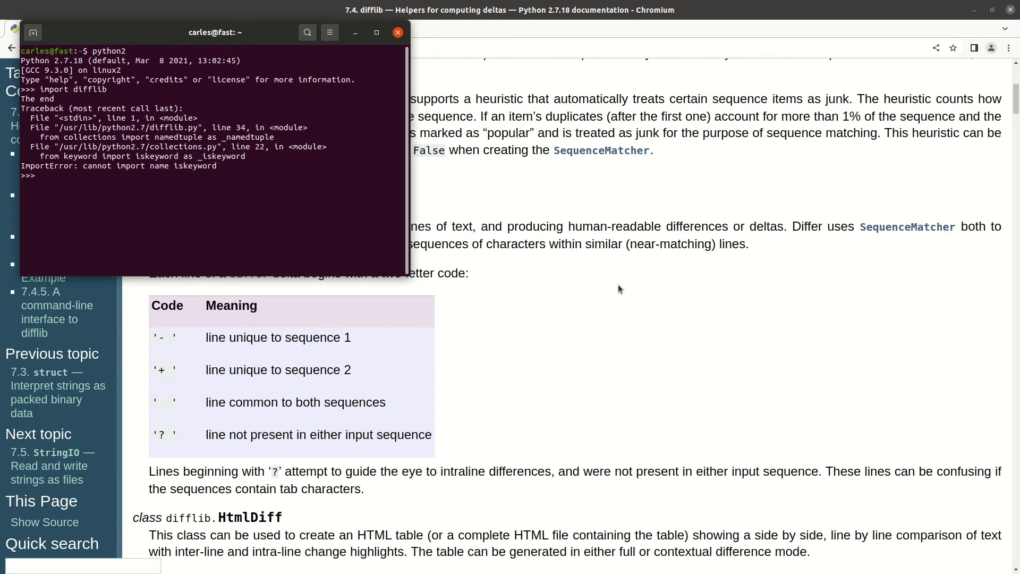
mouse_move(637, 305)
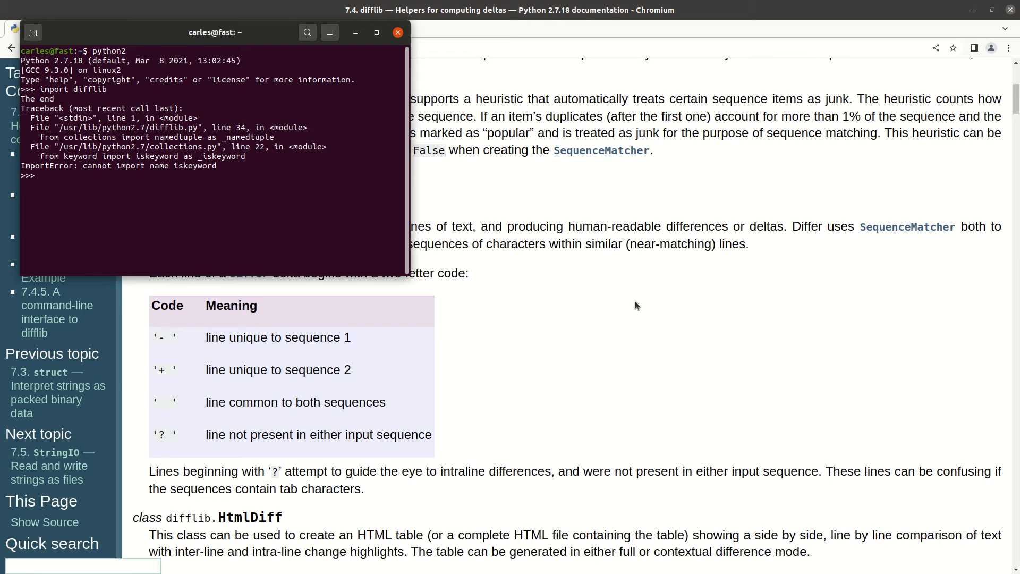
click(398, 33)
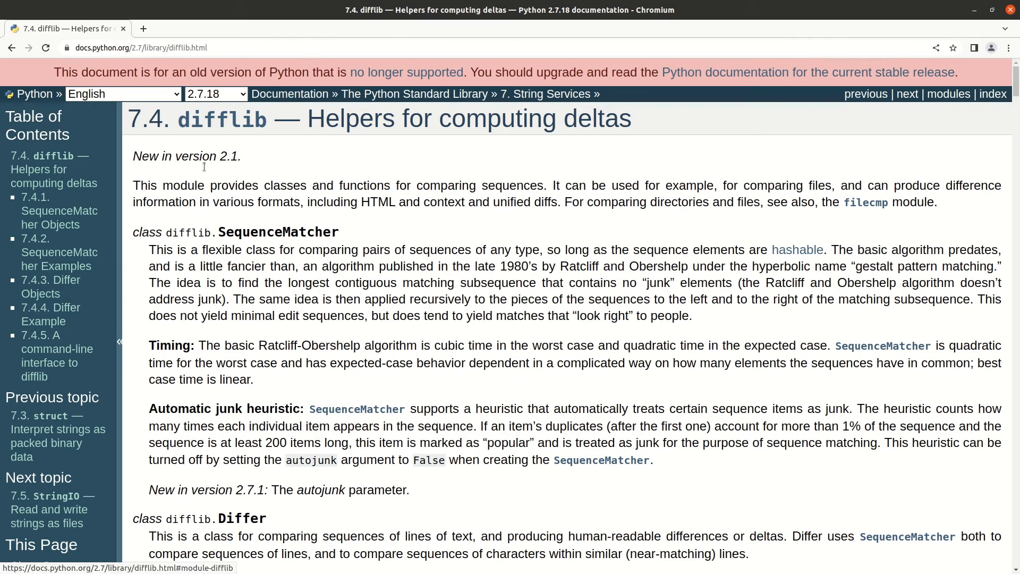
mouse_move(410, 230)
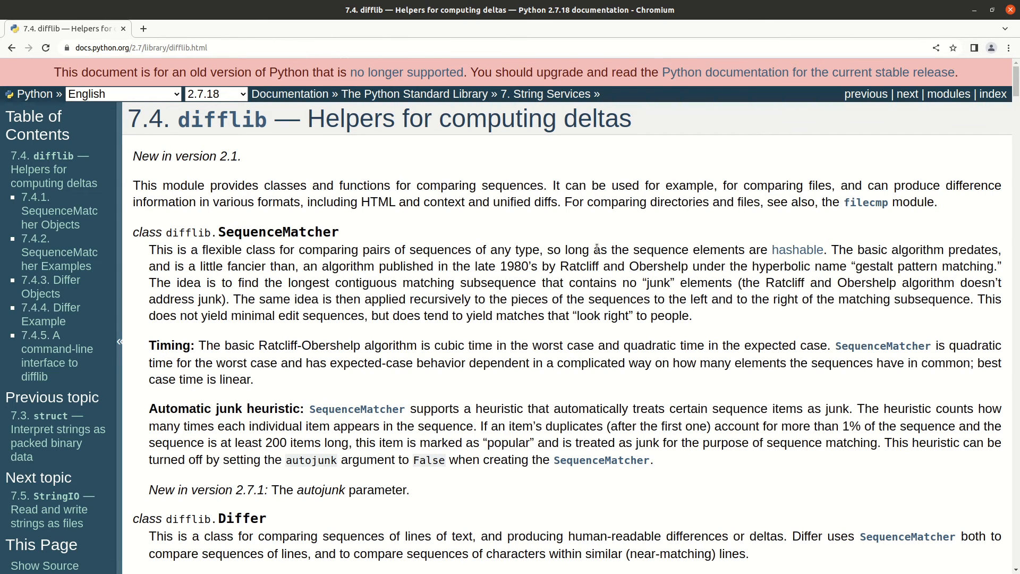
Scroll down the Python 2.7 difflib page toward get_close_matches
scroll(down, 3)
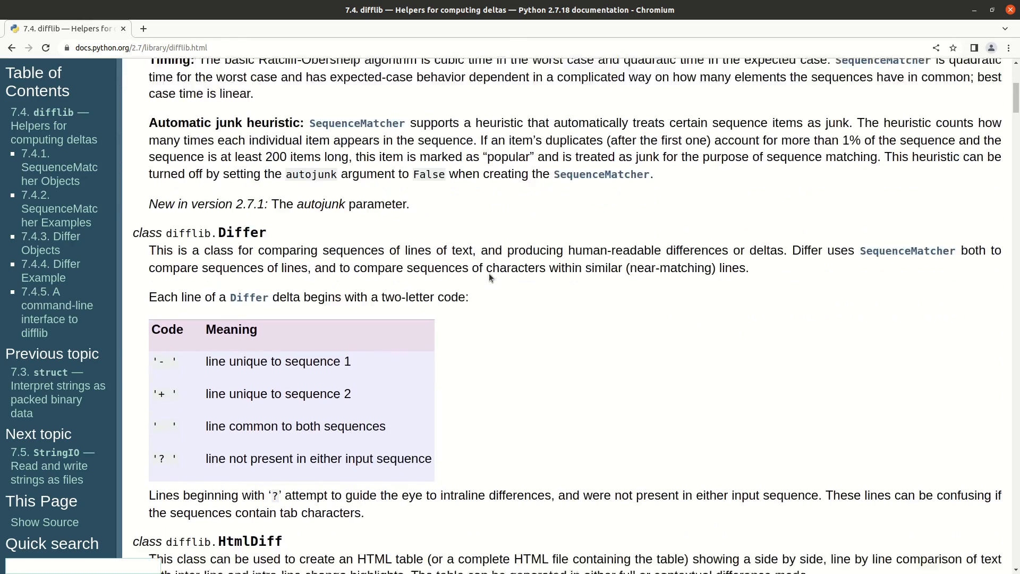
scroll(down, 3)
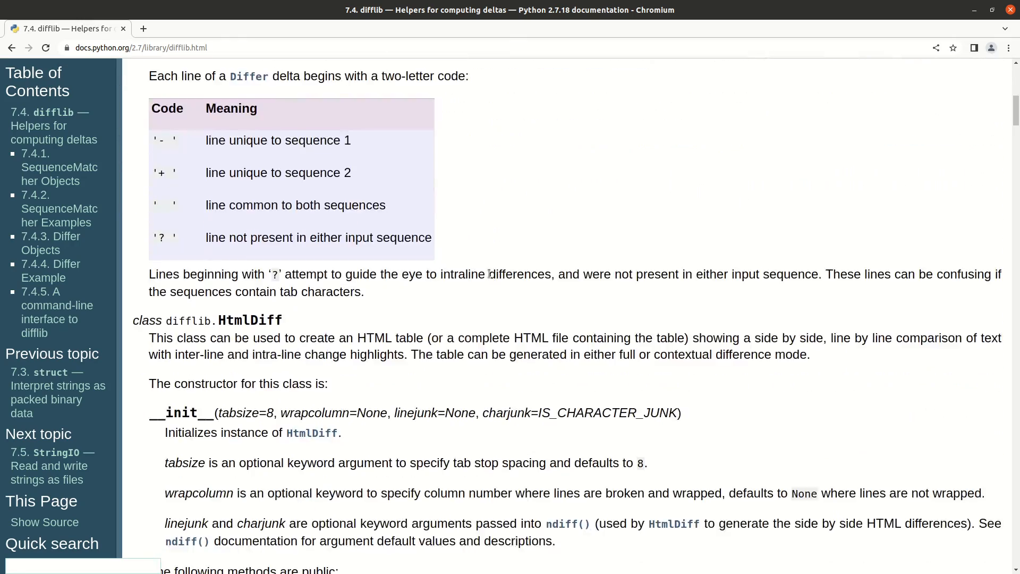
scroll(down, 3)
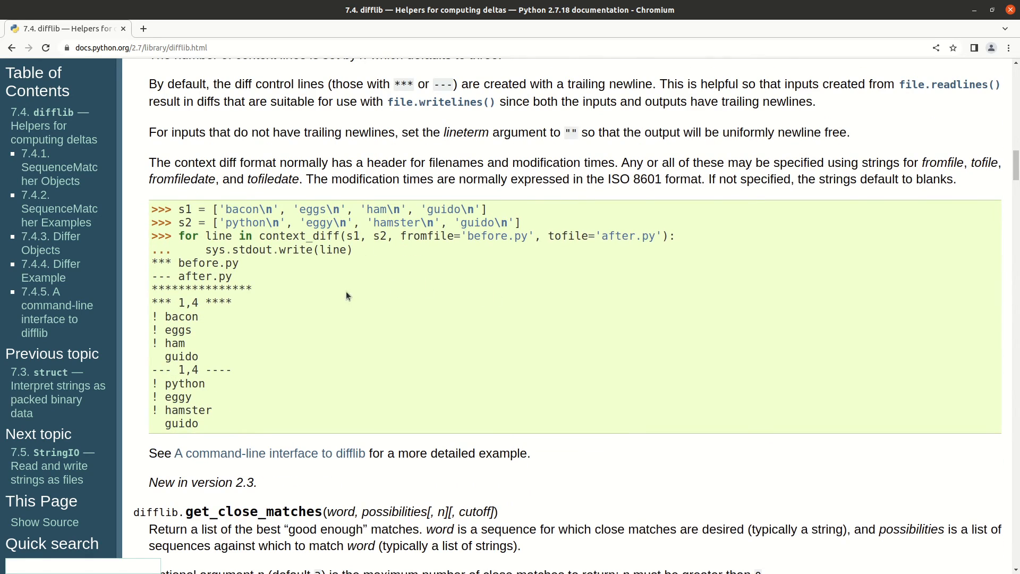
mouse_move(296, 277)
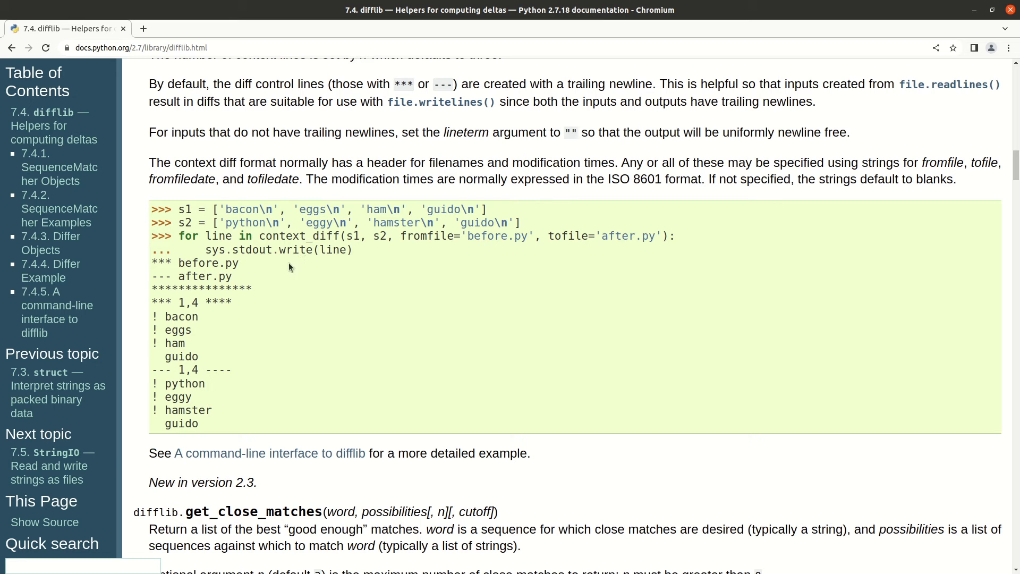
scroll(down, 3)
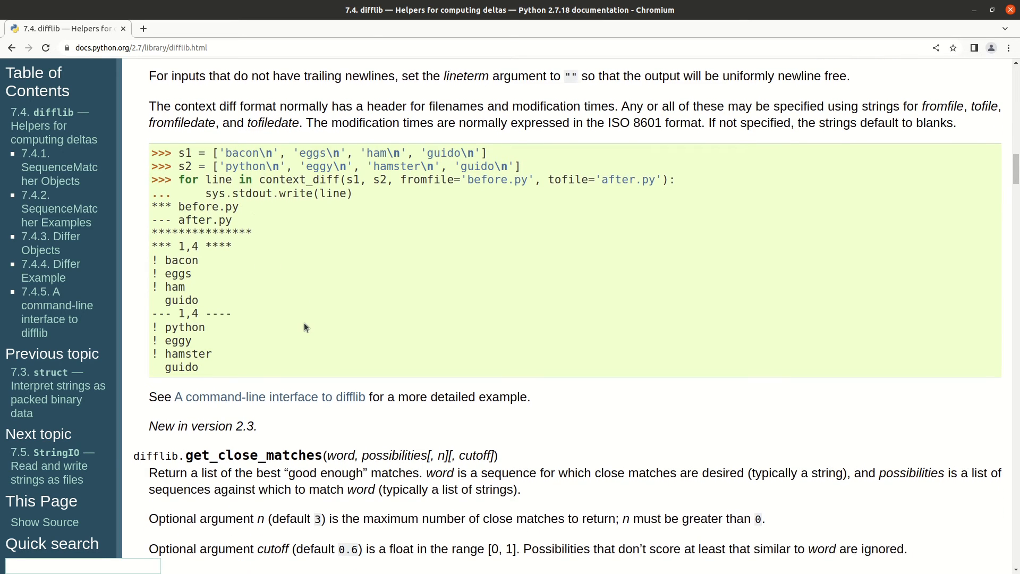
scroll(down, 3)
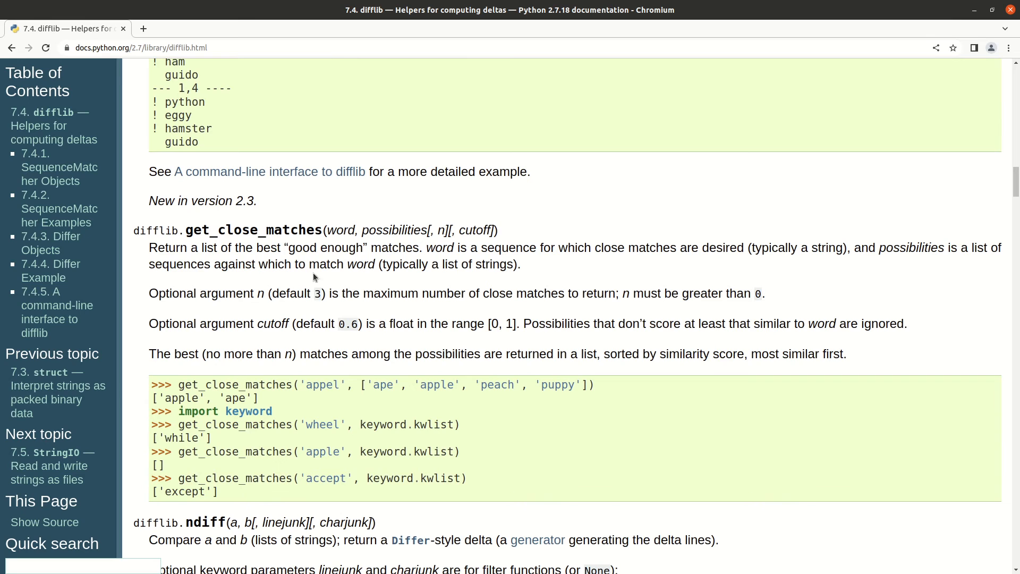
scroll(down, 3)
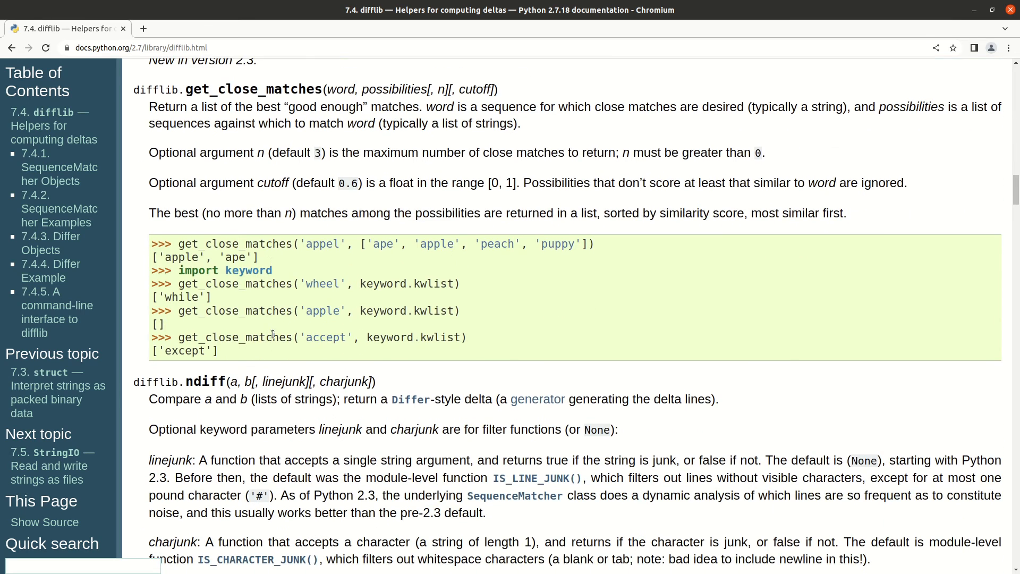
mouse_move(300, 297)
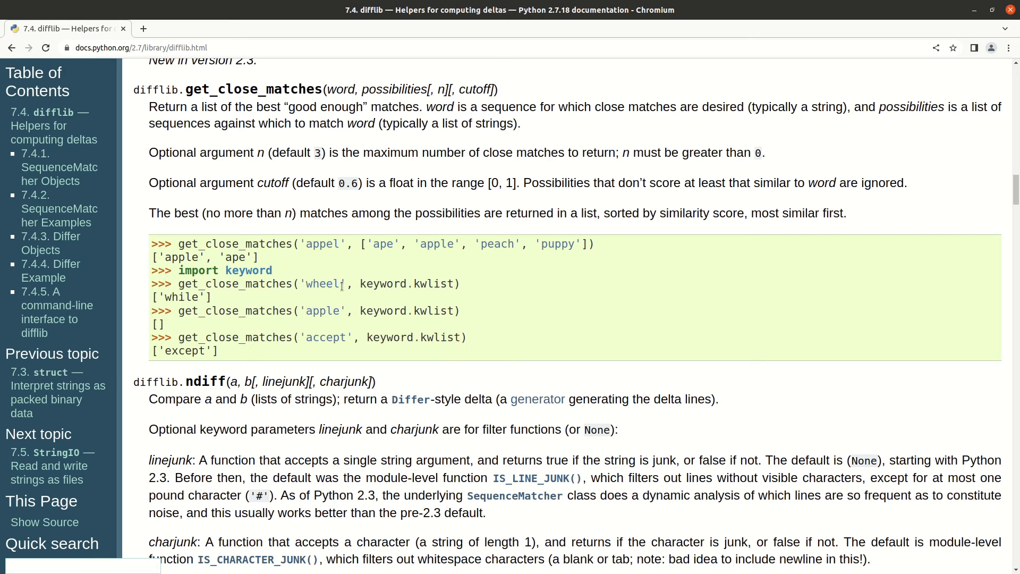
mouse_move(357, 285)
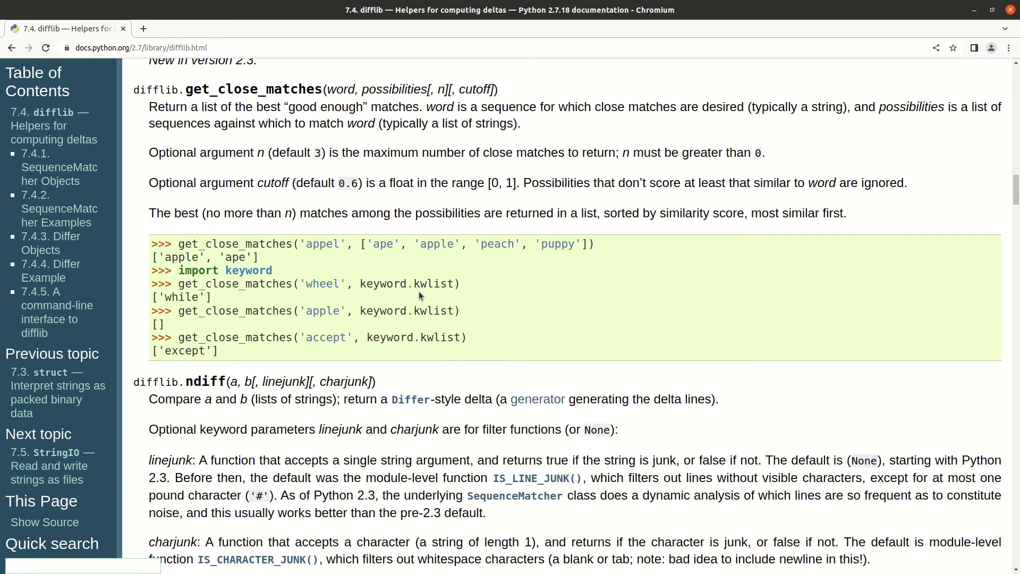
mouse_move(508, 303)
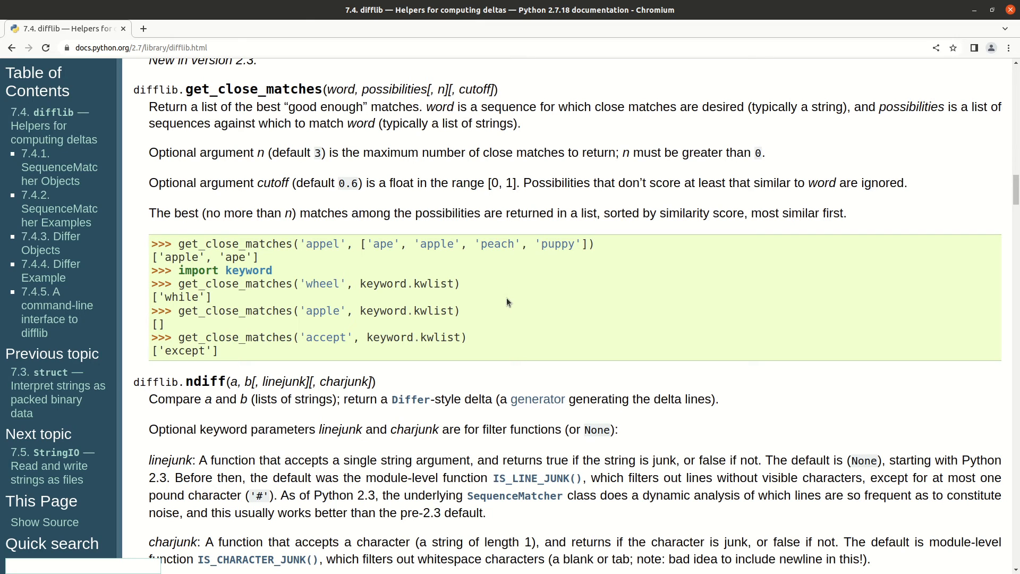
mouse_move(480, 294)
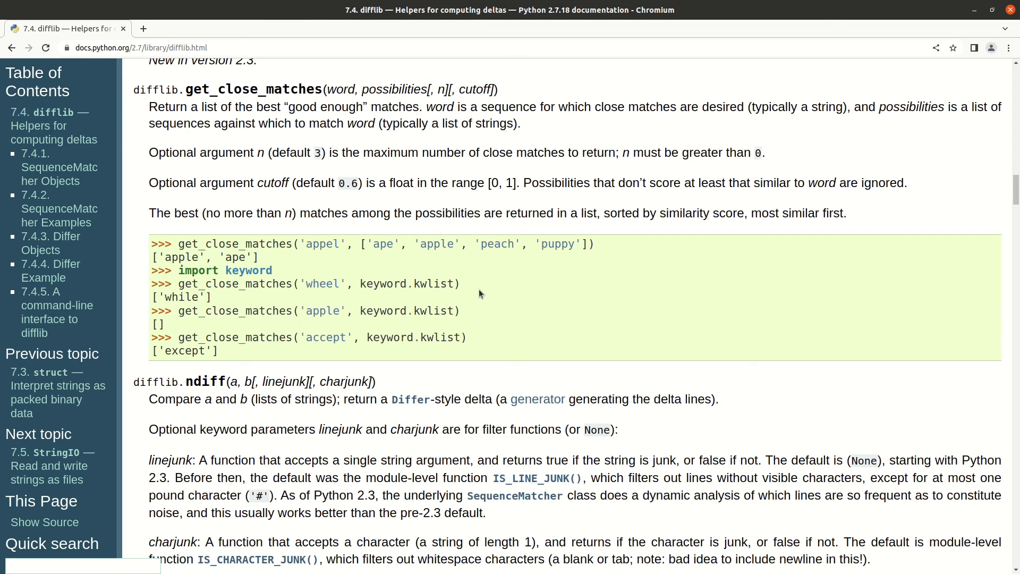
mouse_move(436, 244)
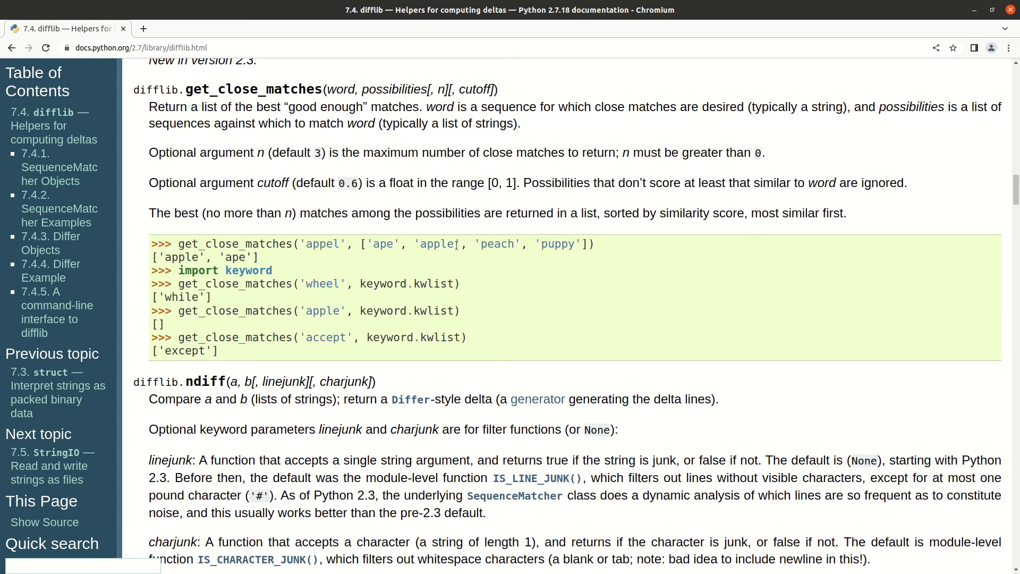
Look over the get_close_matches examples, return to the top, and switch the docs to 3.5.9
scroll(down, 3)
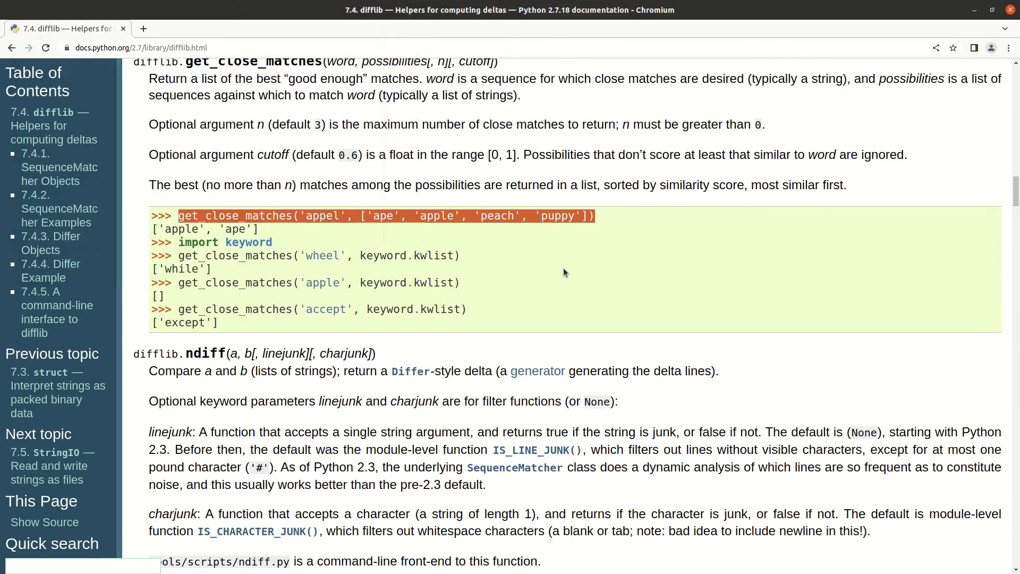
scroll(down, 3)
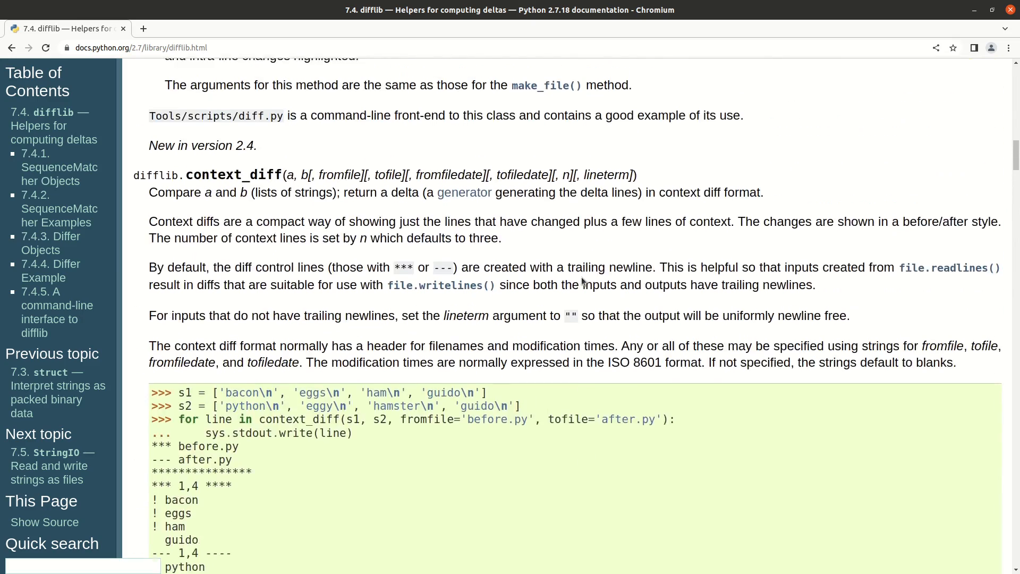
scroll(down, 3)
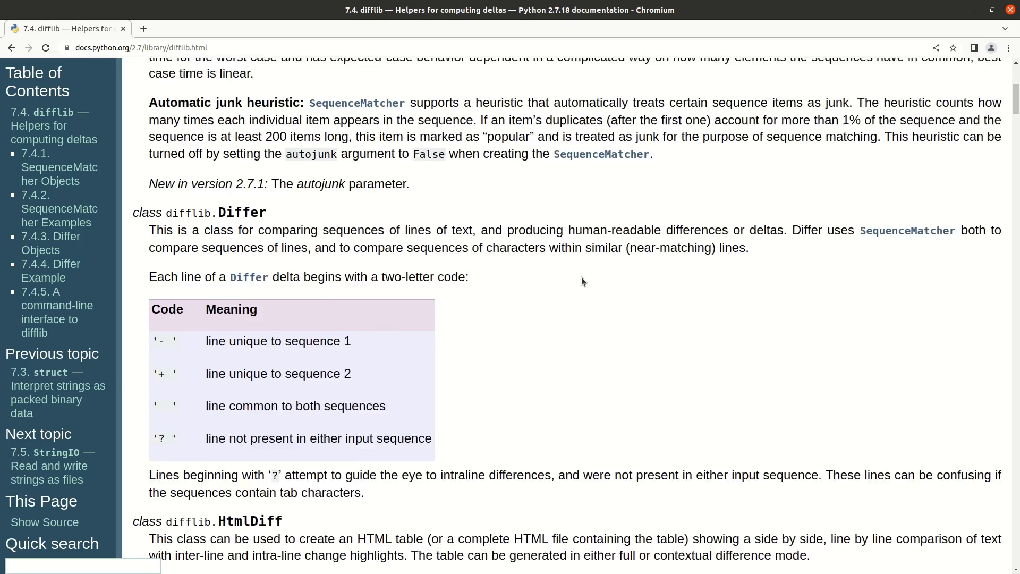
scroll(up, 3)
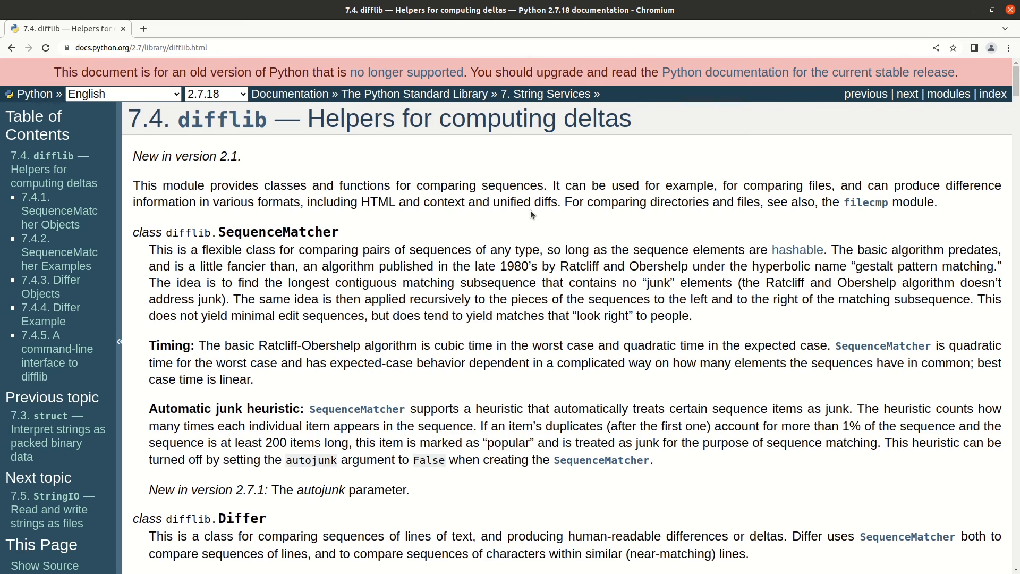
mouse_move(500, 175)
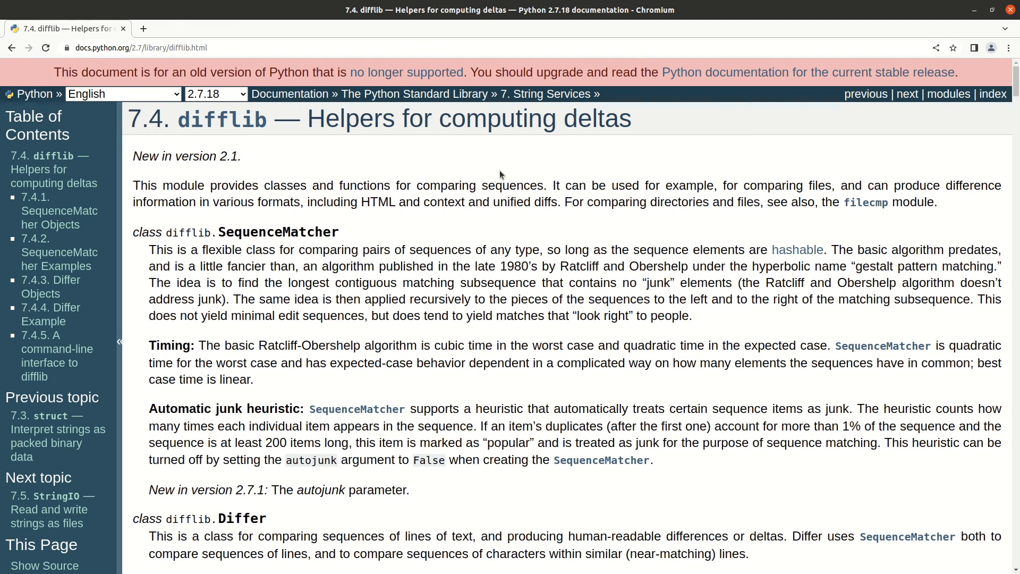
drag(181, 156, 263, 159)
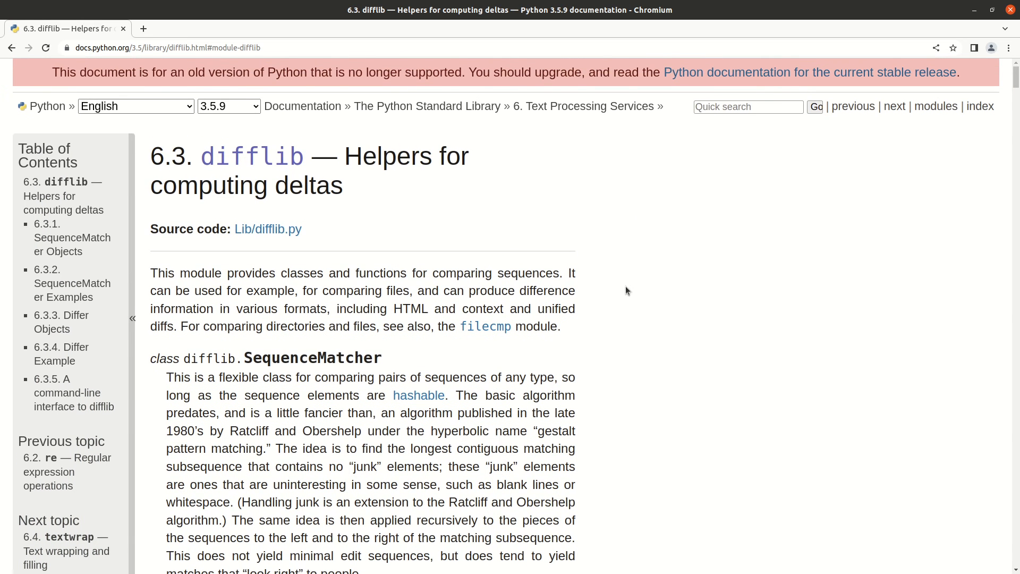
scroll(down, 3)
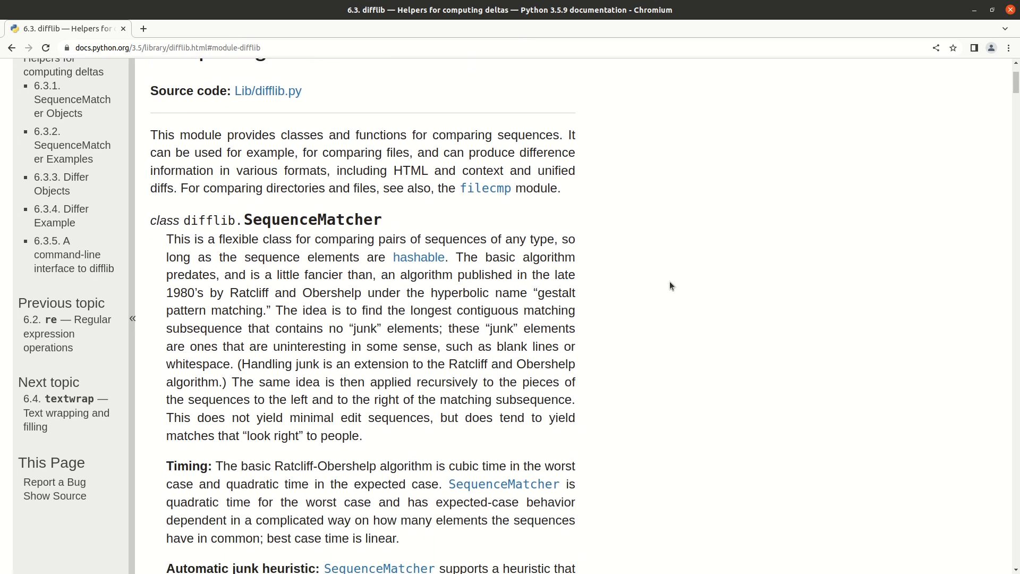
scroll(up, 3)
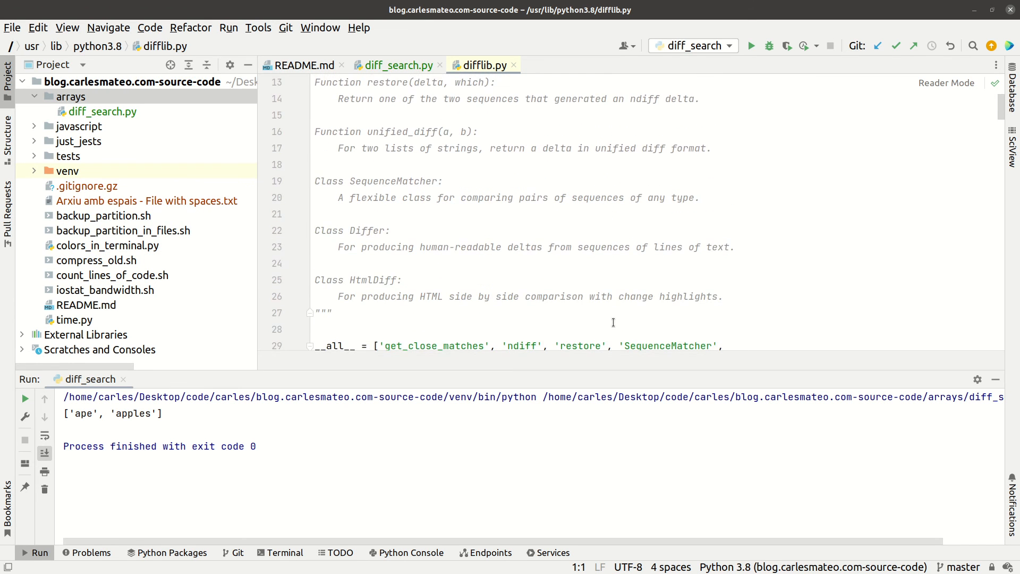
Close the difflib.py library source so diff_search.py is shown again
click(397, 65)
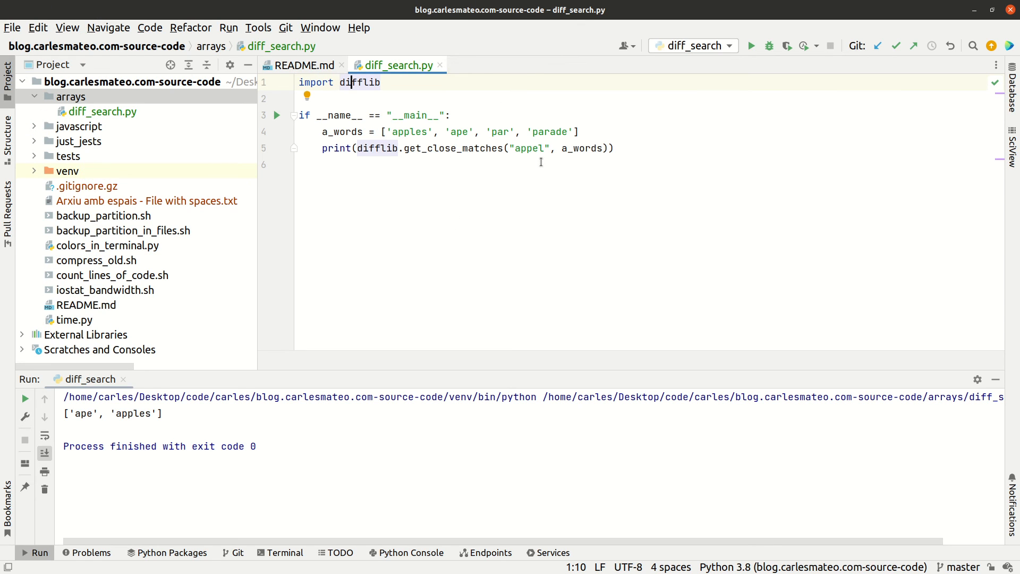
mouse_move(802, 58)
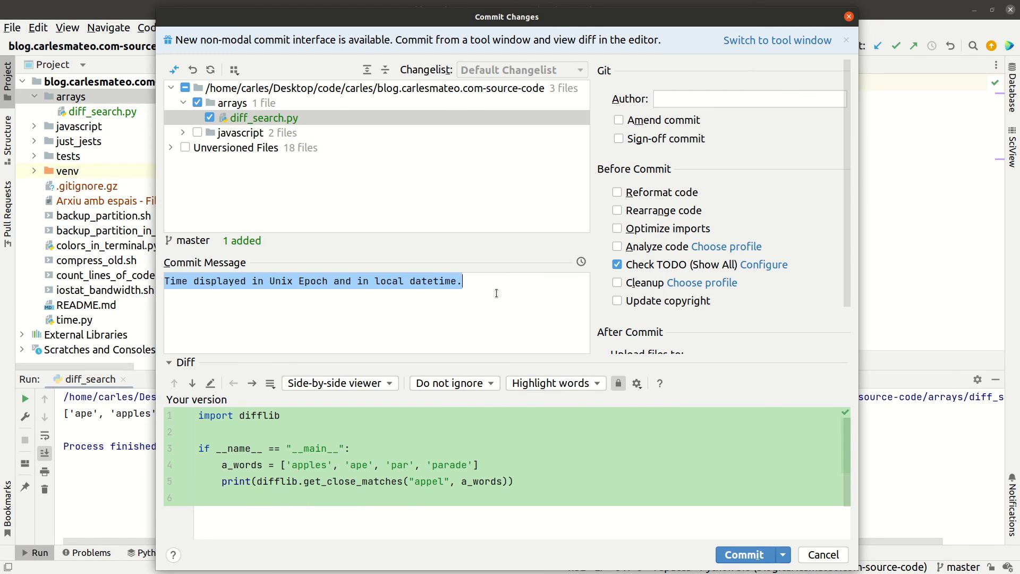
Enter the commit message 'Example with difflib built-in package and get_close_matches()'
text(Example with diff built)
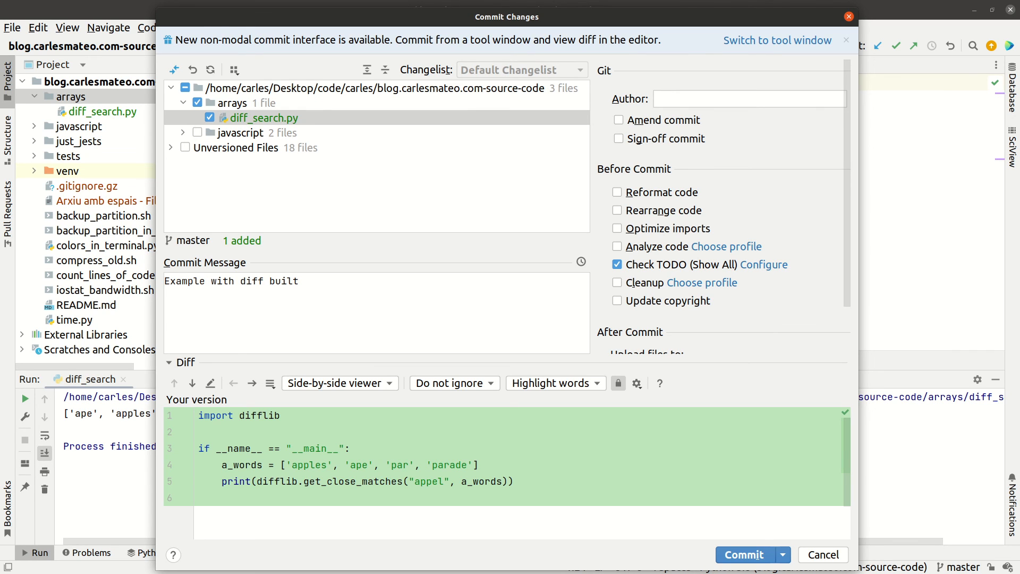
text(-in pa)
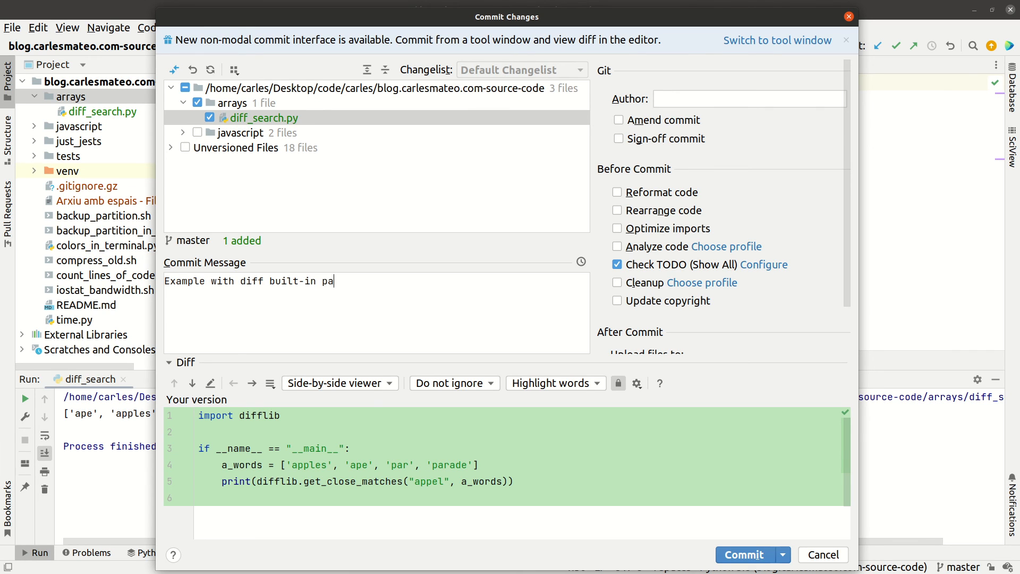
text(ckage a)
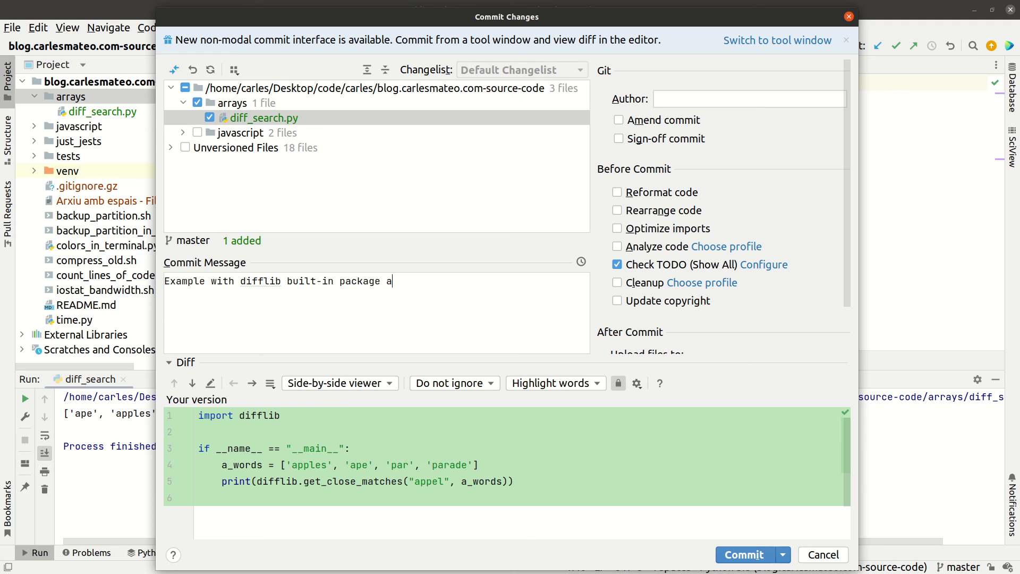
text(nd get)
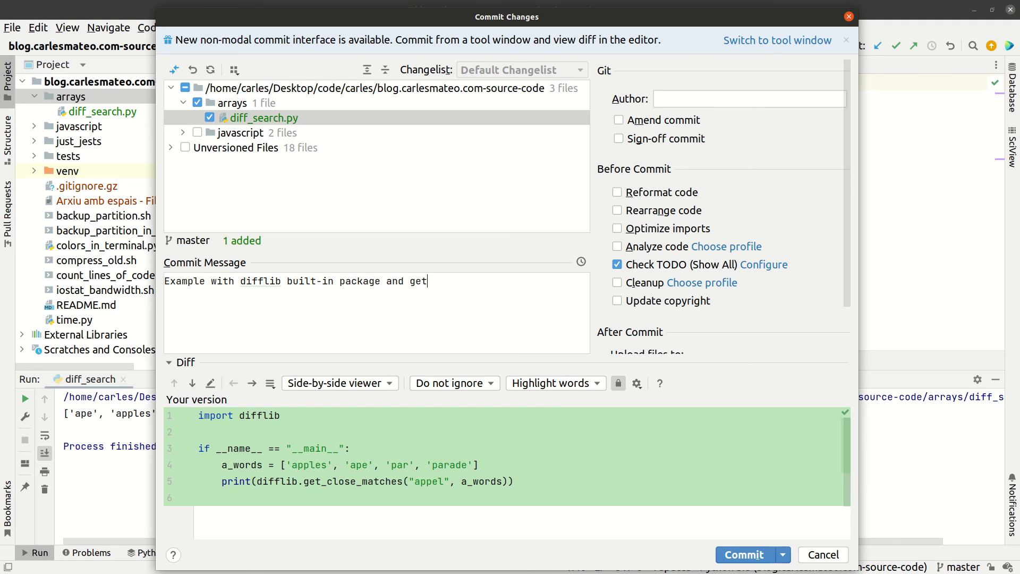
text(_close_)
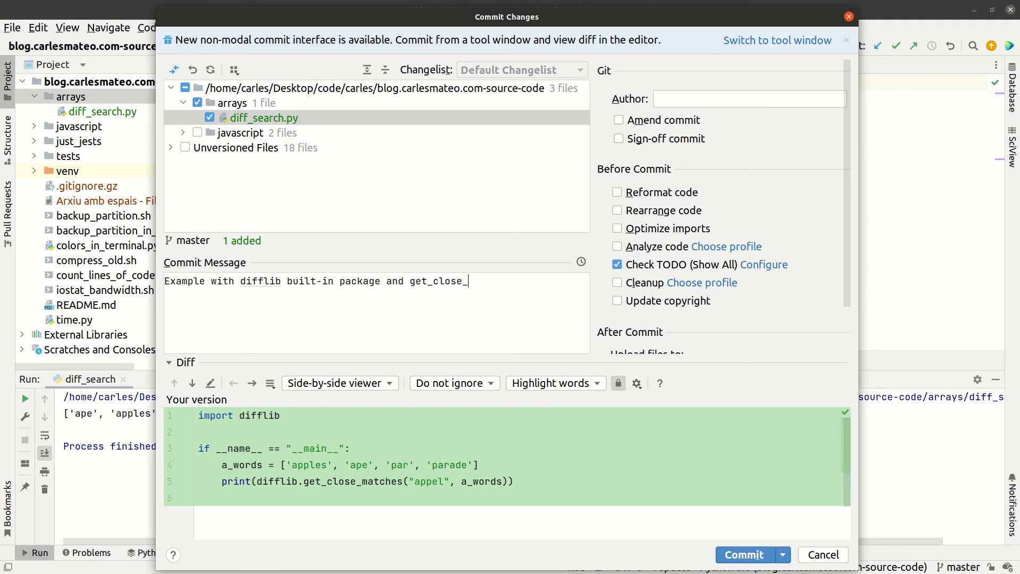
text(matches()
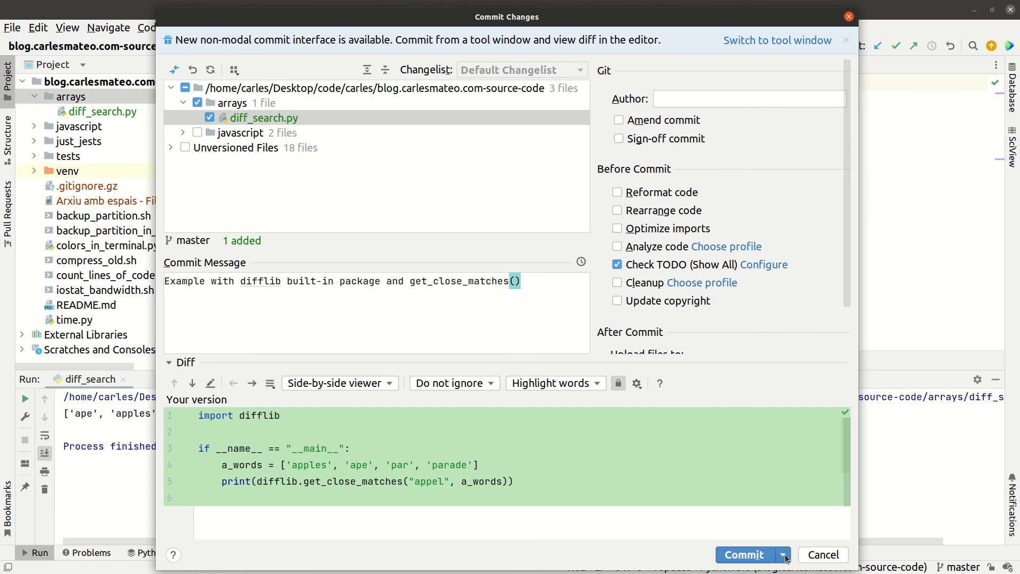
Commit diff_search.py and push the commit to origin master
click(743, 554)
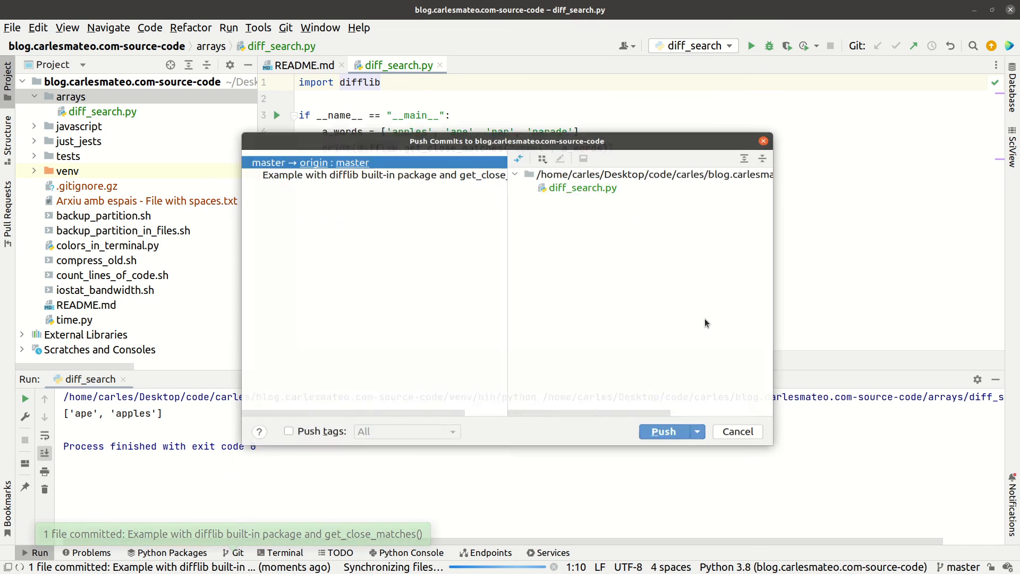
click(663, 432)
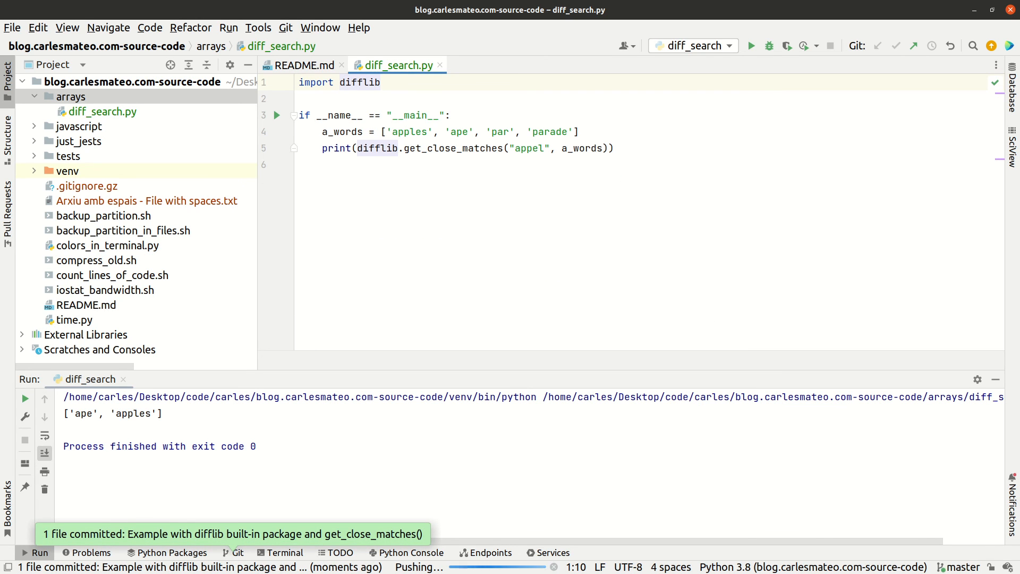